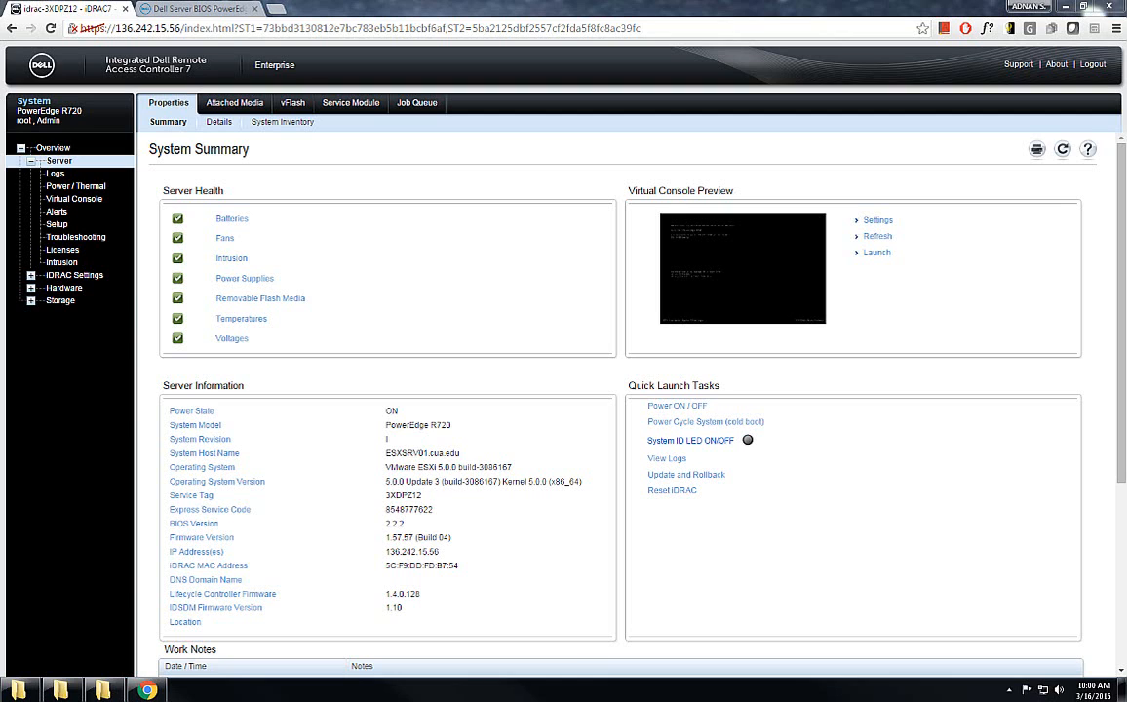
mouse_move(342, 616)
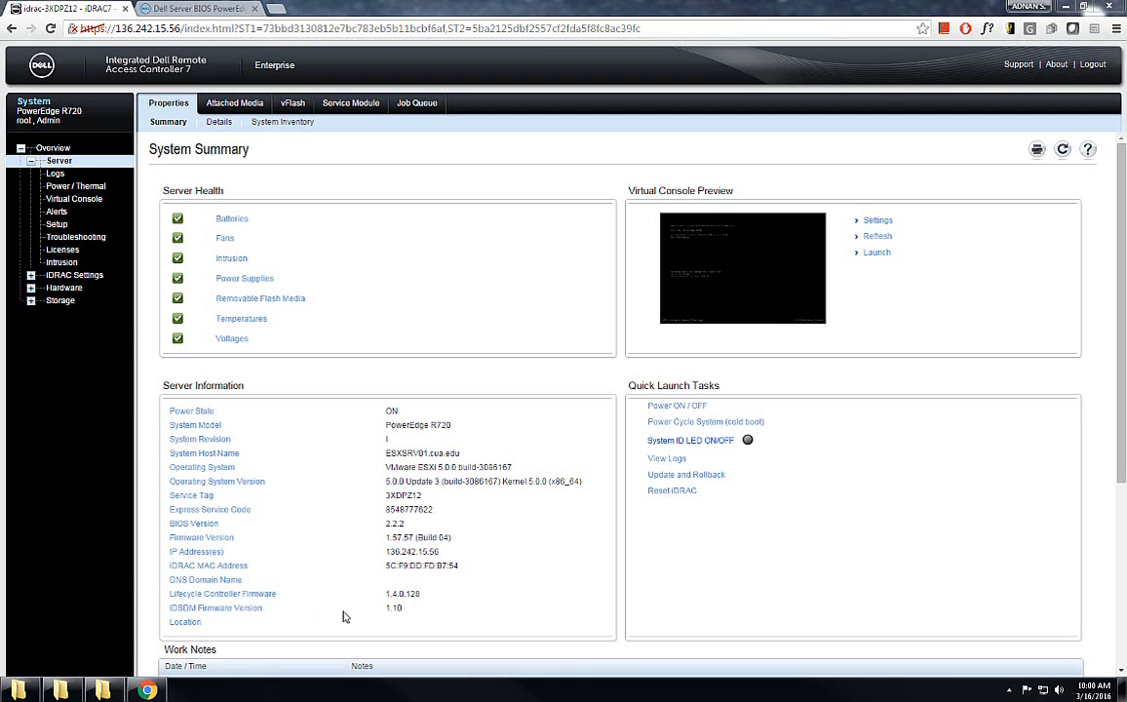
mouse_move(463, 599)
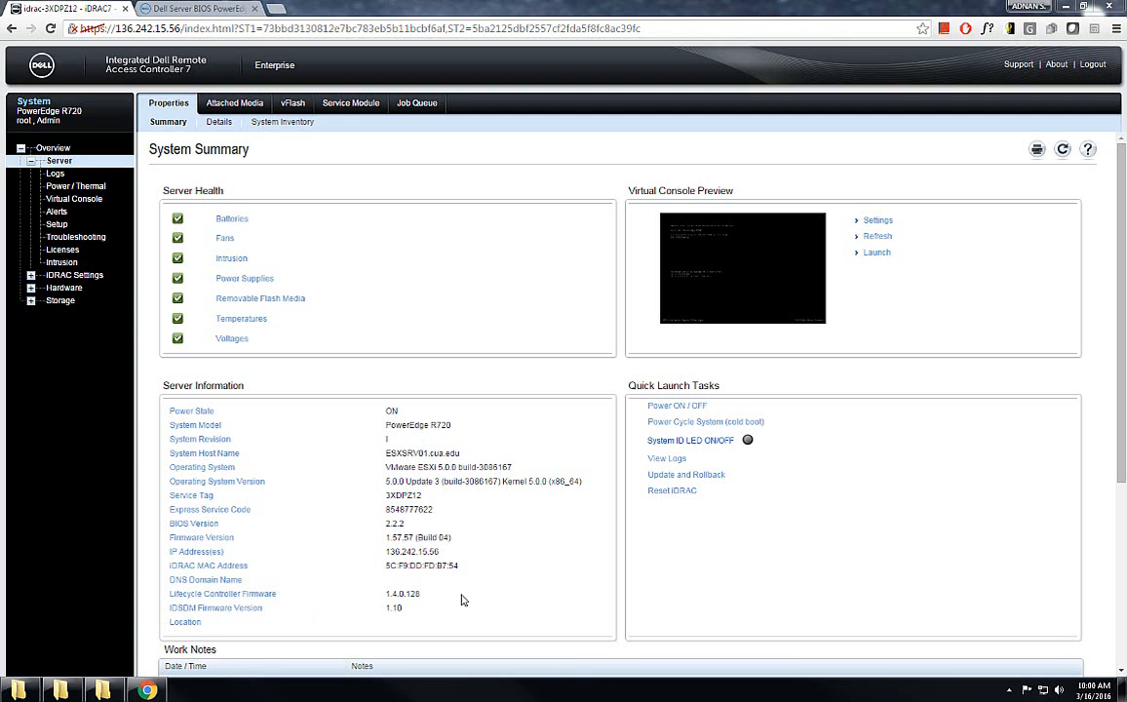
mouse_move(456, 600)
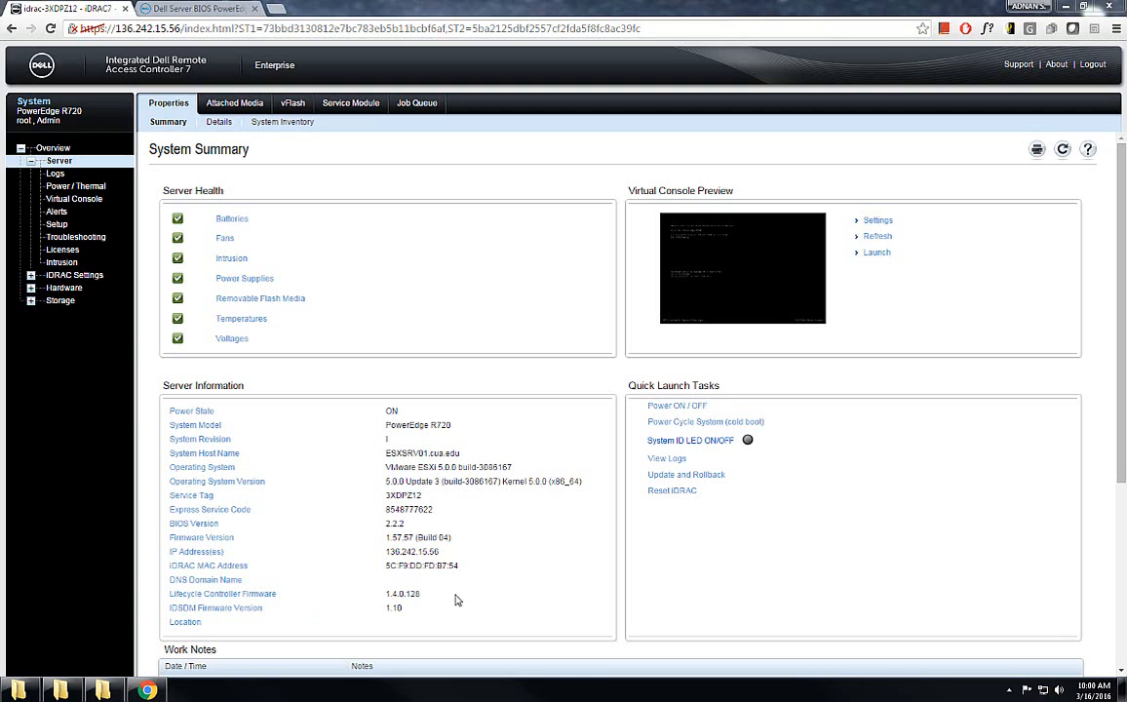
mouse_move(471, 576)
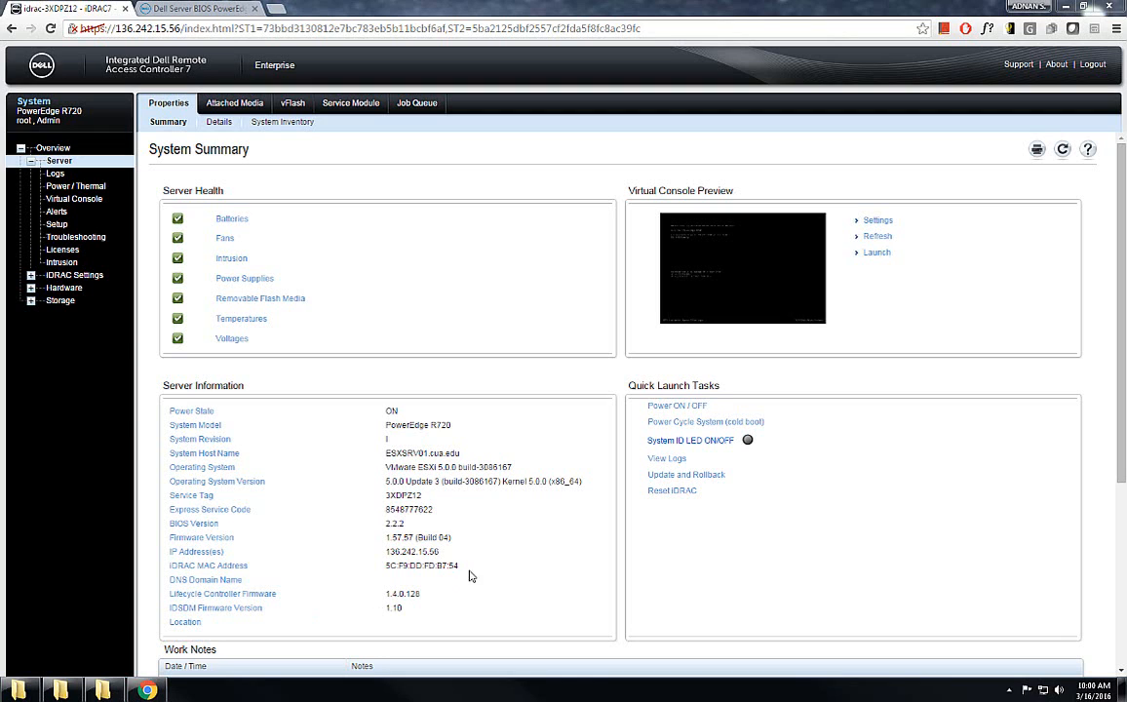
Upload the local firmimg.d7 firmware image from the Update and Rollback page.
double_click(417, 537)
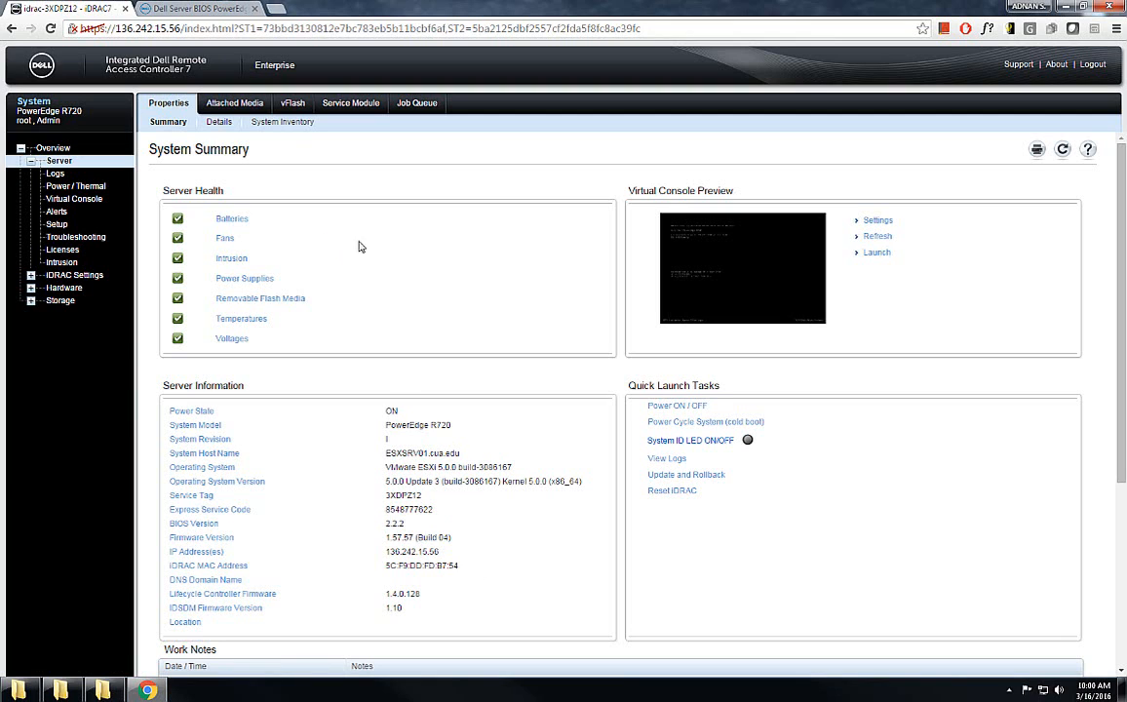
mouse_move(279, 329)
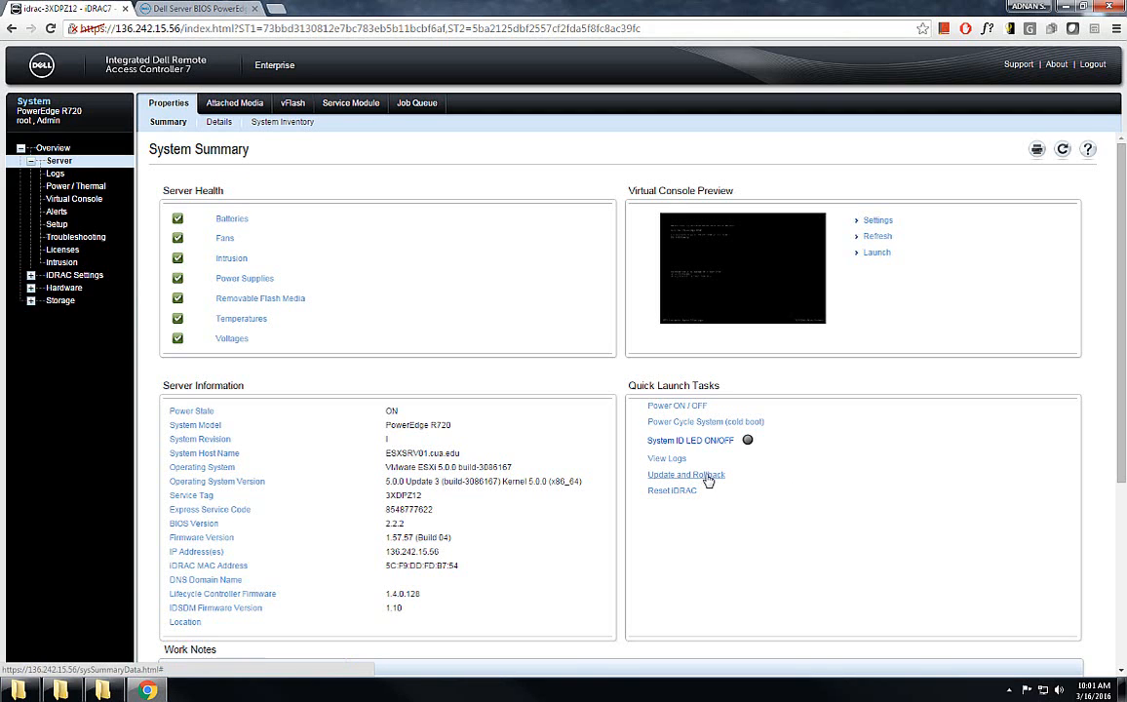
left_click(686, 474)
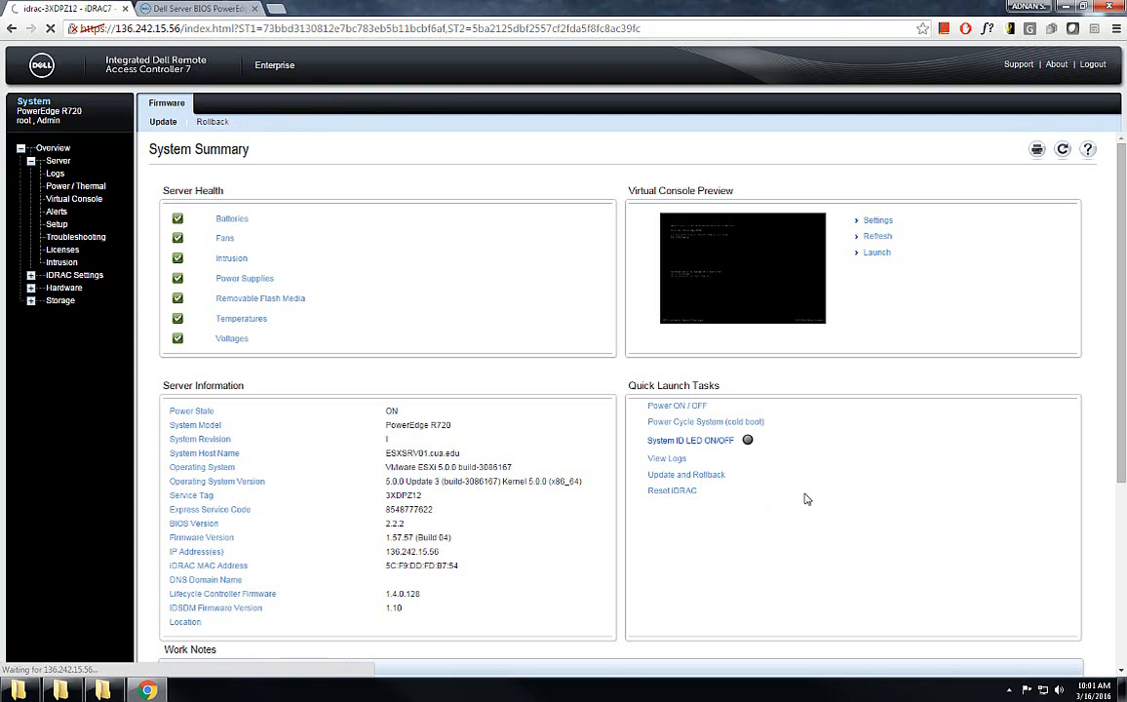
mouse_move(756, 499)
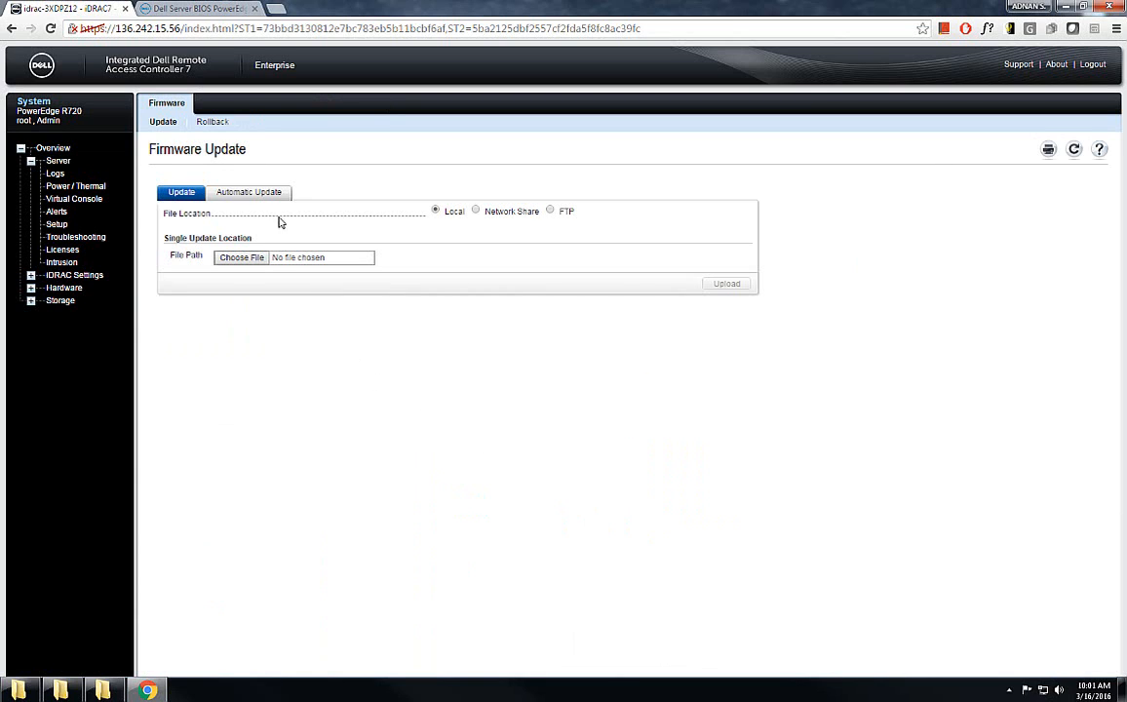
mouse_move(242, 61)
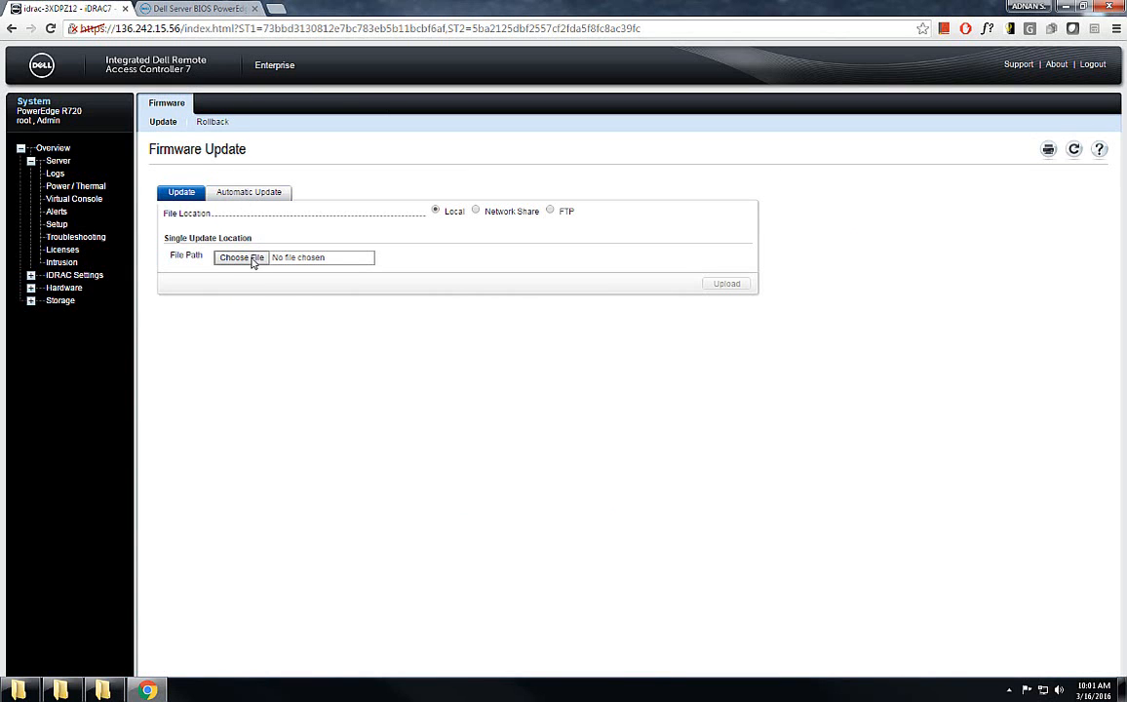
left_click(241, 258)
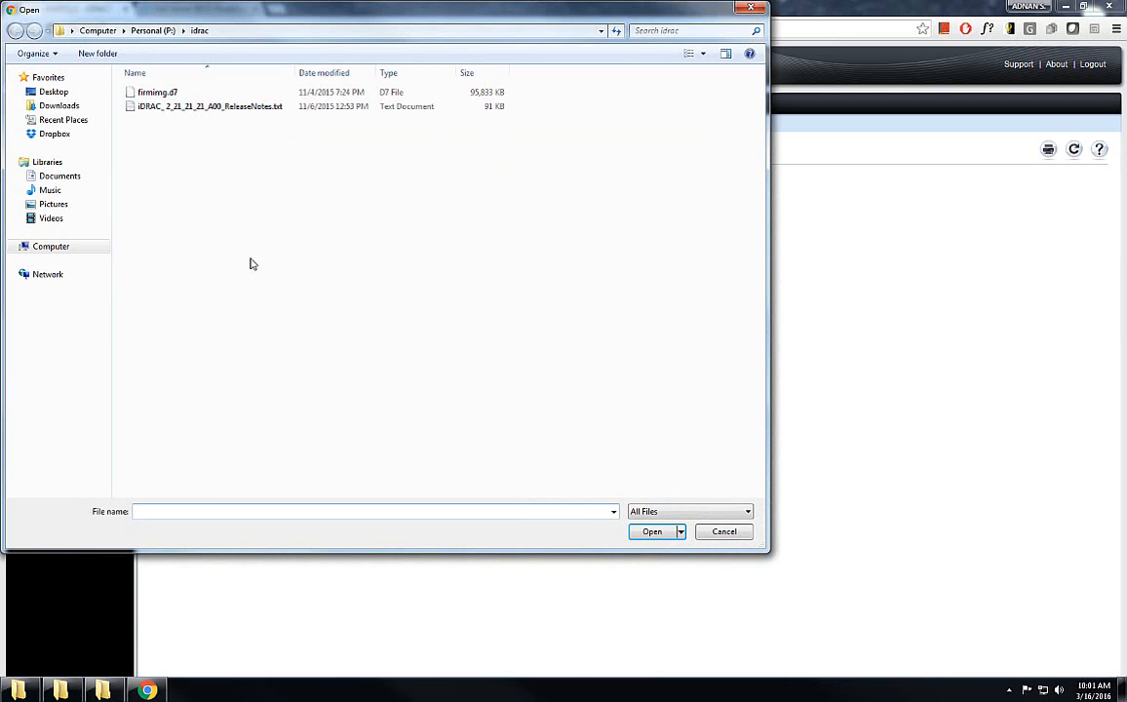
left_click(158, 91)
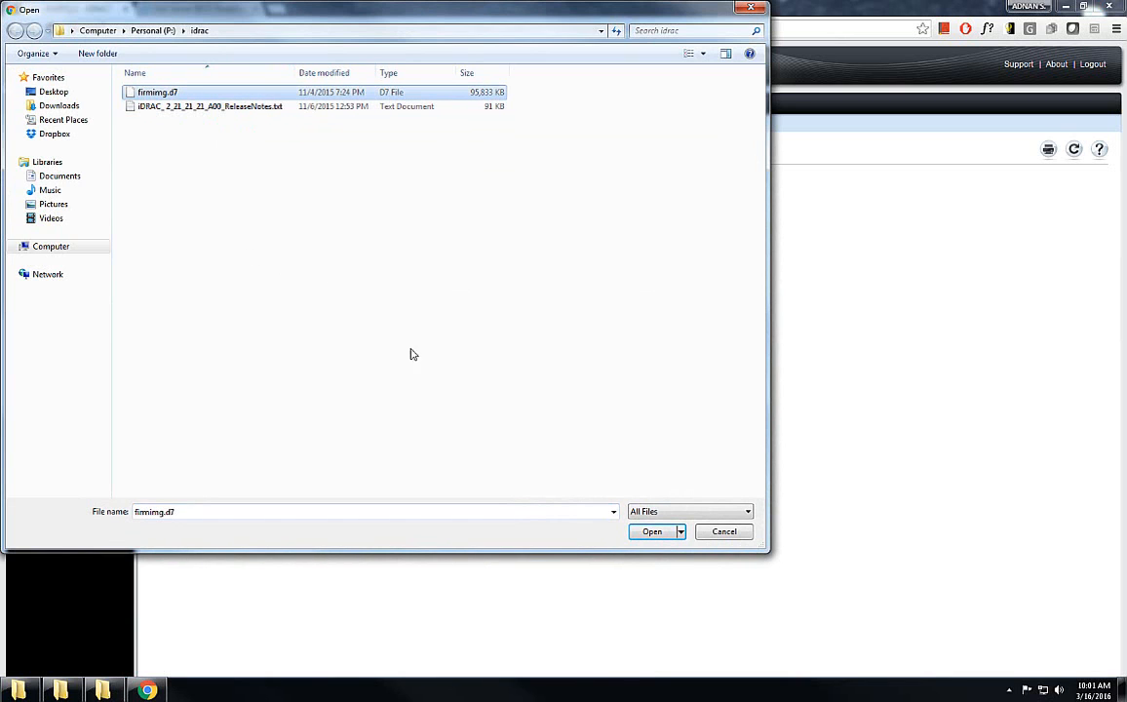
left_click(651, 531)
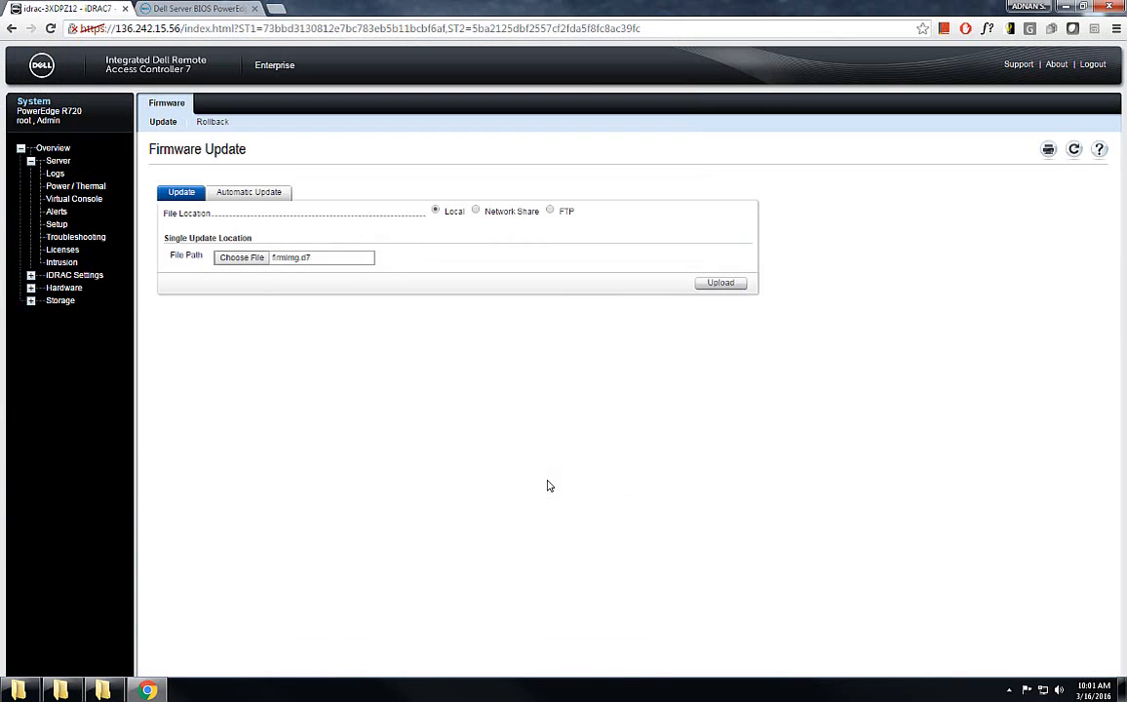
left_click(720, 282)
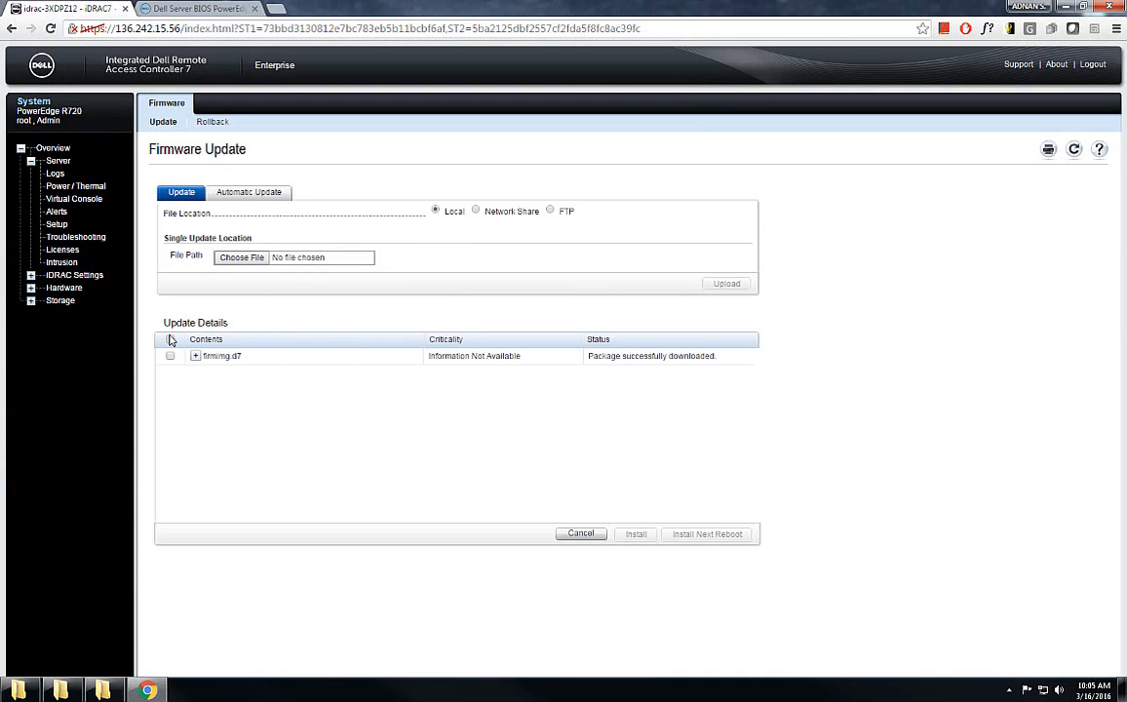
Tick the uploaded firmimg.d7 package and cancel it instead of installing.
left_click(171, 339)
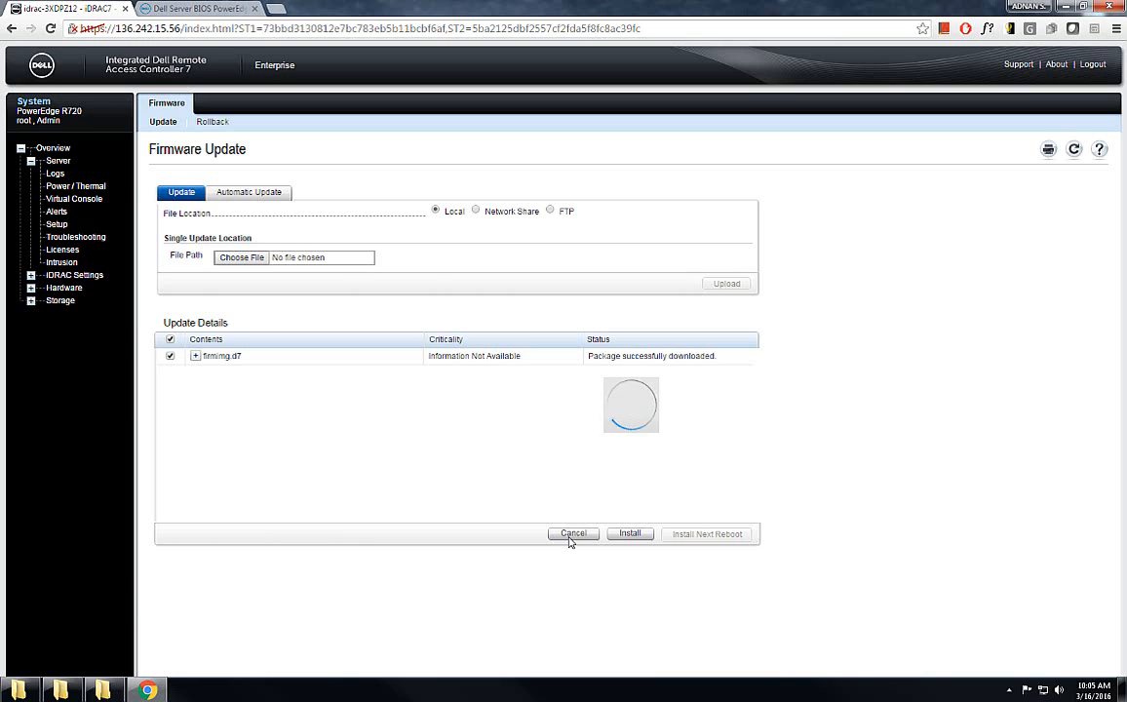
left_click(573, 534)
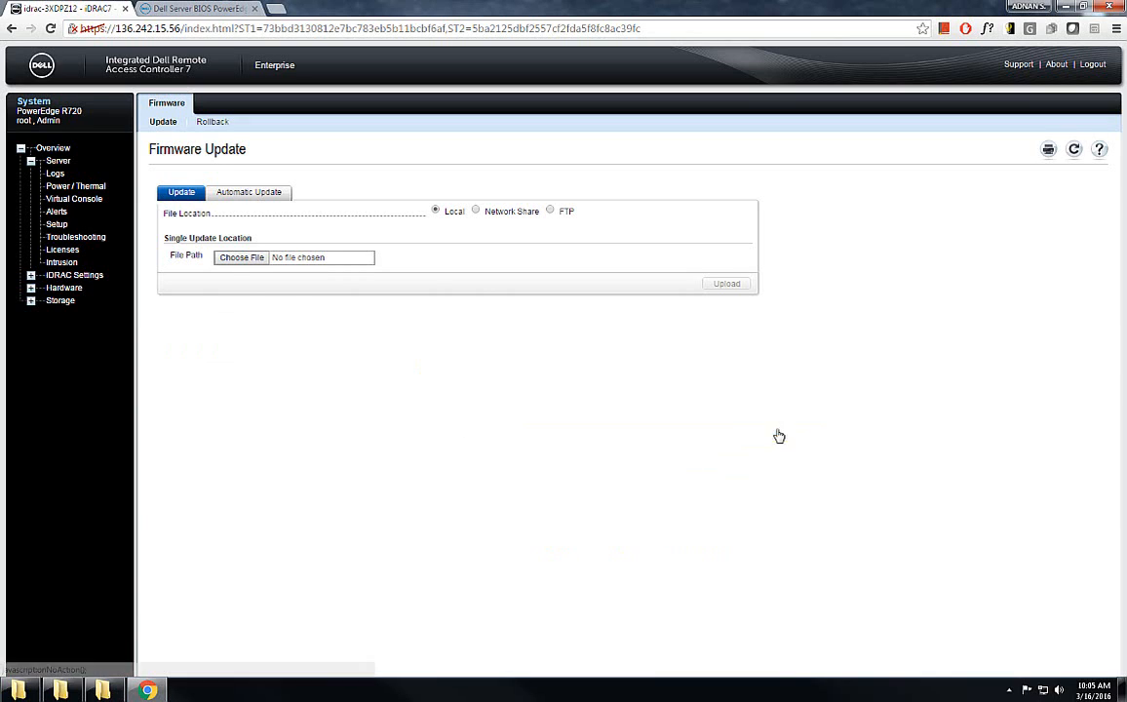
mouse_move(595, 460)
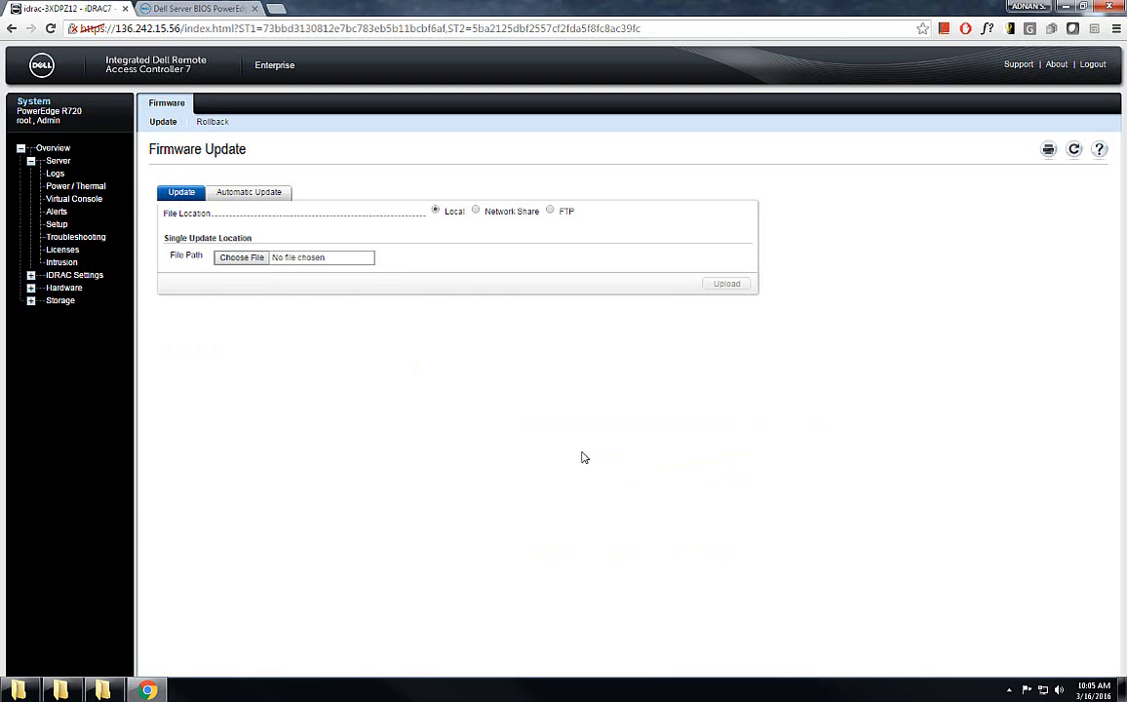
mouse_move(343, 321)
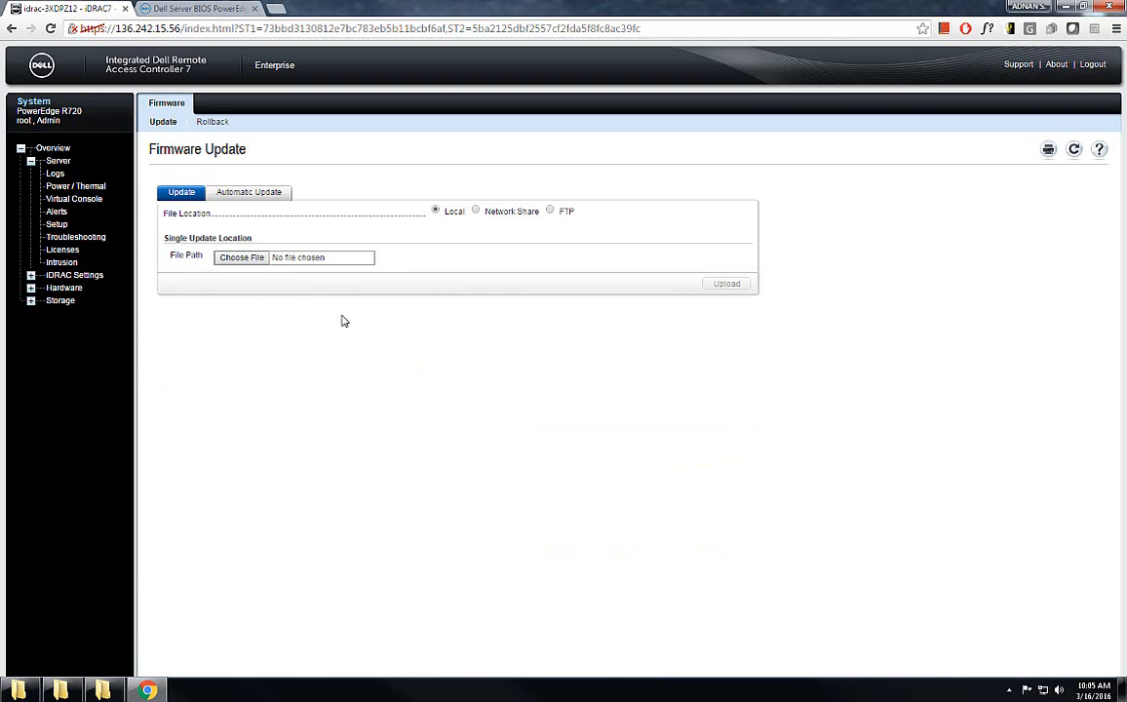
mouse_move(459, 292)
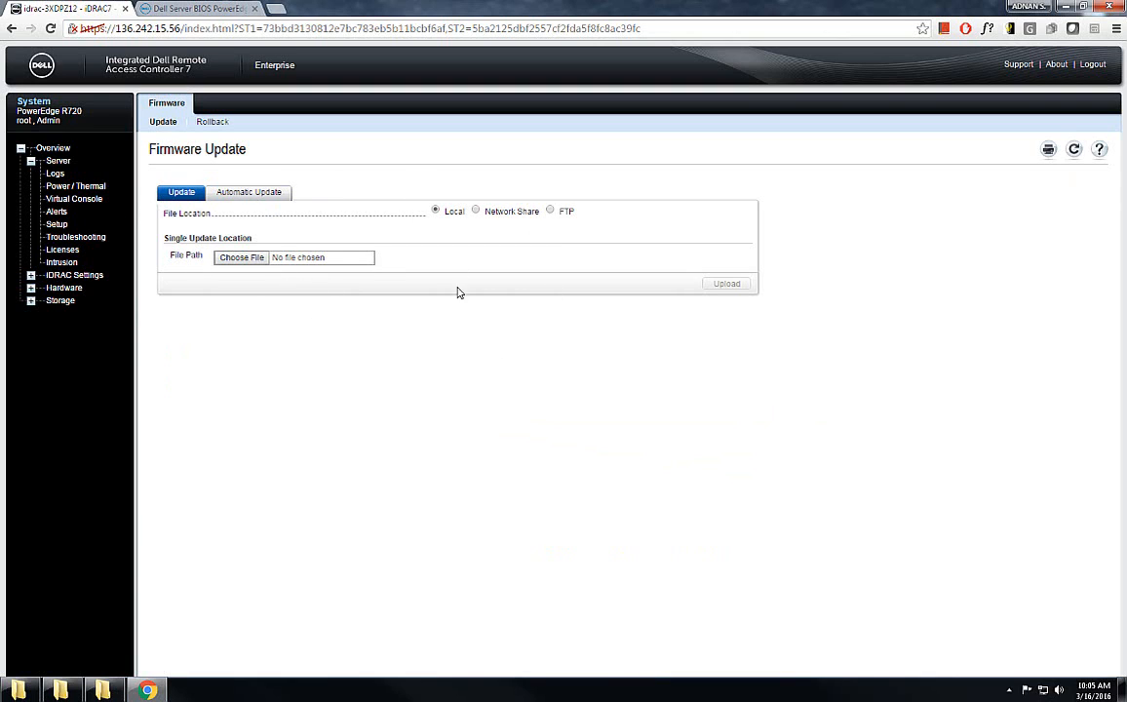
mouse_move(366, 373)
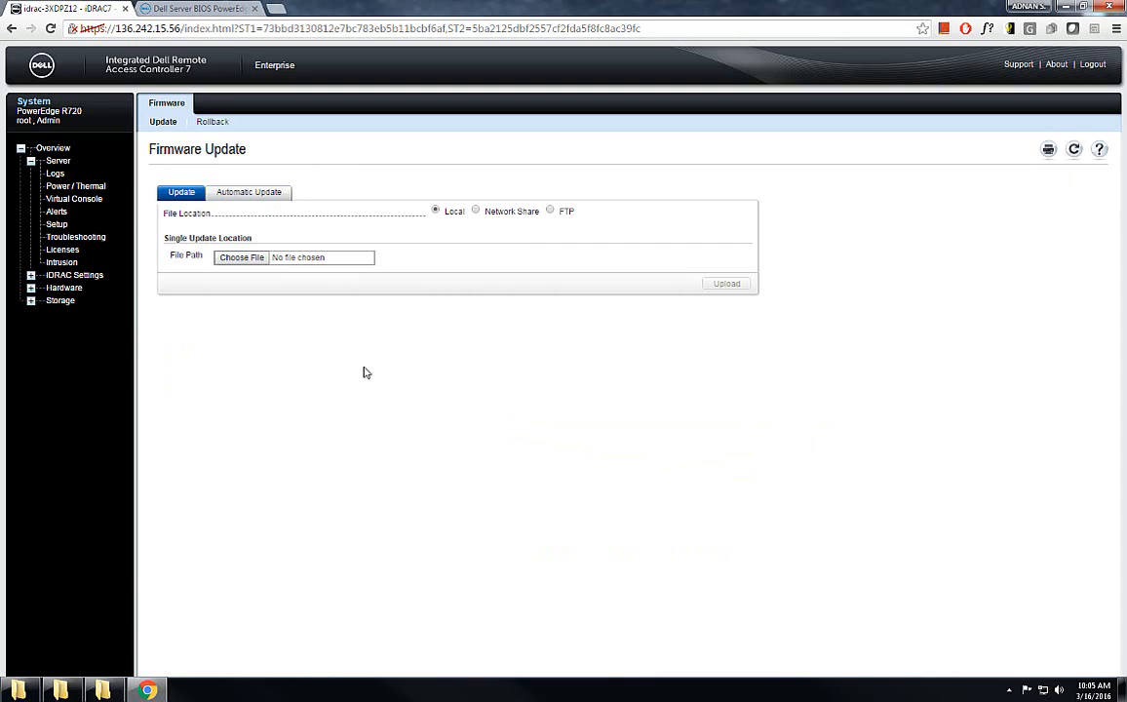
mouse_move(334, 371)
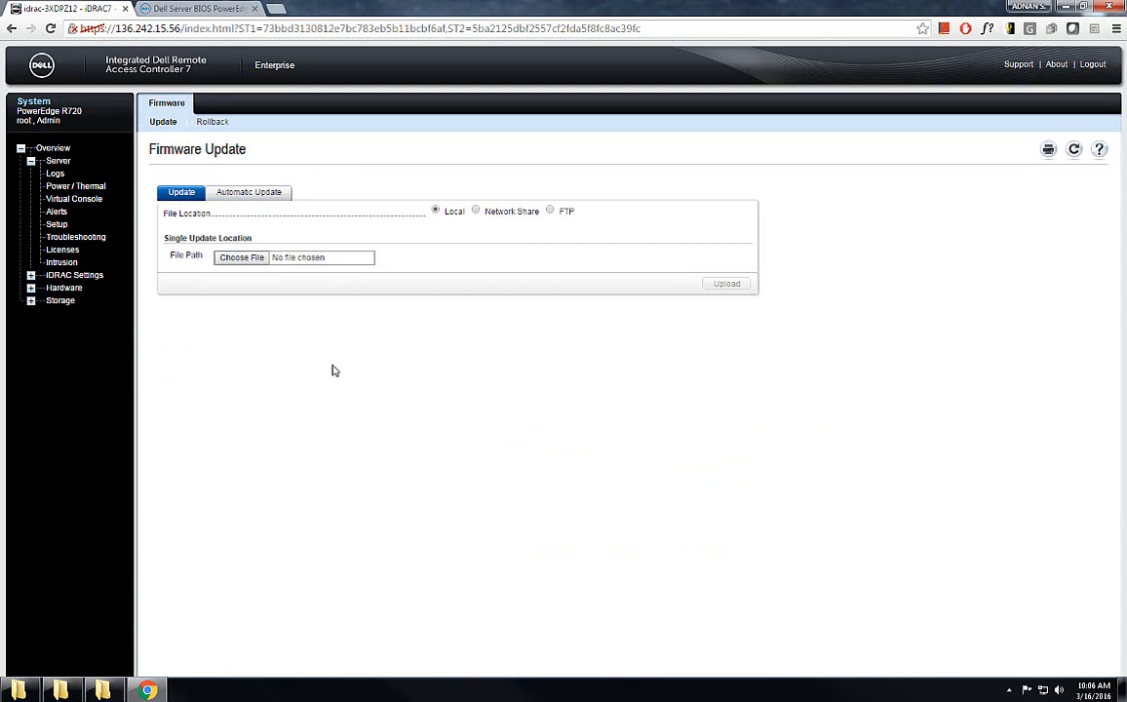
mouse_move(281, 370)
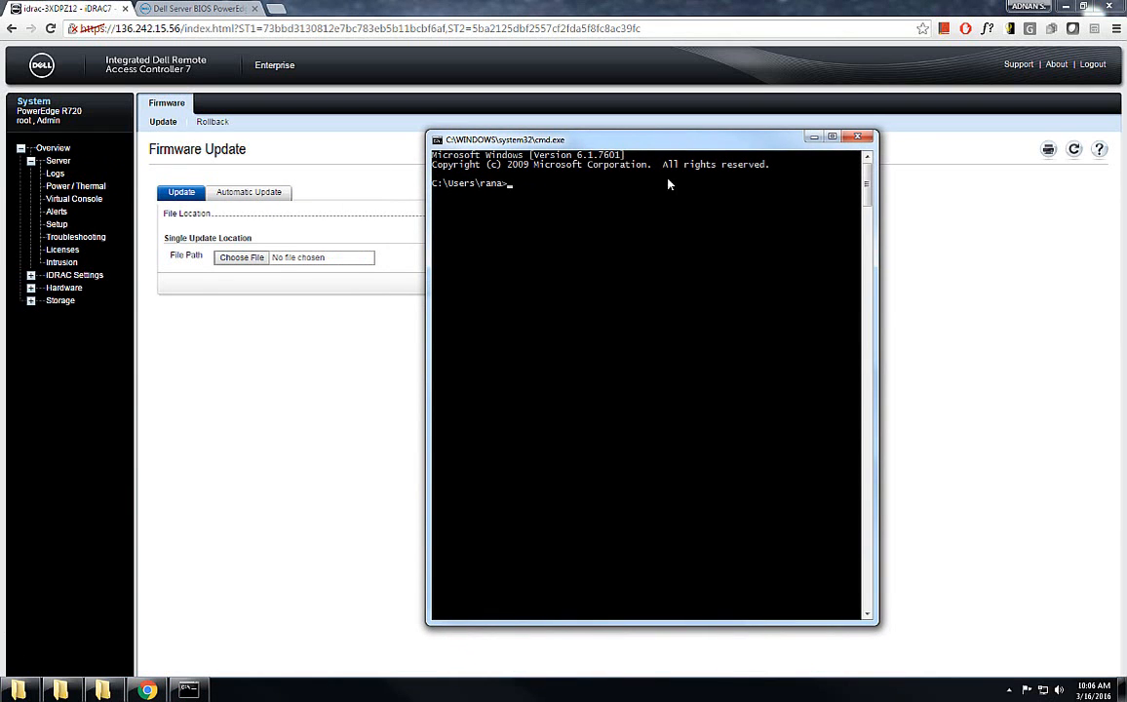
mouse_move(796, 255)
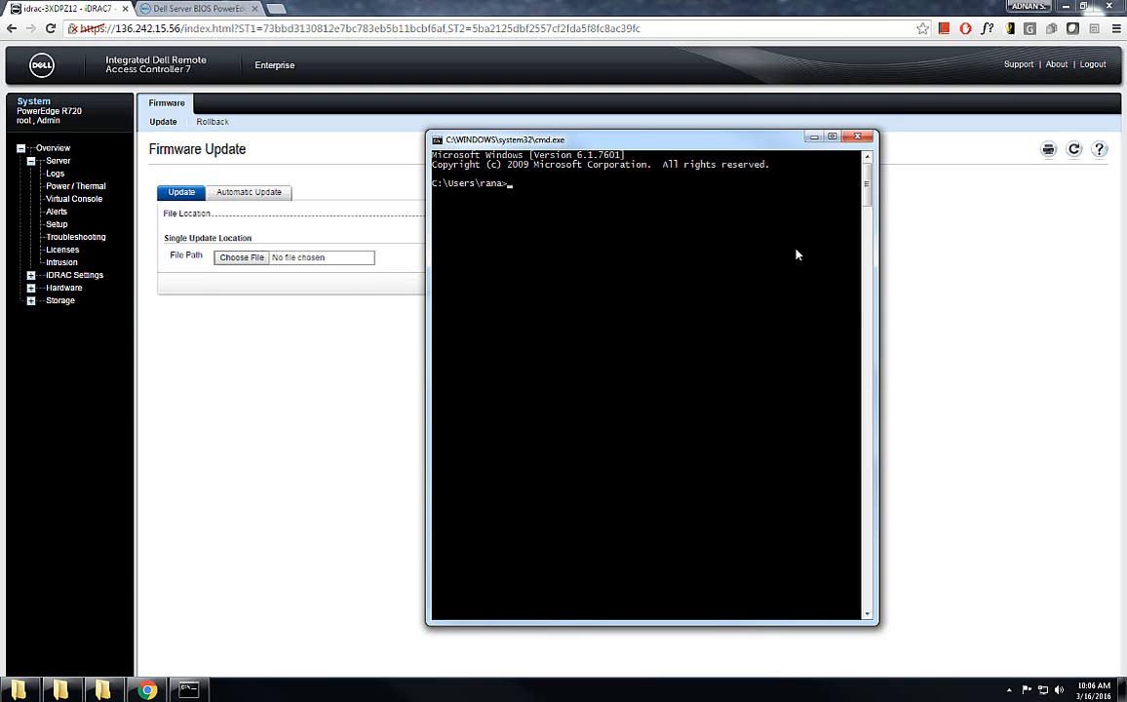
Type a ping command toward the iDRAC address 136.242.15.
type("ping")
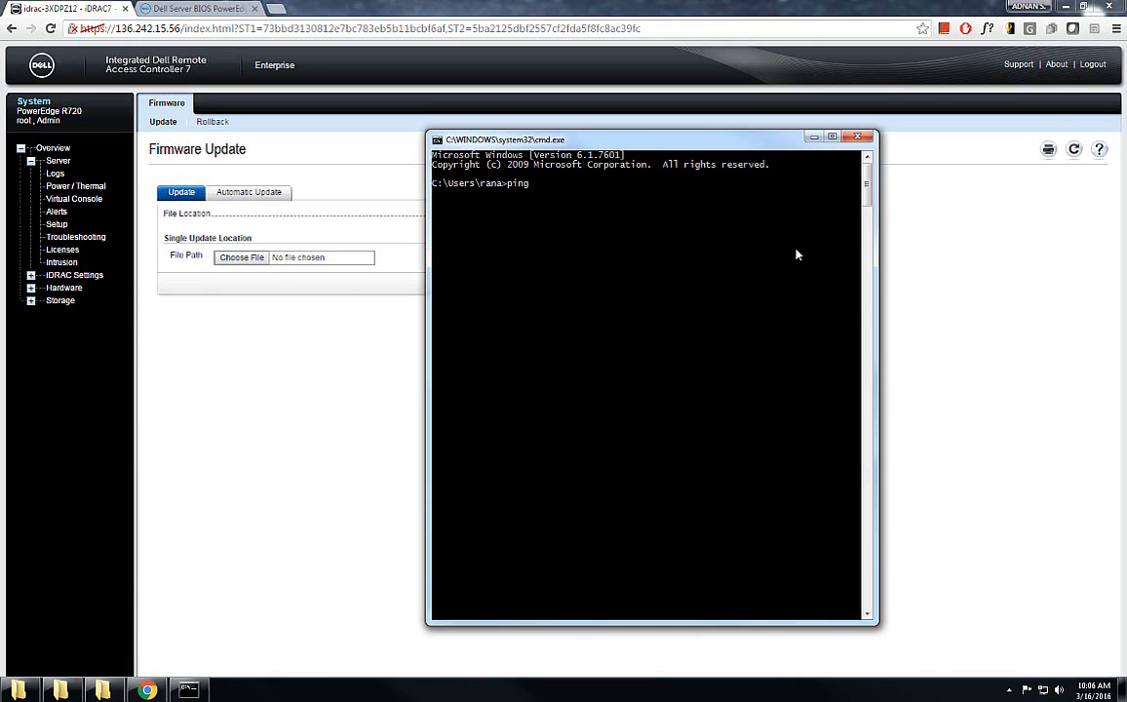
type("136.2")
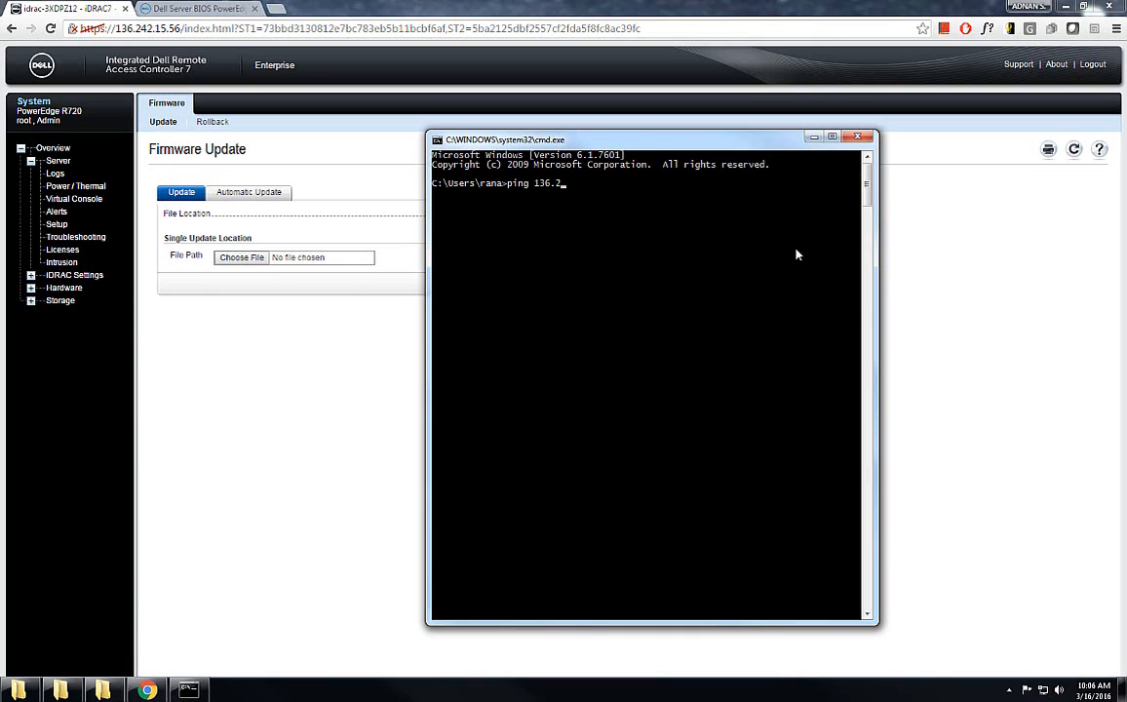
type("42.15")
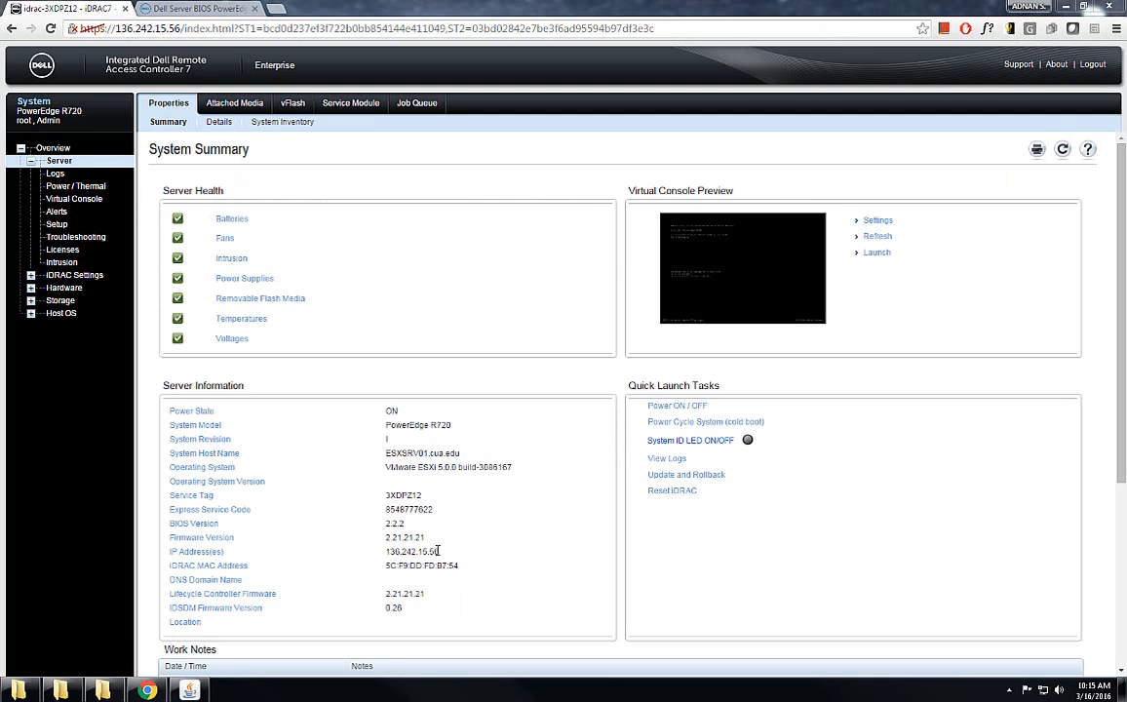
Select firmware version 2.21.21.21, then bring up the ESXi virtual console window.
double_click(403, 537)
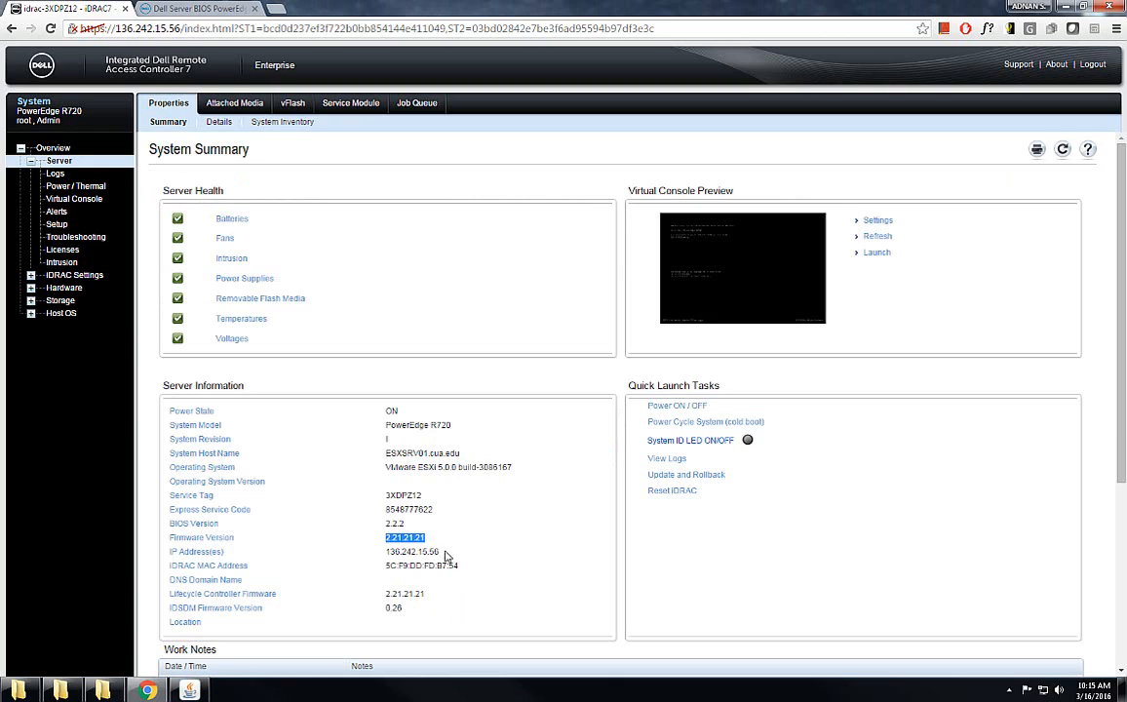
mouse_move(558, 288)
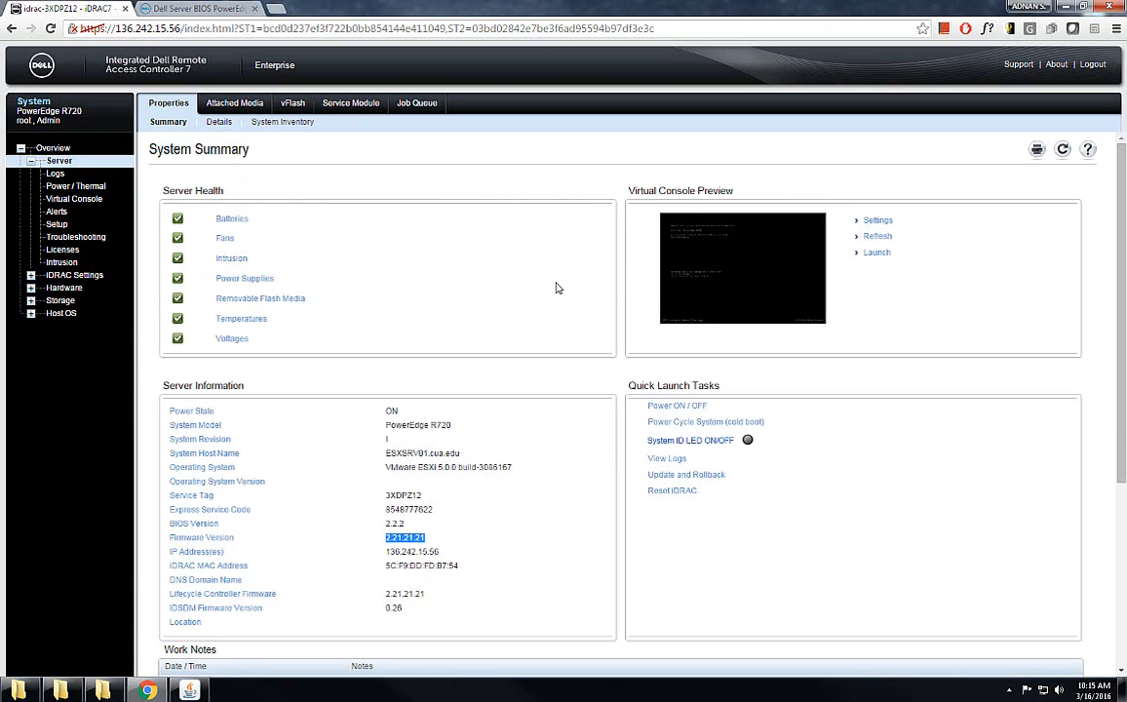
mouse_move(829, 287)
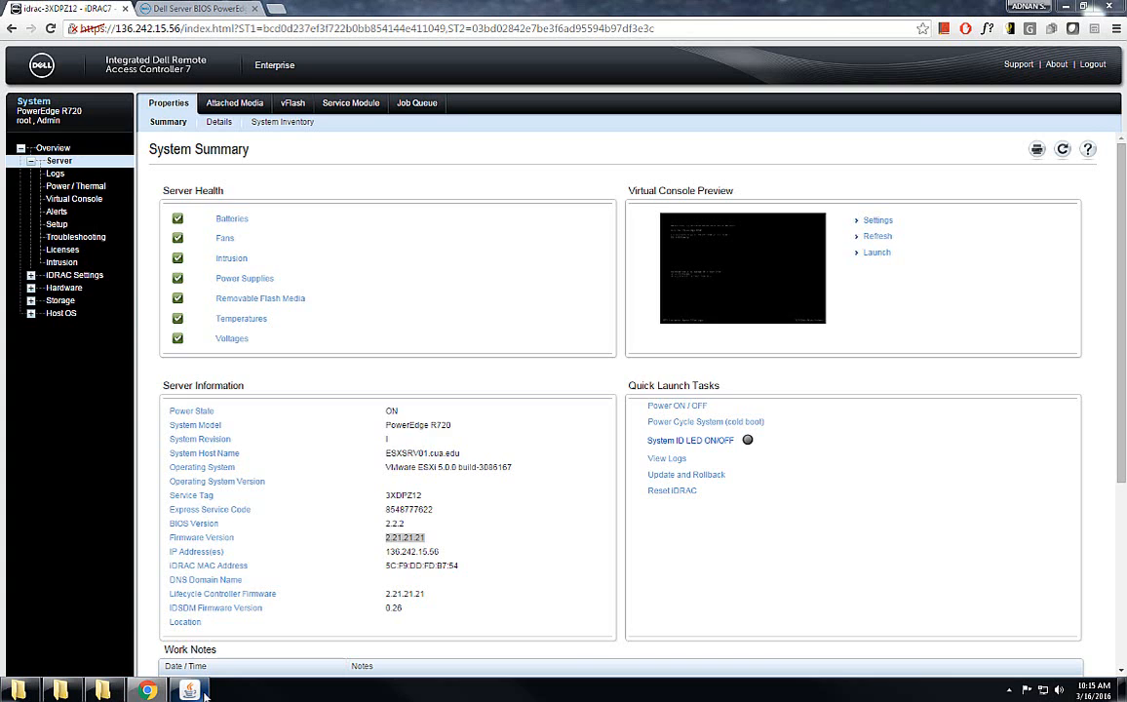
left_click(875, 251)
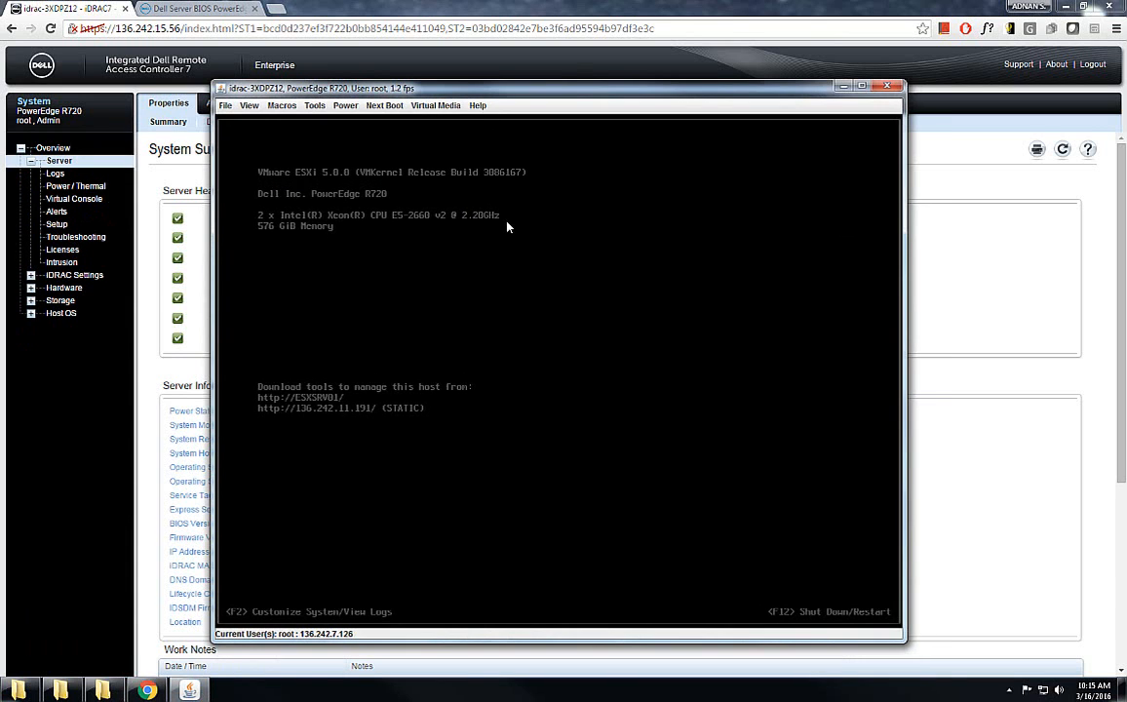
left_click(195, 8)
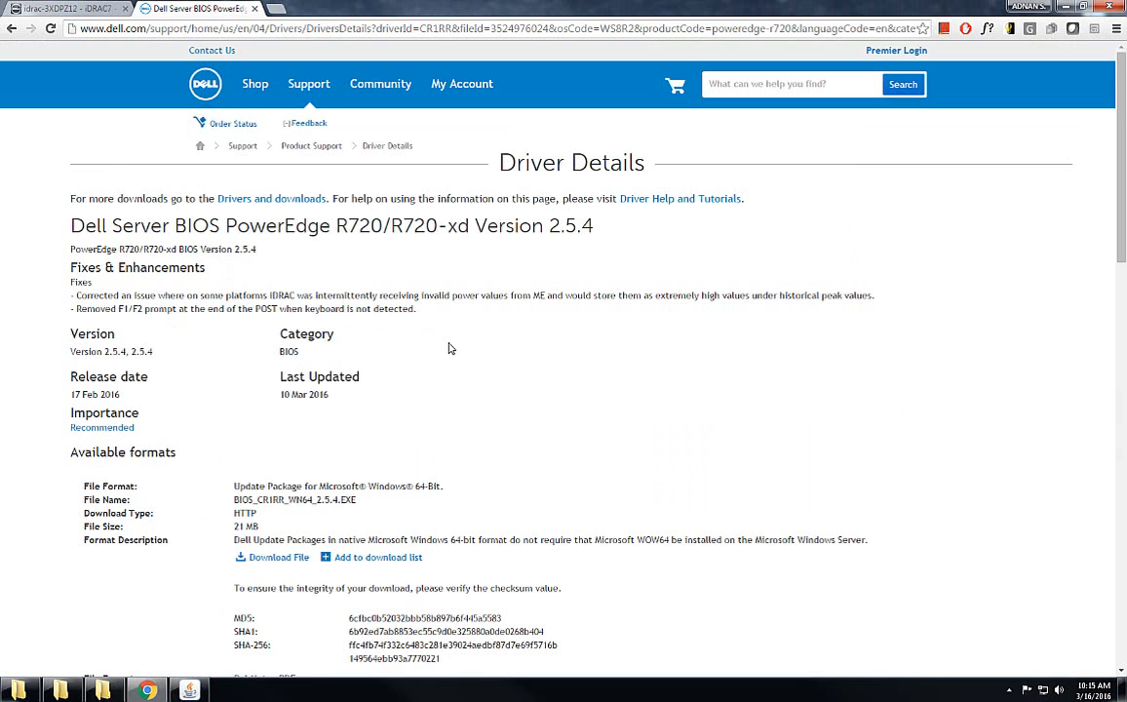
Scroll the BIOS 2.5.4 driver page to its available download formats.
scroll("down", 3)
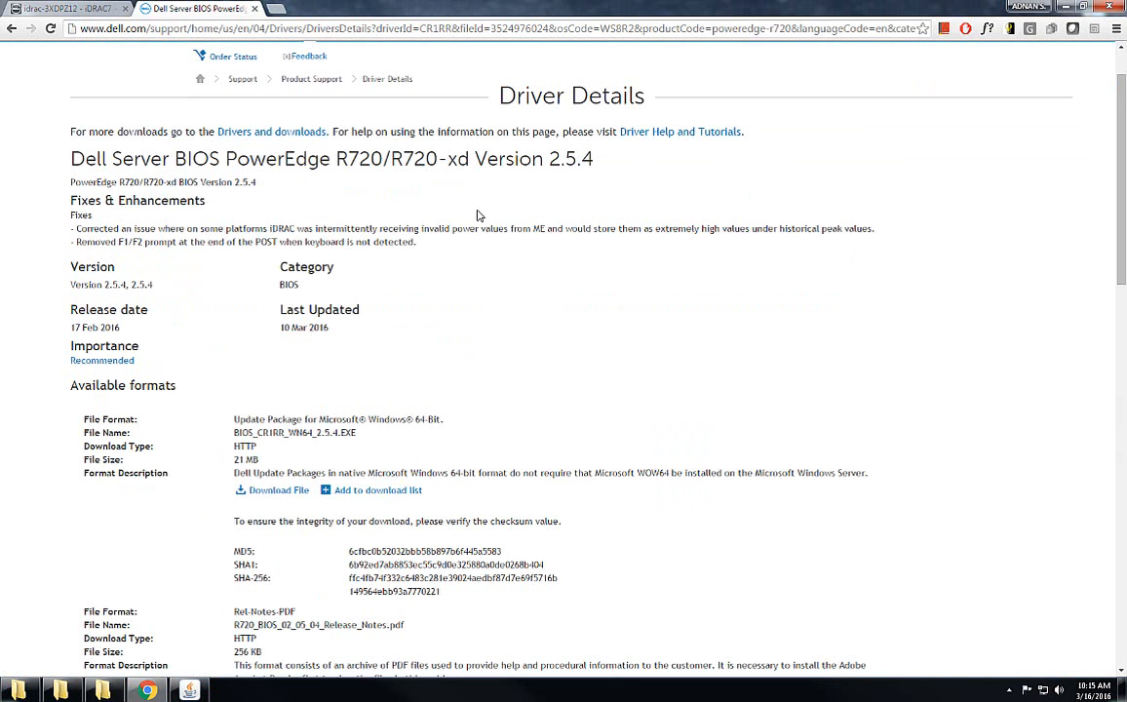
scroll("down", 3)
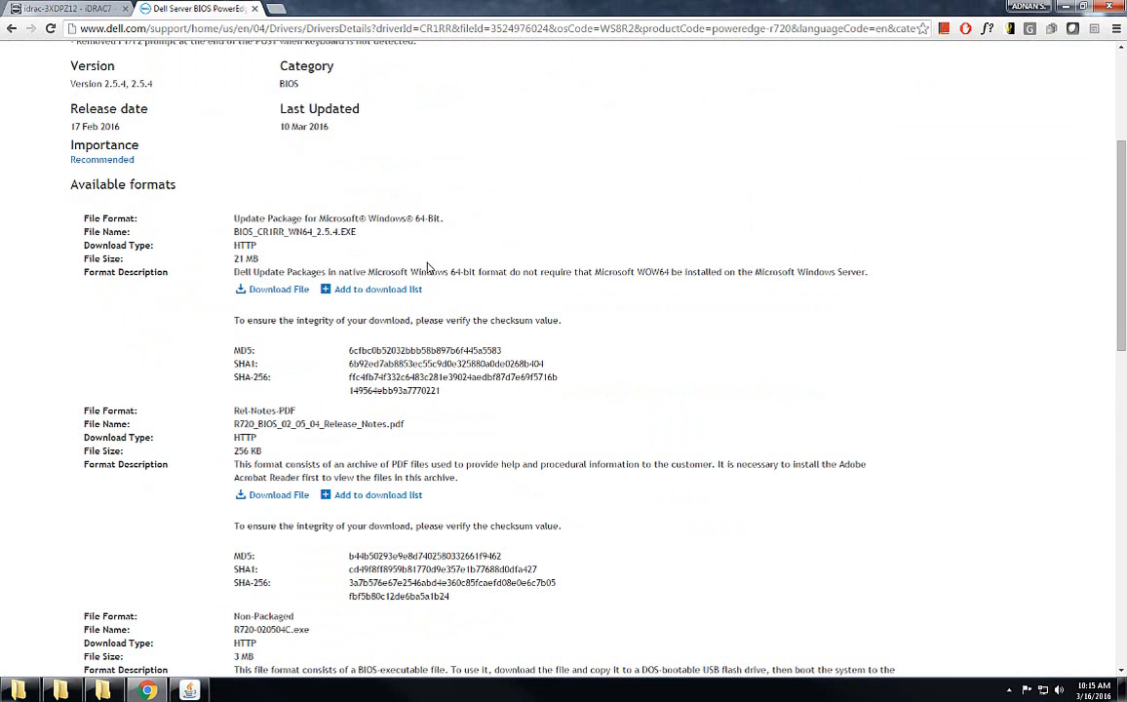
scroll("down", 3)
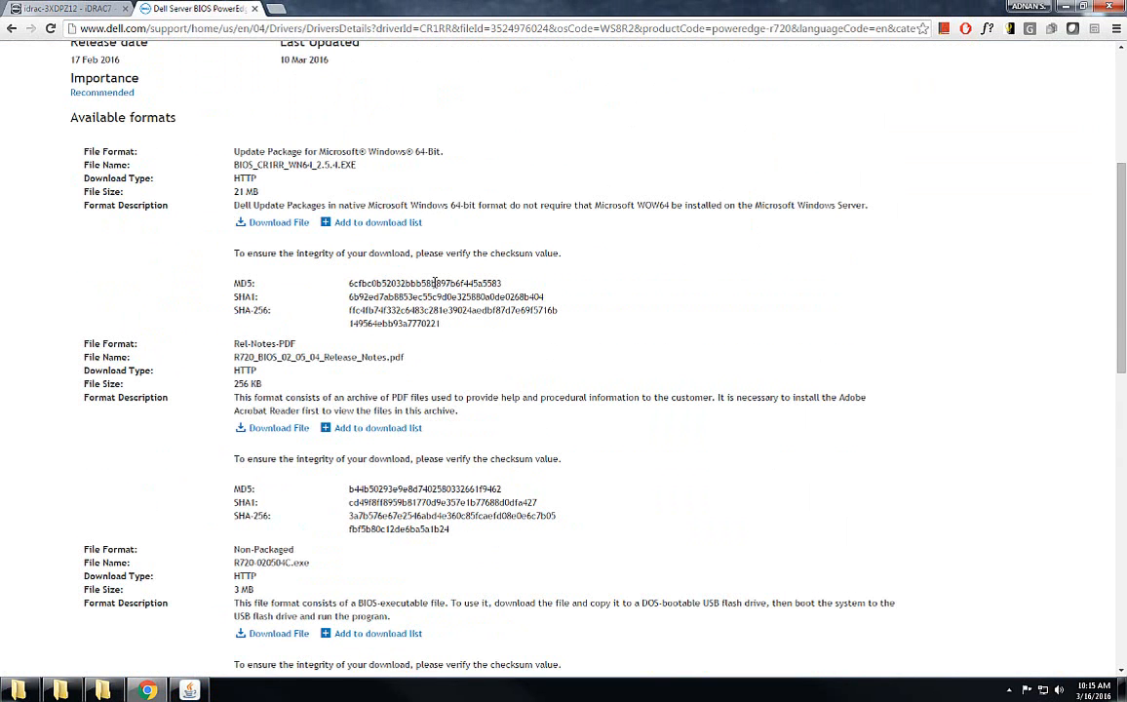
scroll("down", 3)
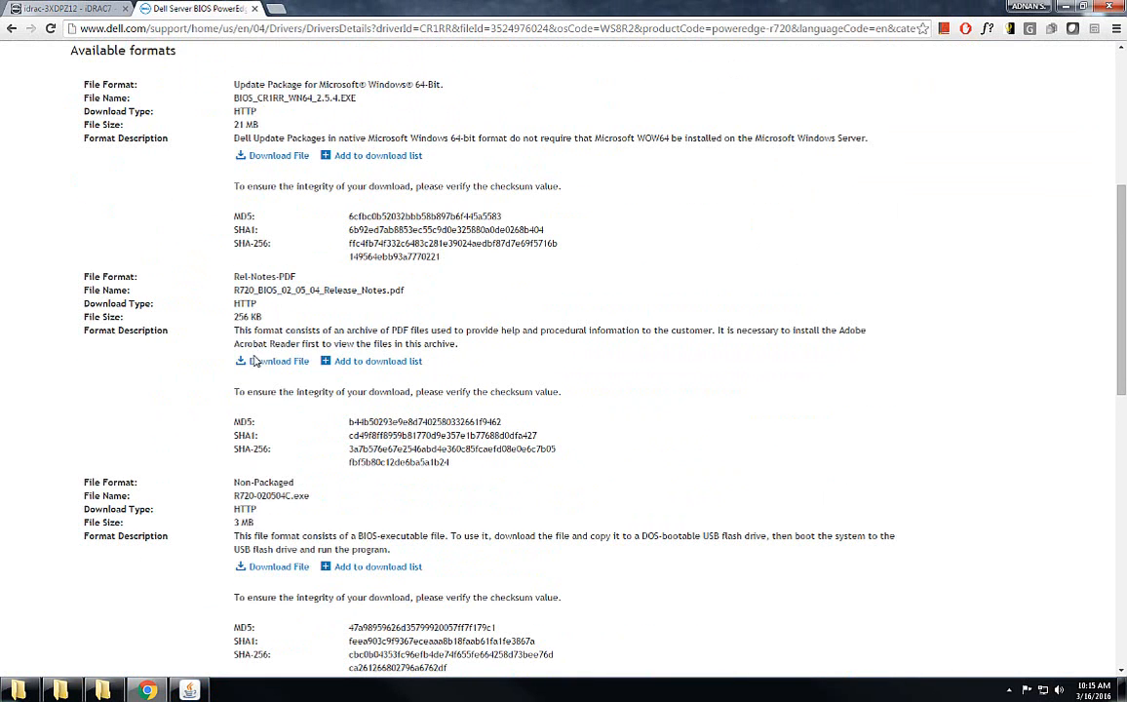
scroll("up", 3)
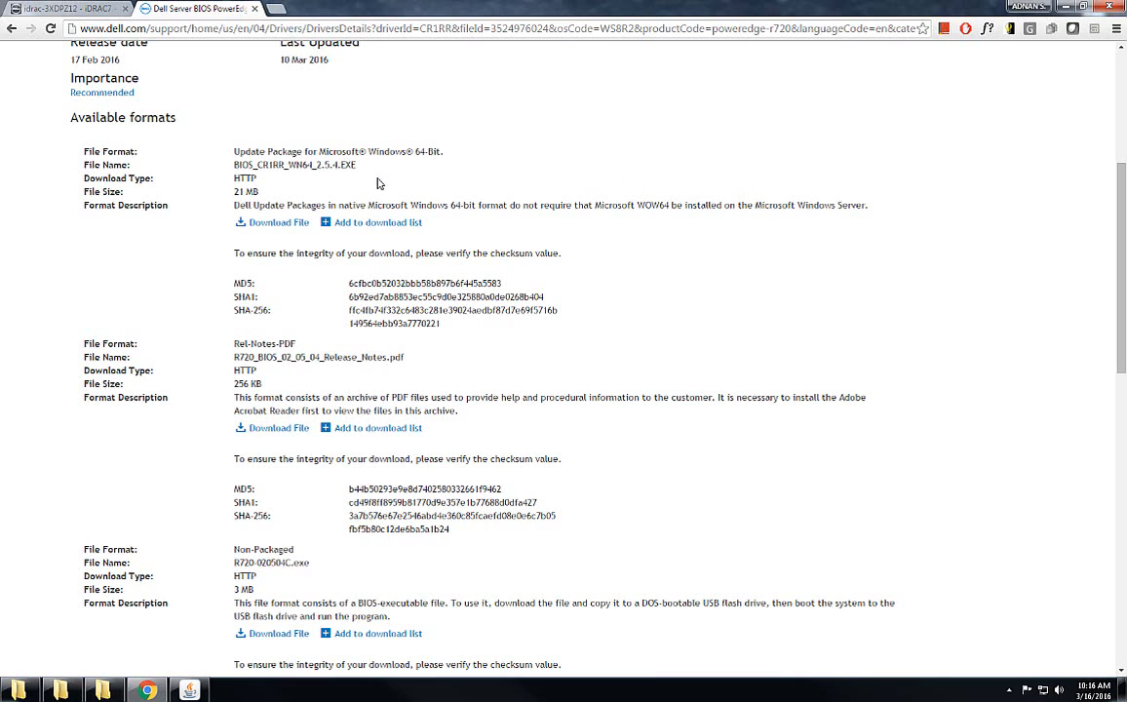
mouse_move(461, 201)
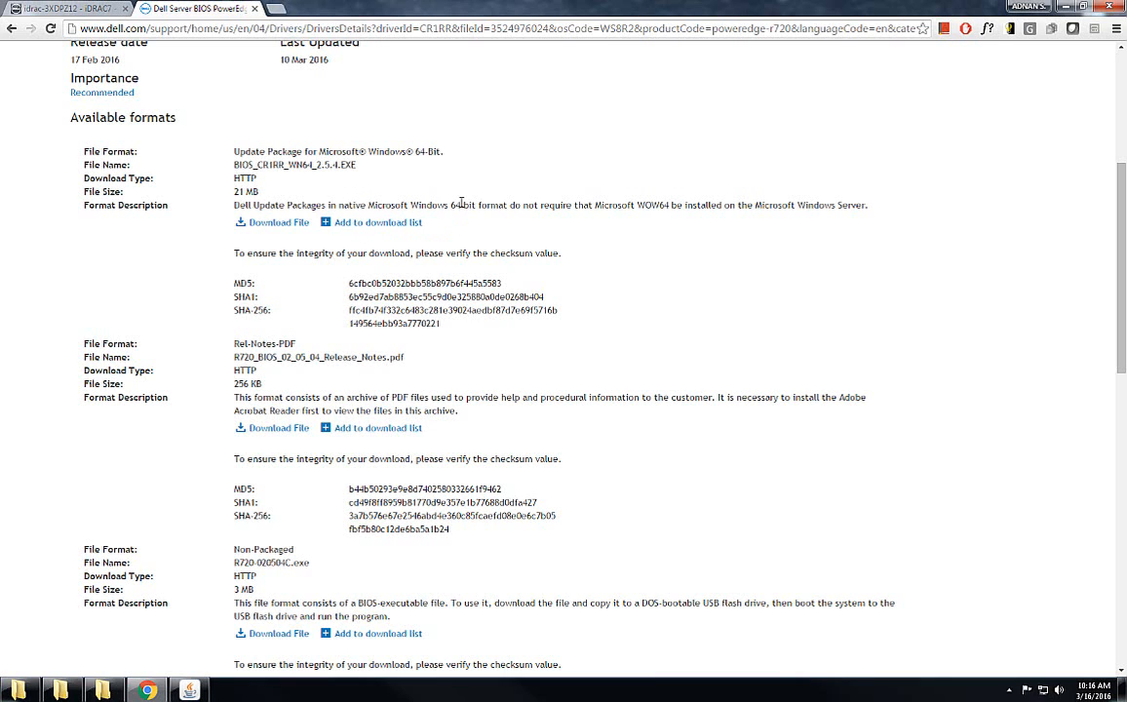
mouse_move(368, 199)
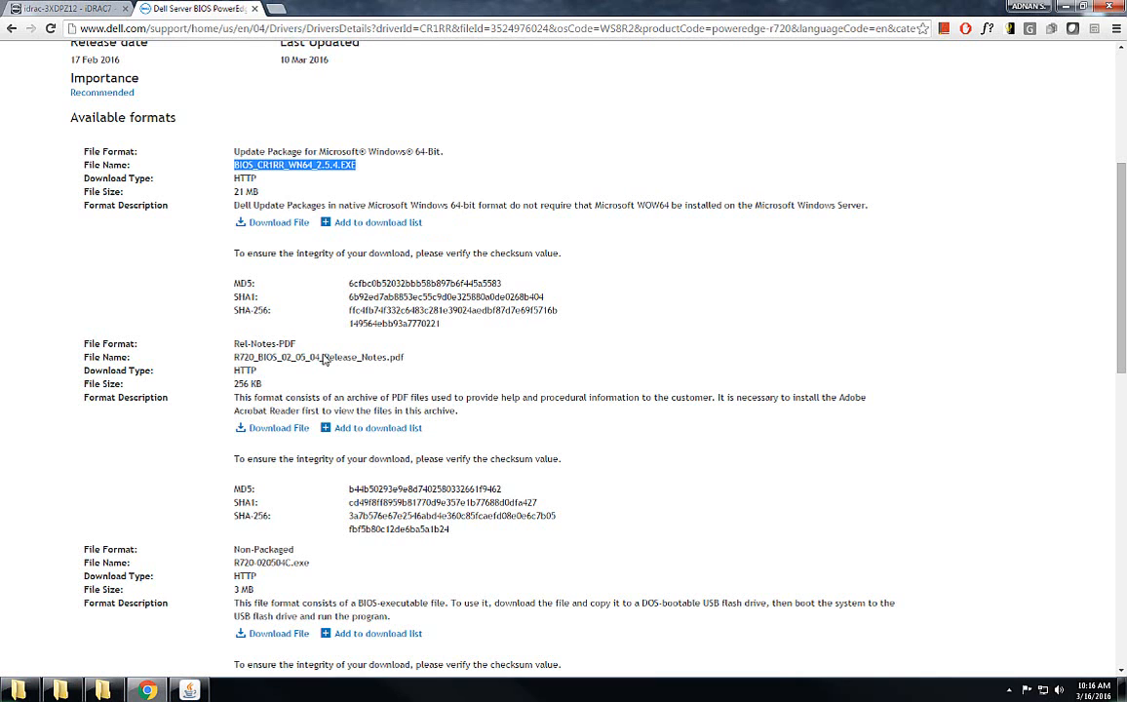
scroll("down", 3)
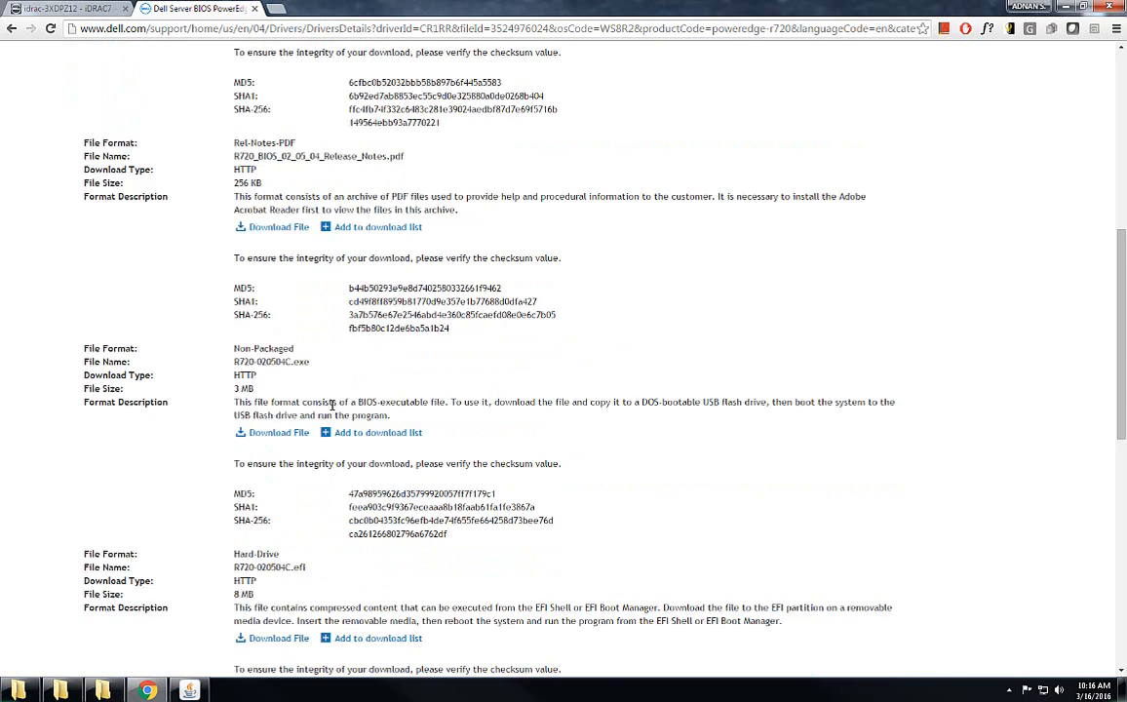
scroll("down", 3)
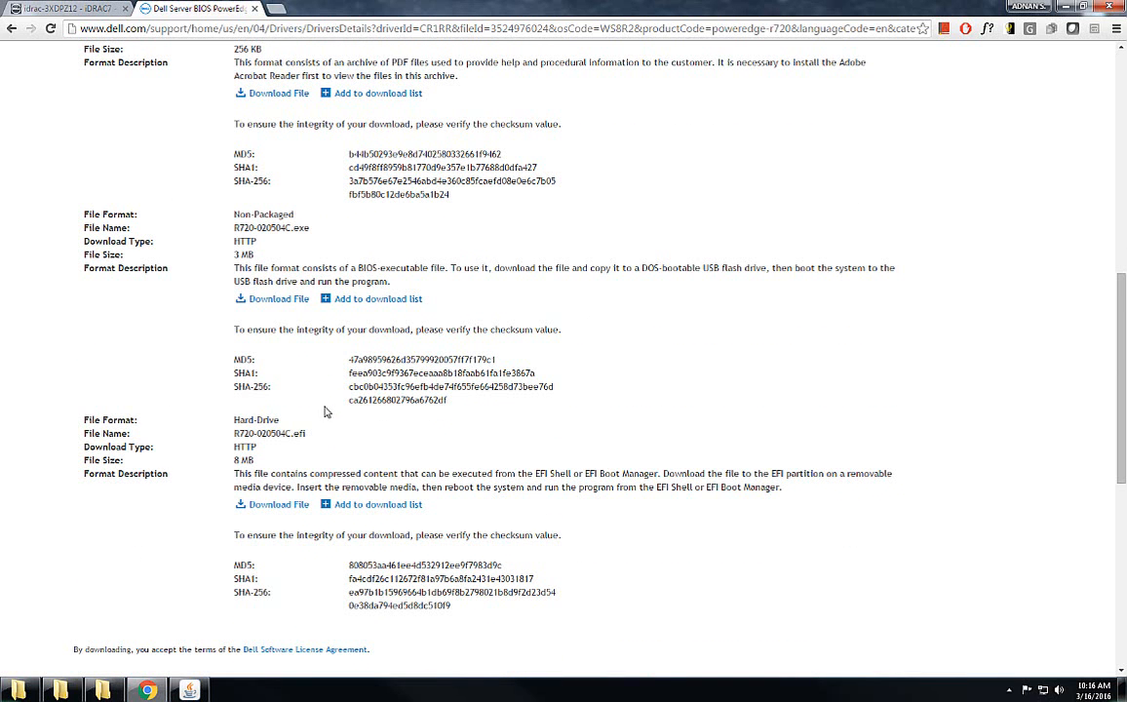
mouse_move(325, 429)
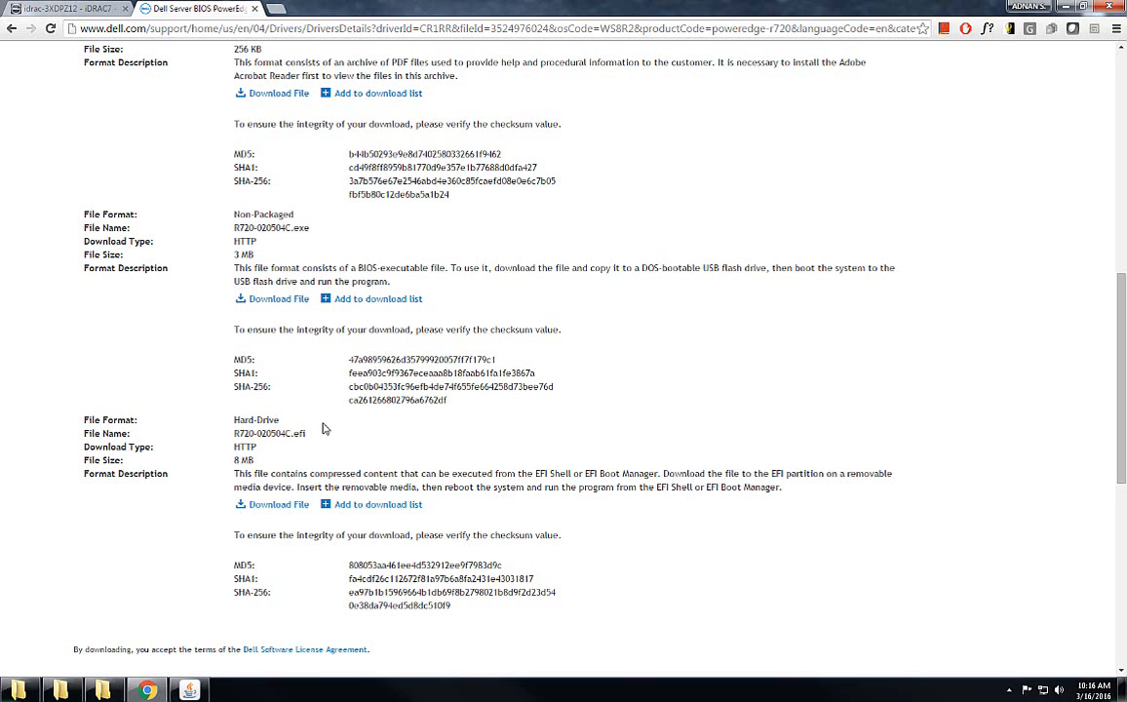
mouse_move(292, 466)
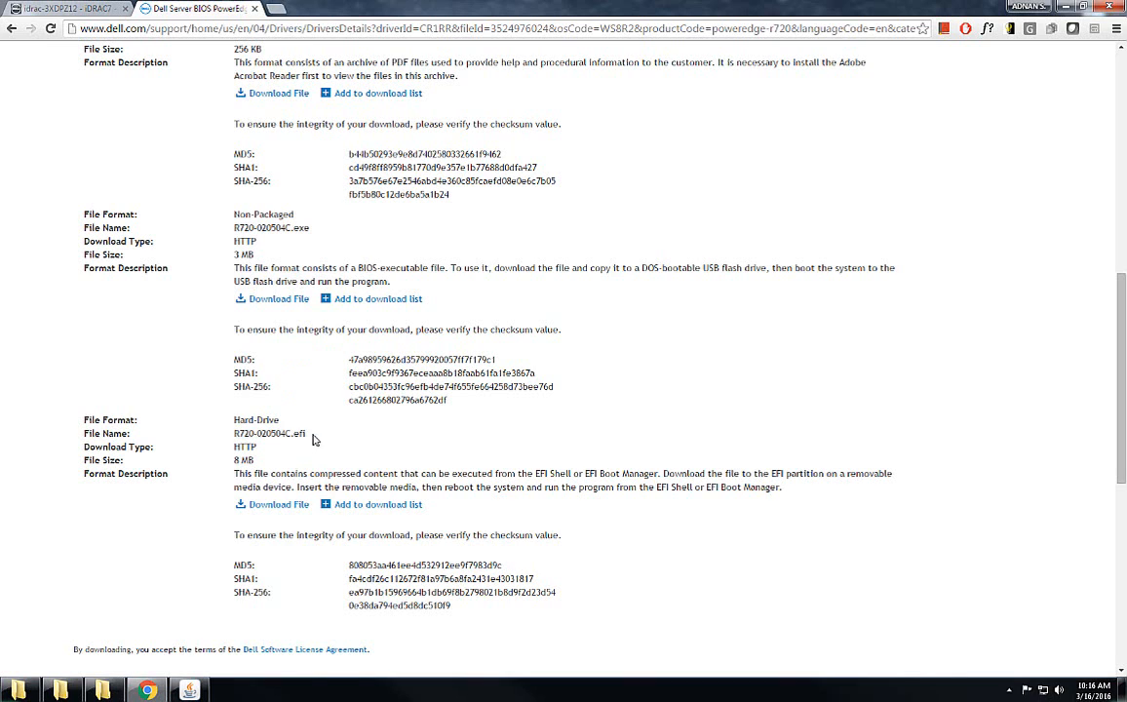
mouse_move(318, 238)
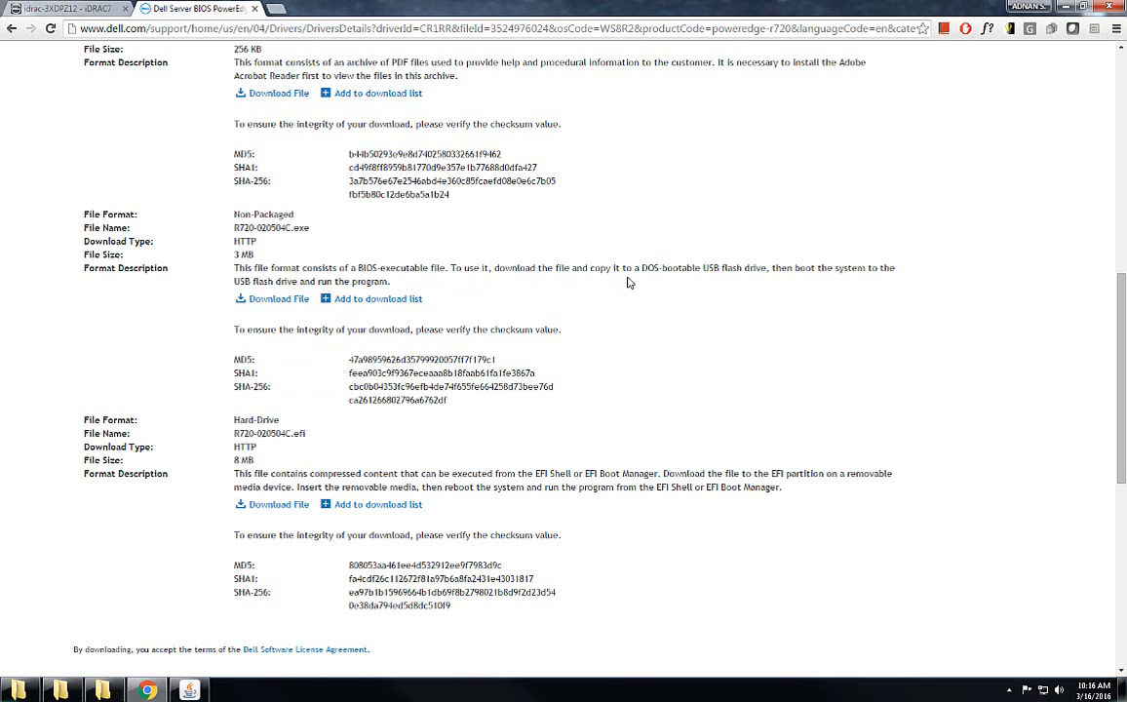
mouse_move(550, 296)
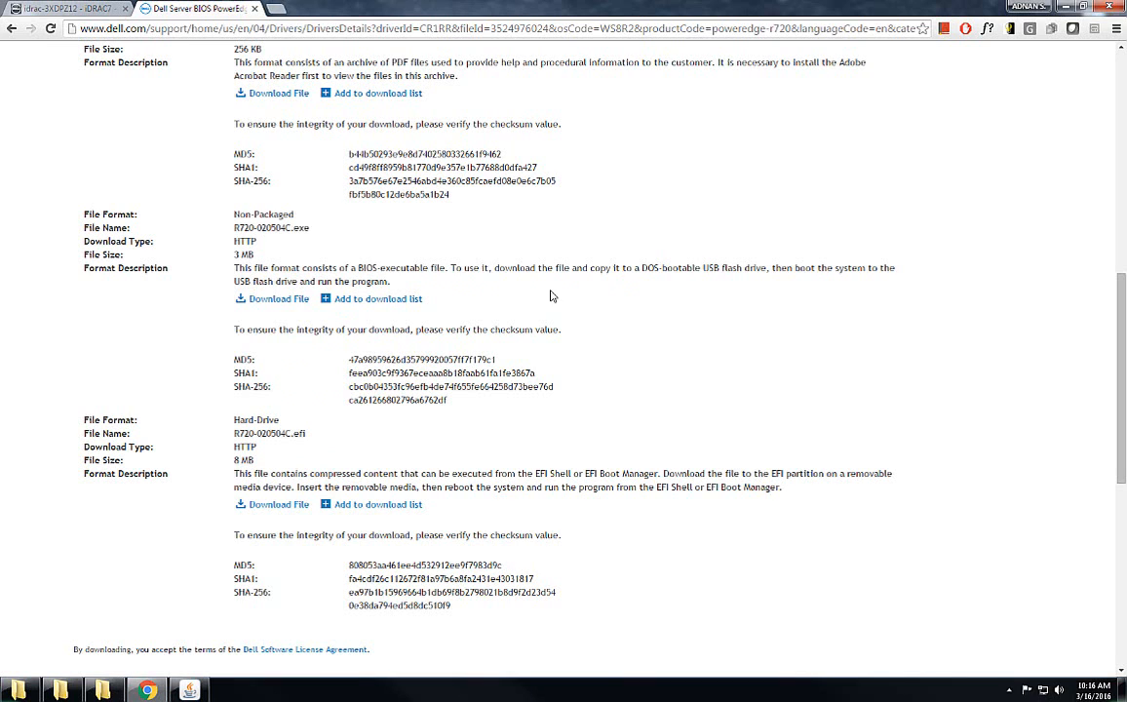
double_click(271, 227)
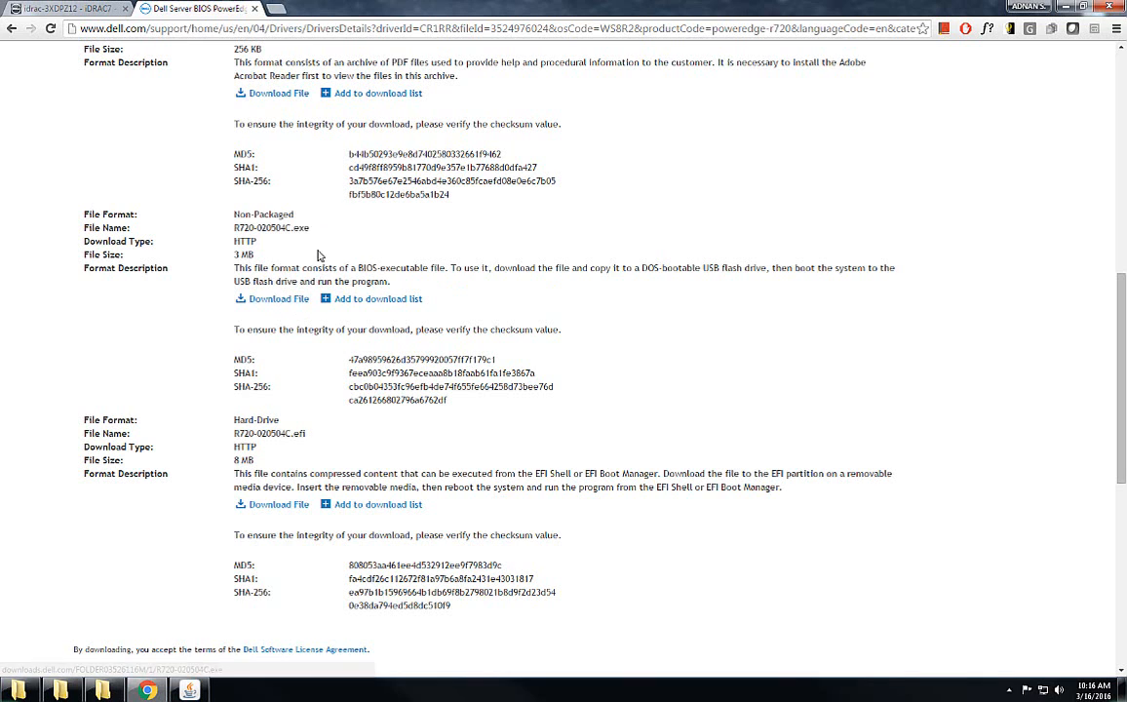
left_click_drag(570, 268, 772, 268)
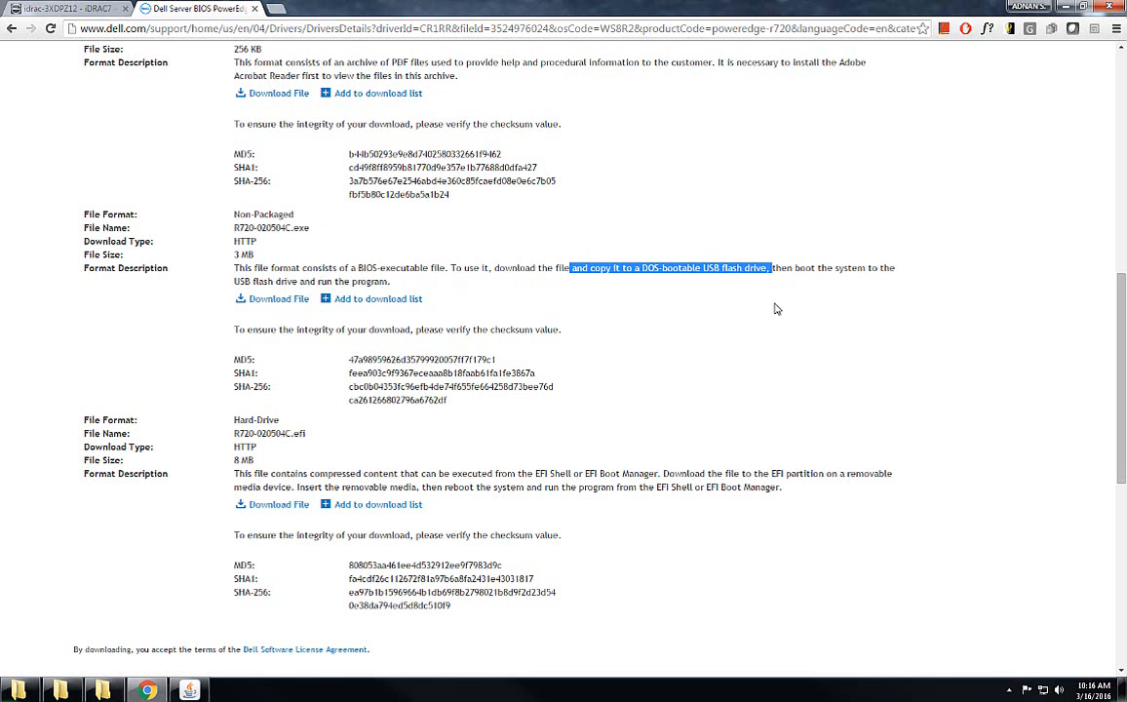
mouse_move(987, 78)
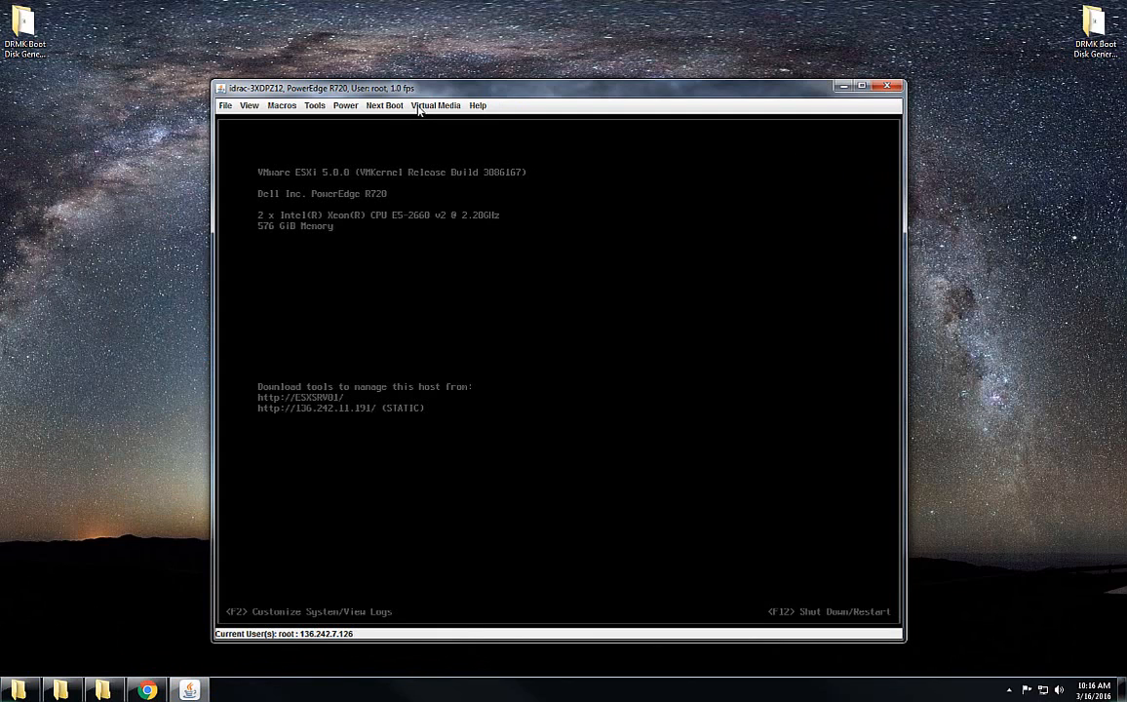
mouse_move(412, 109)
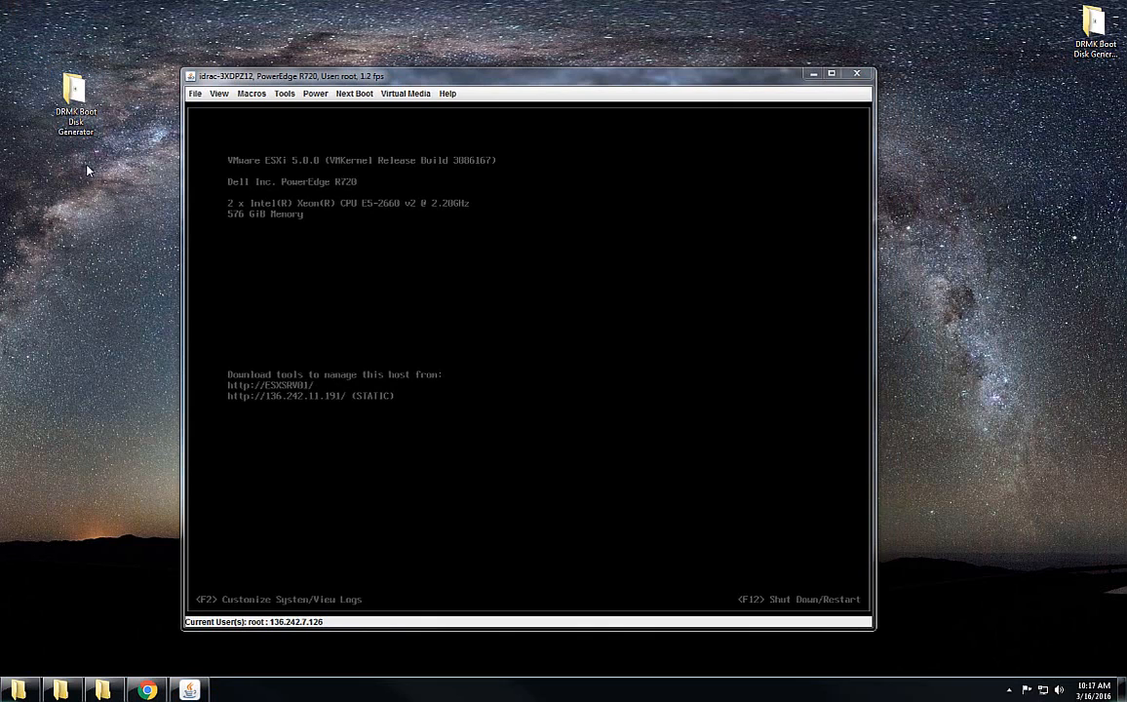
Select the DRMK Boot Disk Generator folder on the desktop.
left_click(75, 97)
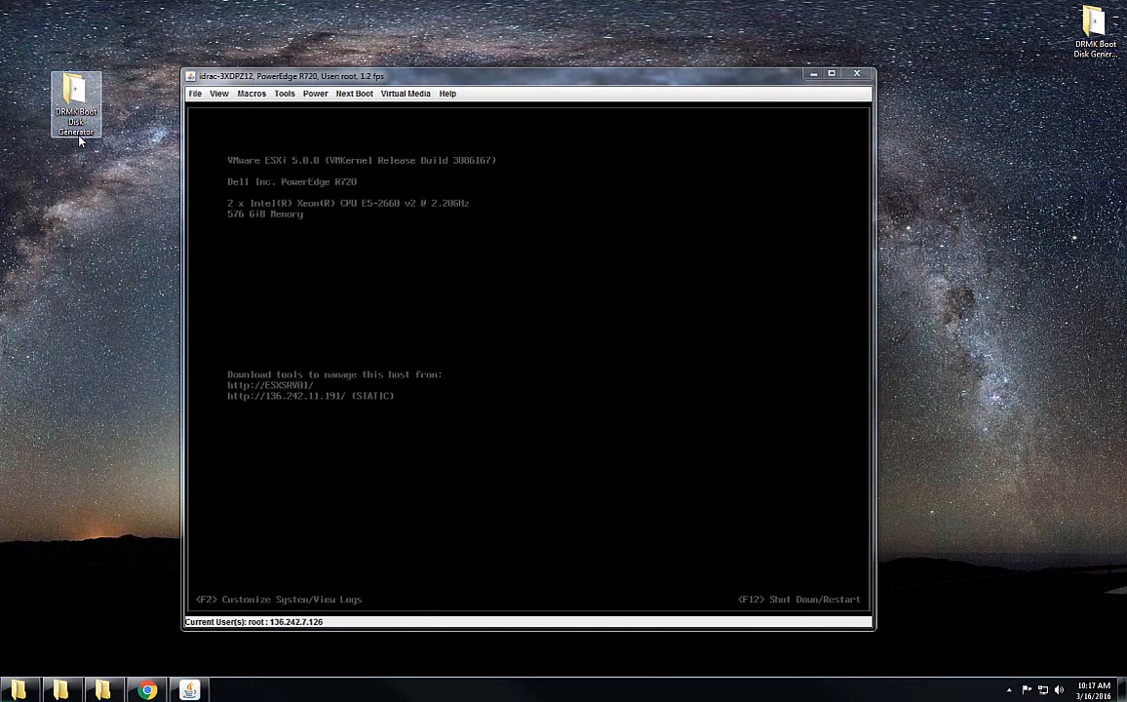
mouse_move(76, 102)
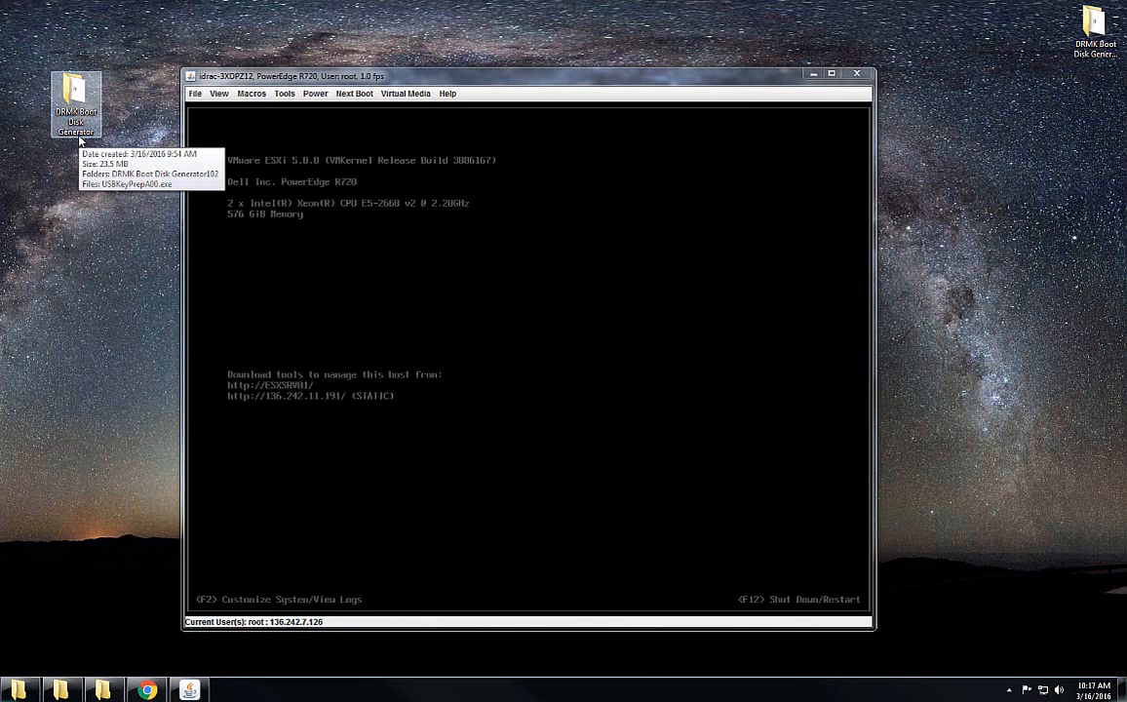
mouse_move(95, 392)
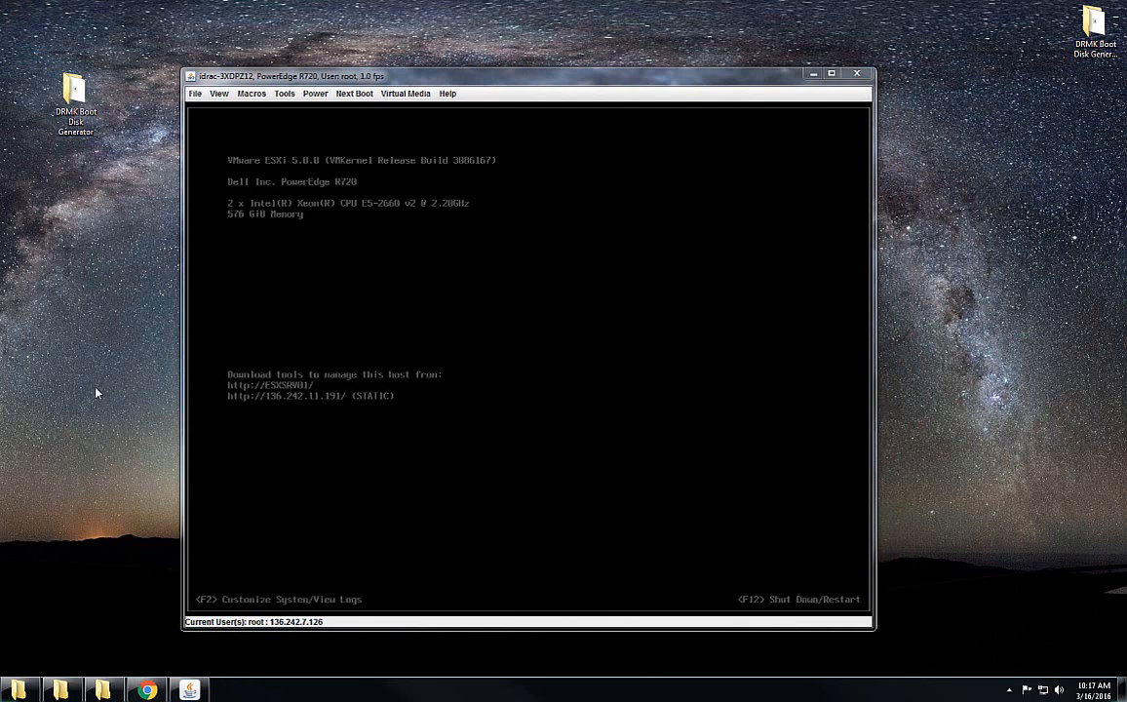
mouse_move(301, 370)
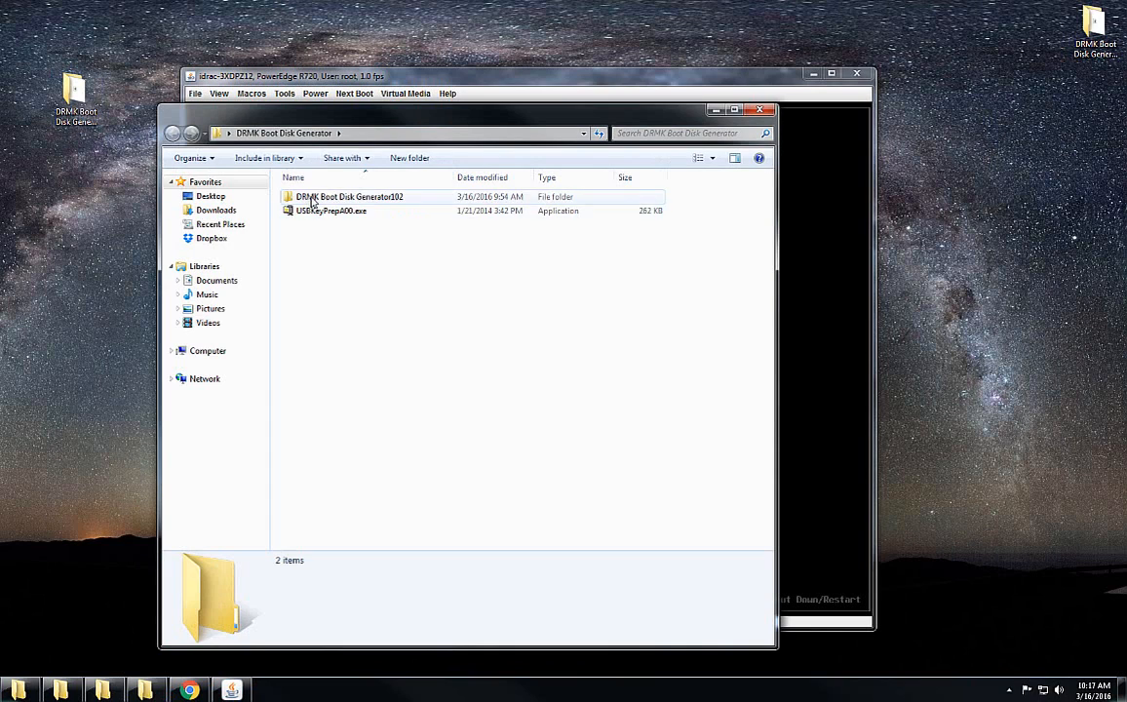
Navigate through DRMK Boot Disk Generator102 and its inner folder to EXTRACTHERE.
double_click(348, 196)
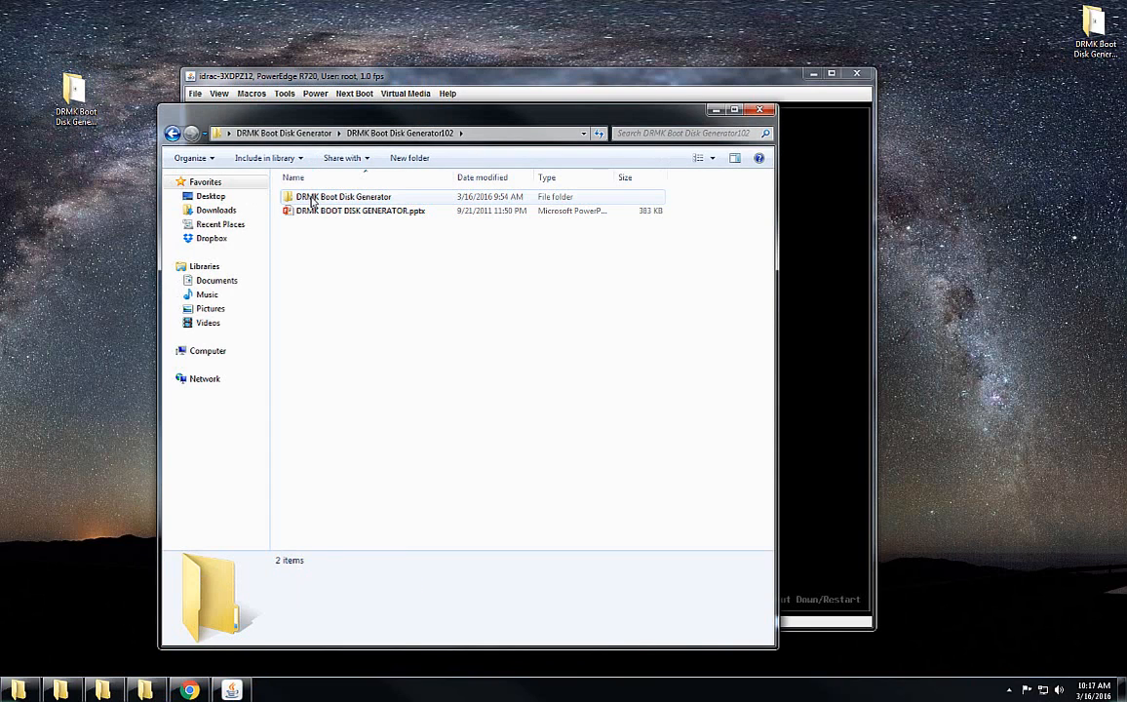
double_click(342, 196)
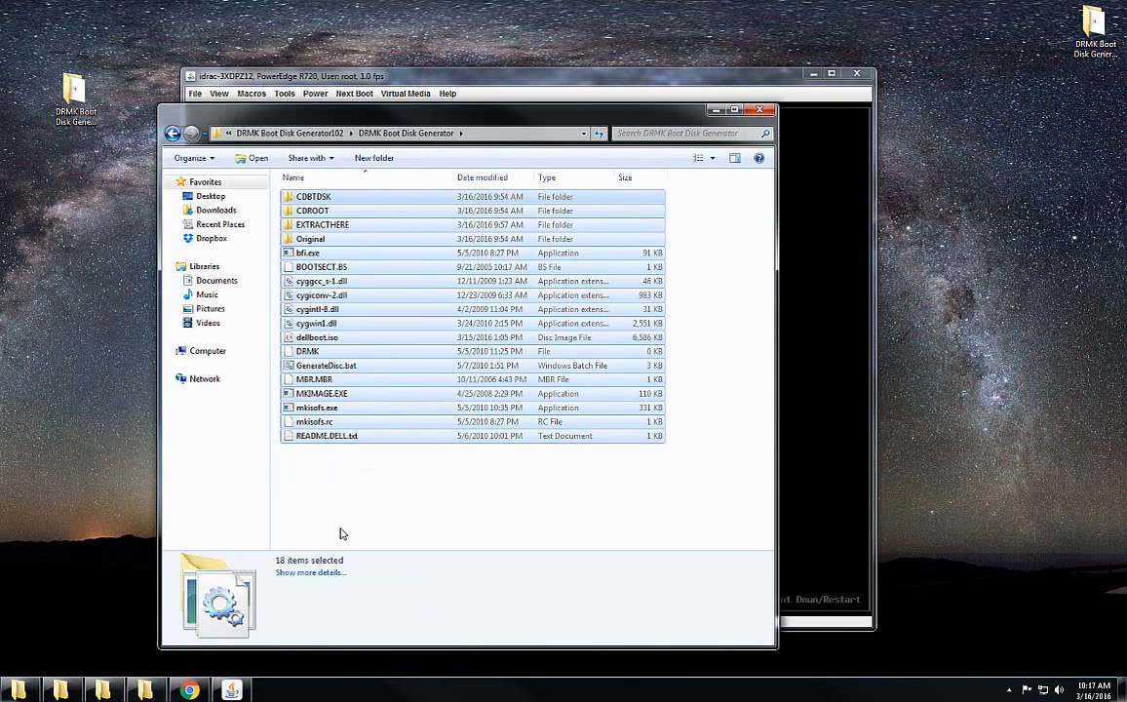
left_click(327, 435)
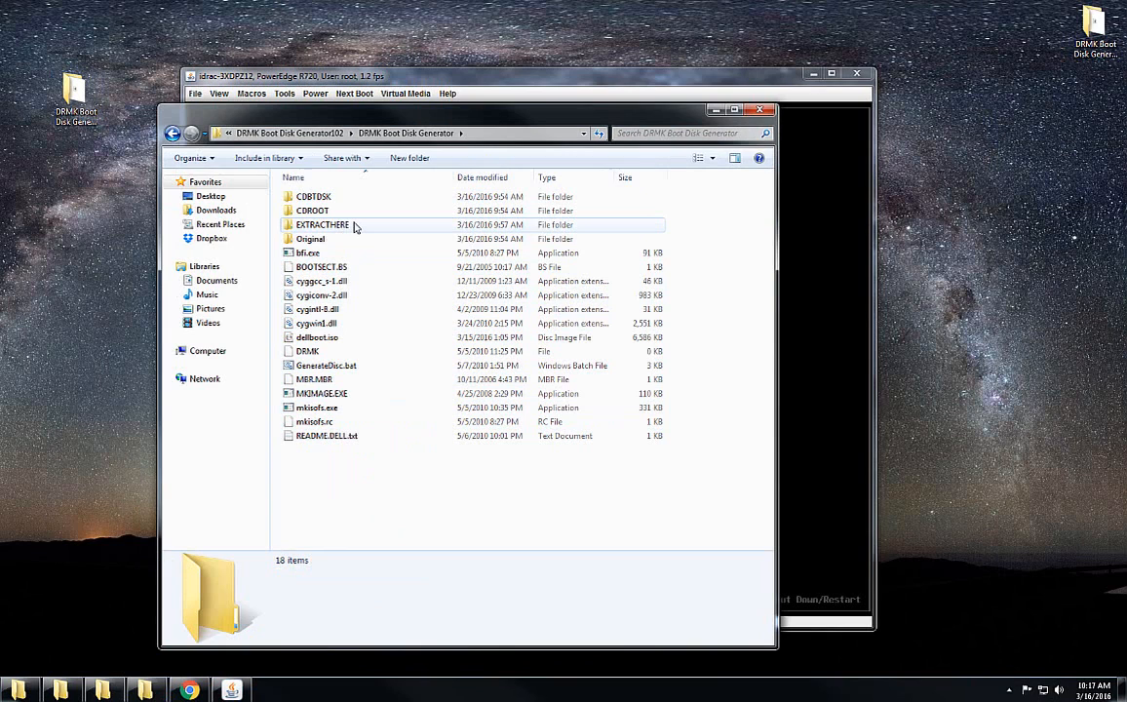
double_click(322, 224)
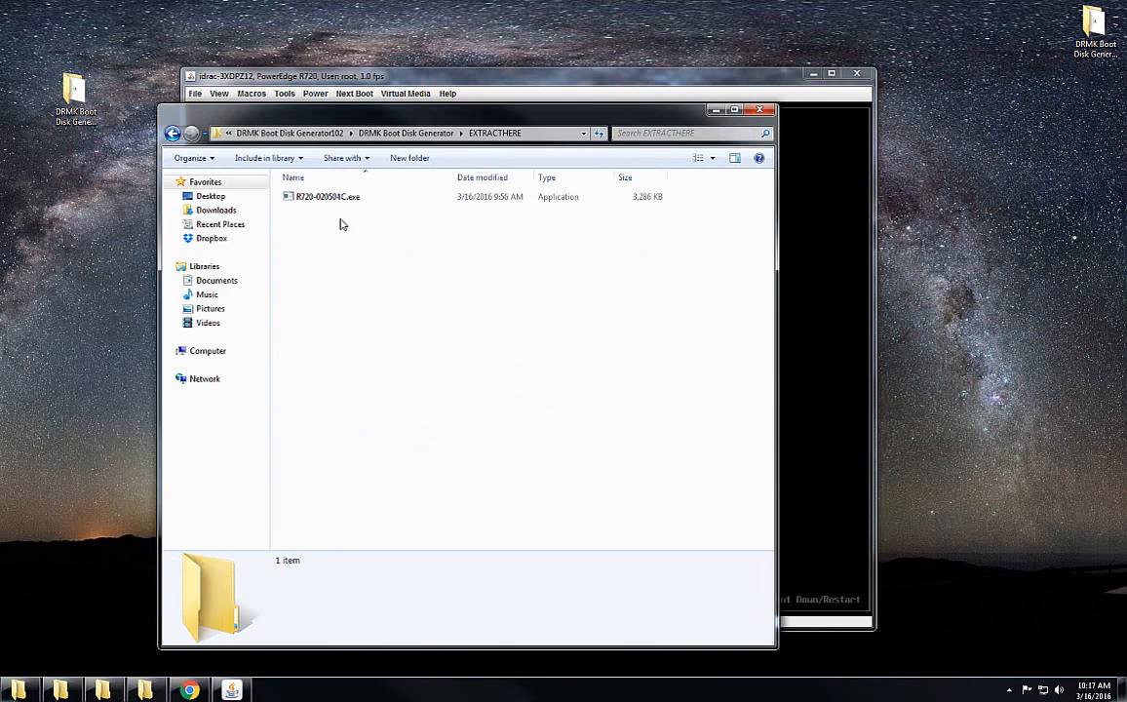
left_click(326, 196)
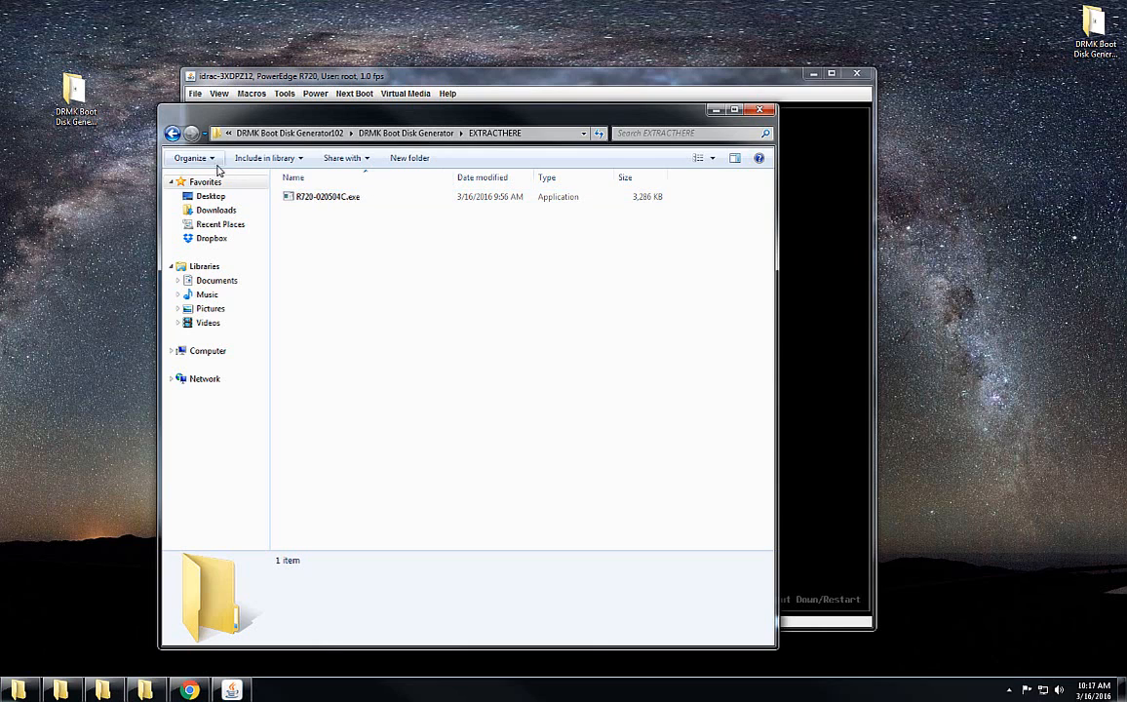
left_click(328, 196)
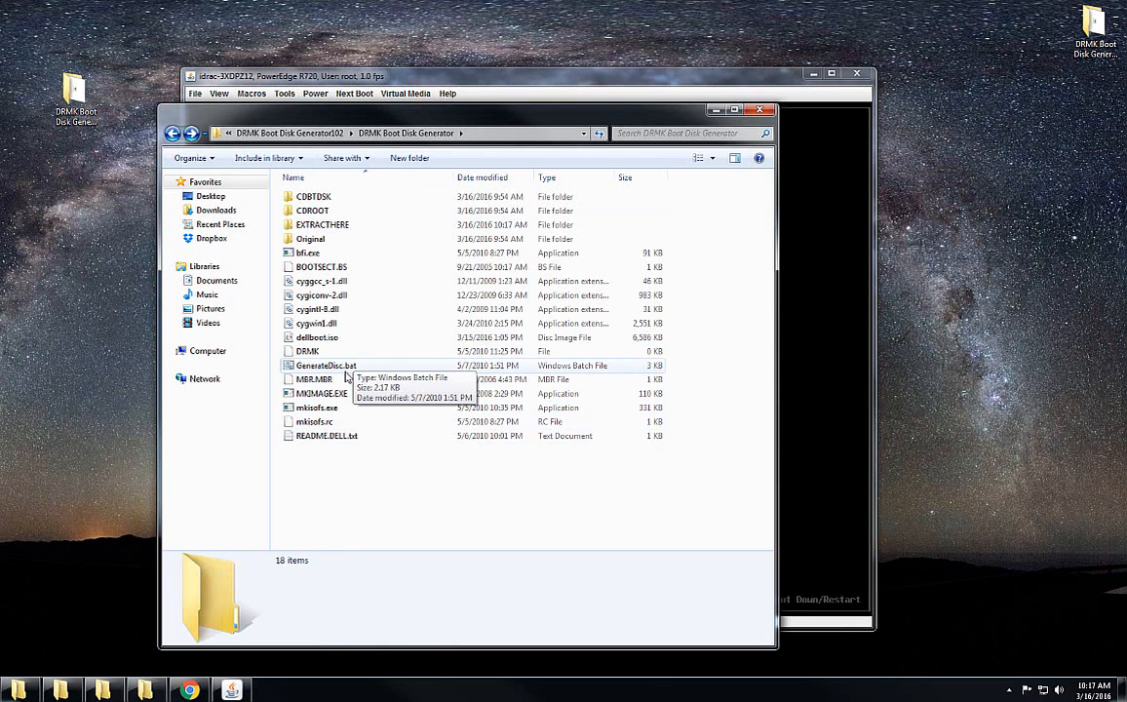
mouse_move(368, 322)
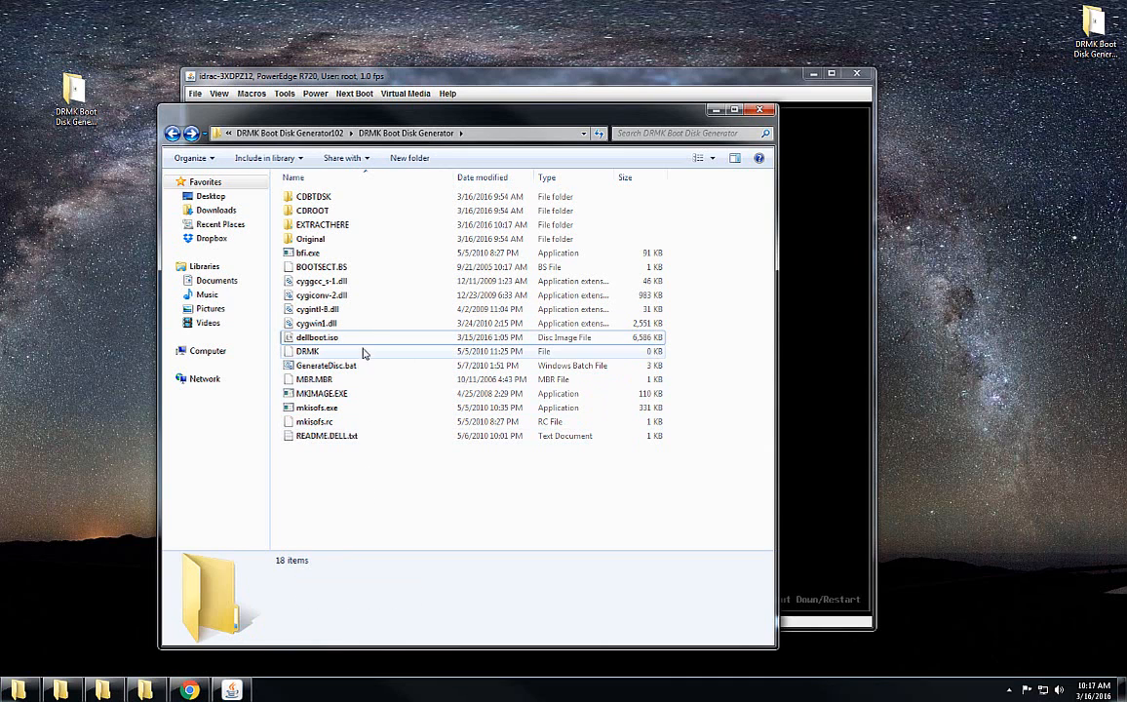
Delete the old dellboot.iso, run GenerateDisc.bat, and confirm the new dellboot.iso.
left_click(317, 338)
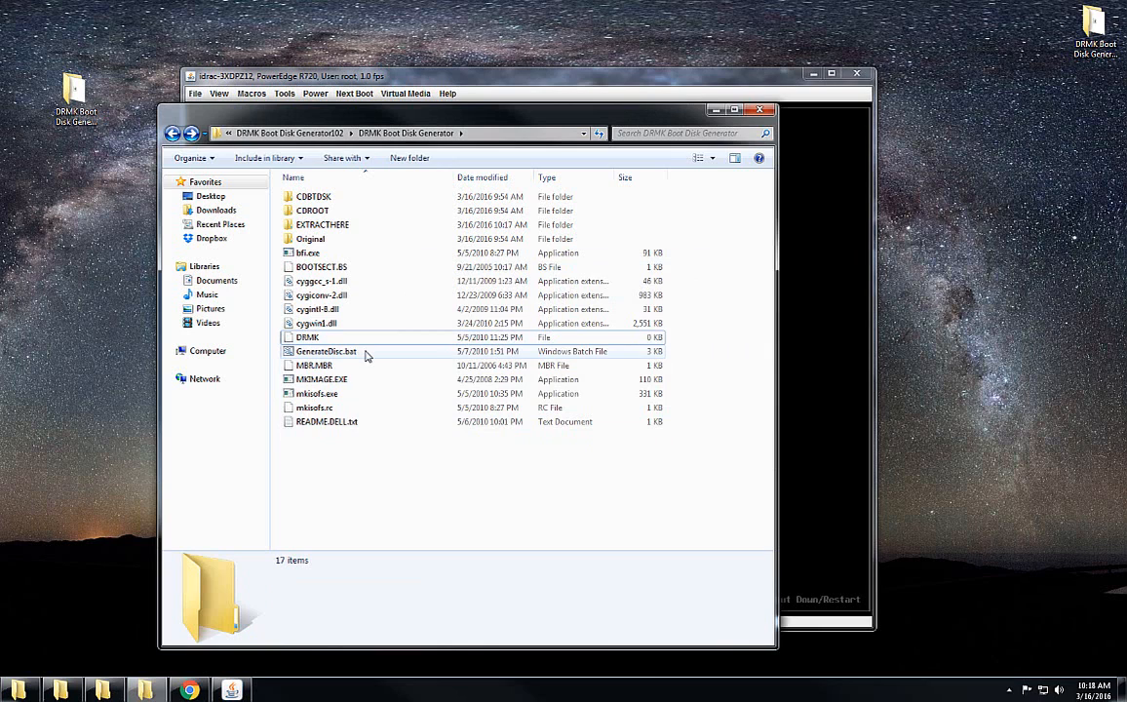
left_click(326, 351)
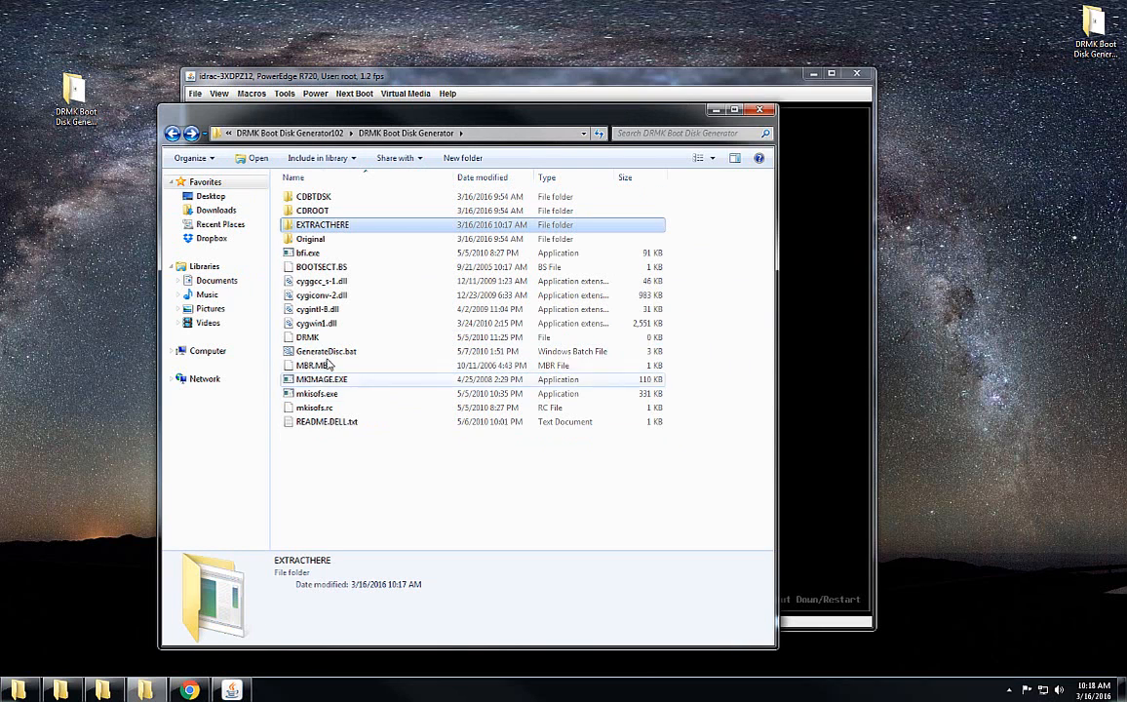
mouse_move(326, 351)
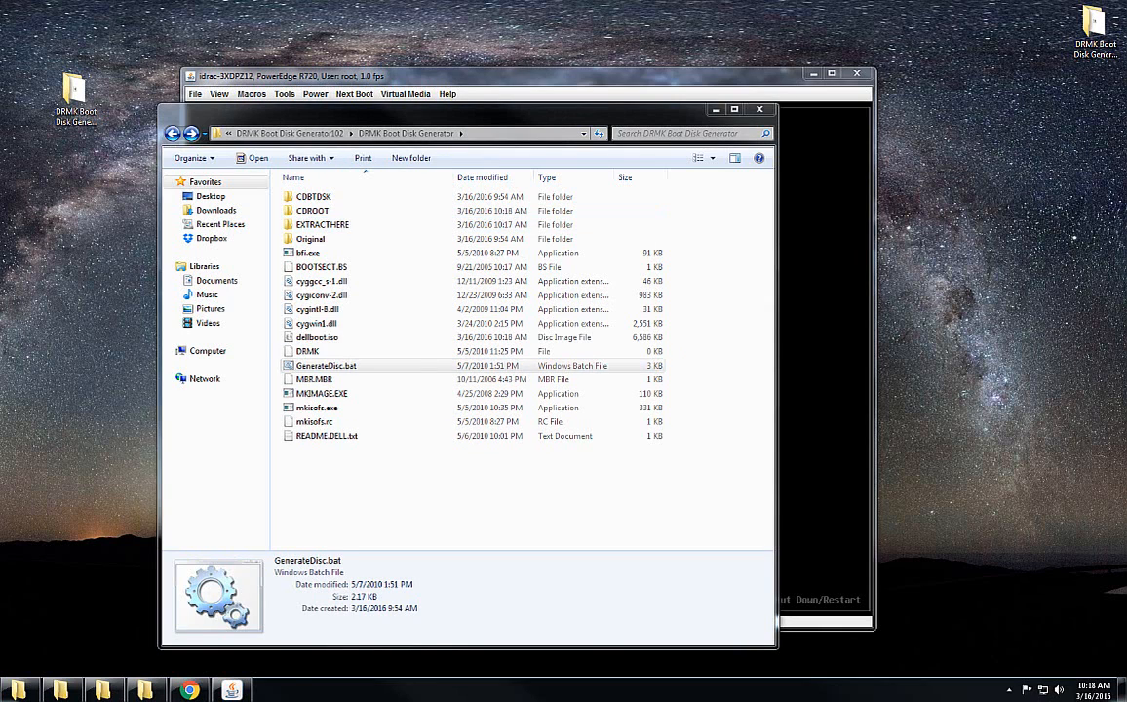
double_click(326, 364)
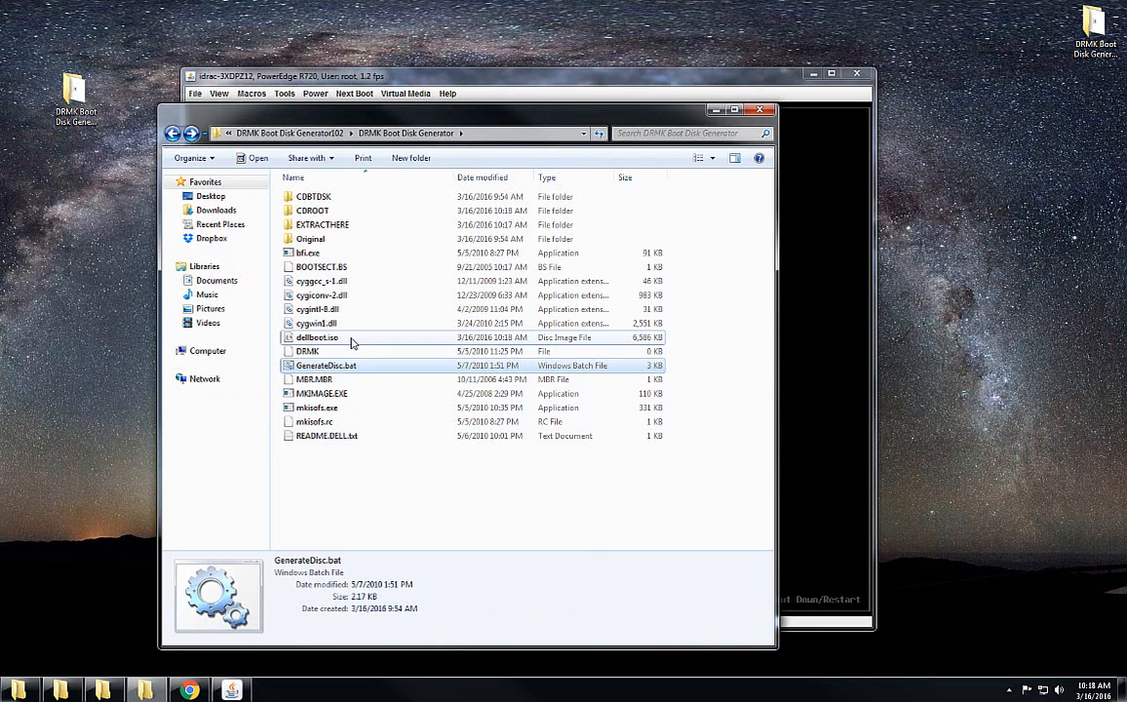
left_click(317, 337)
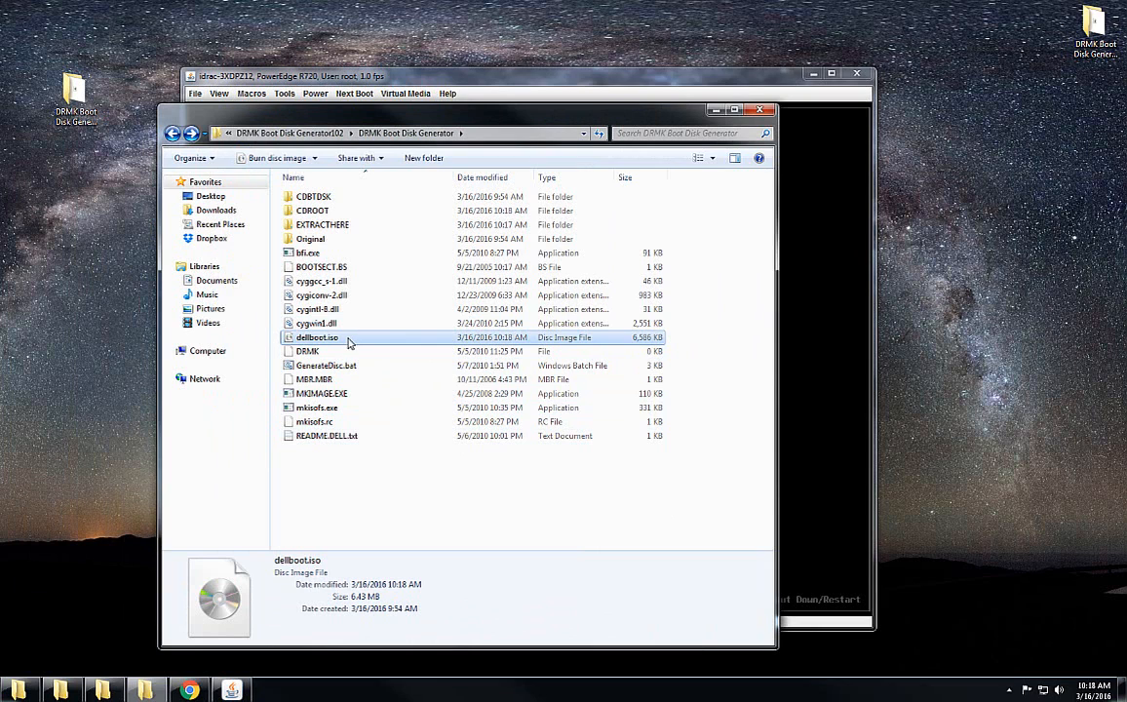
double_click(322, 224)
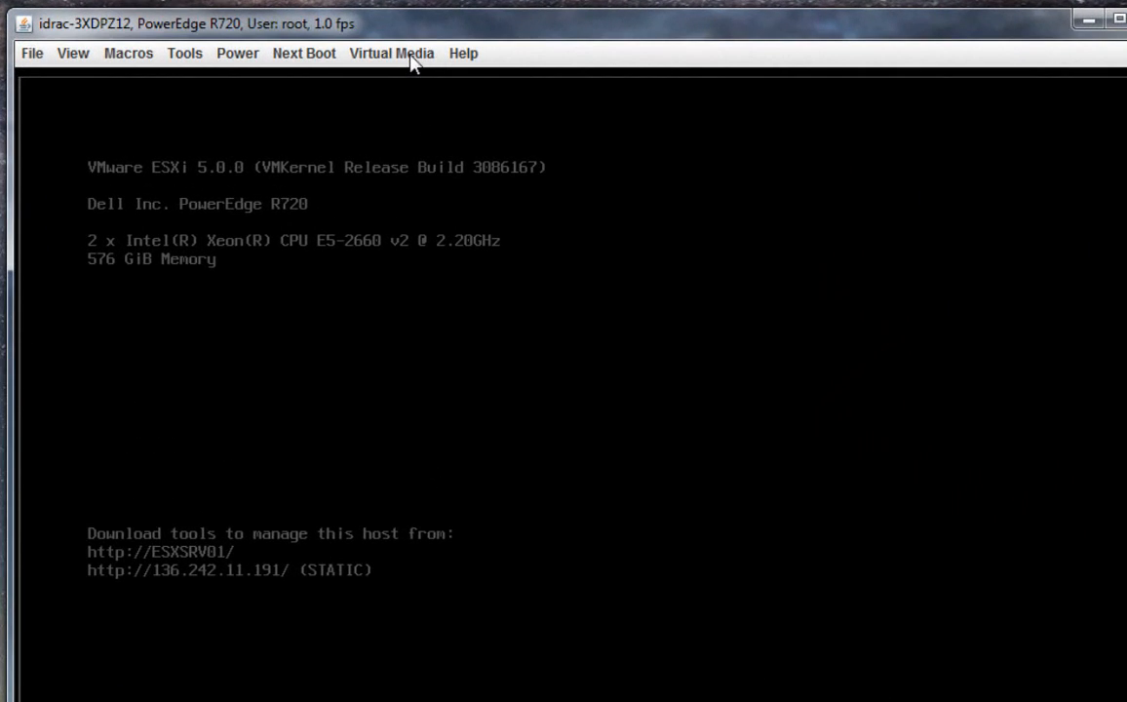
Map dellboot.iso as the virtual CD/DVD, cancelling Browse to keep that image.
left_click(391, 53)
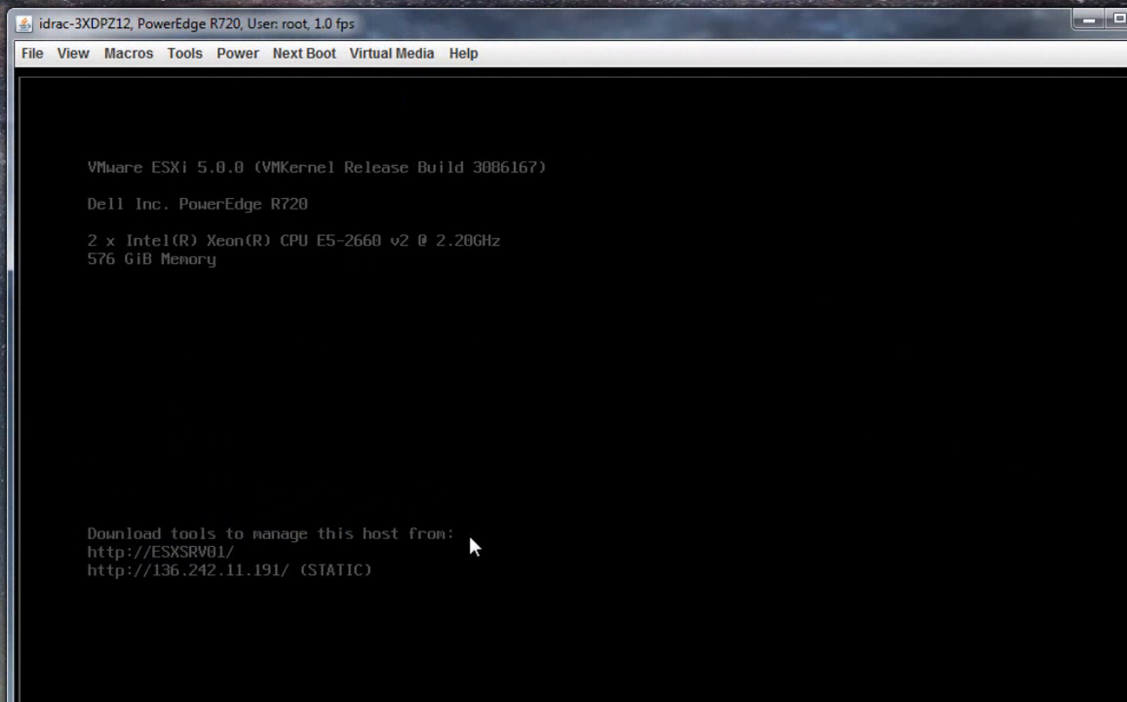
mouse_move(443, 505)
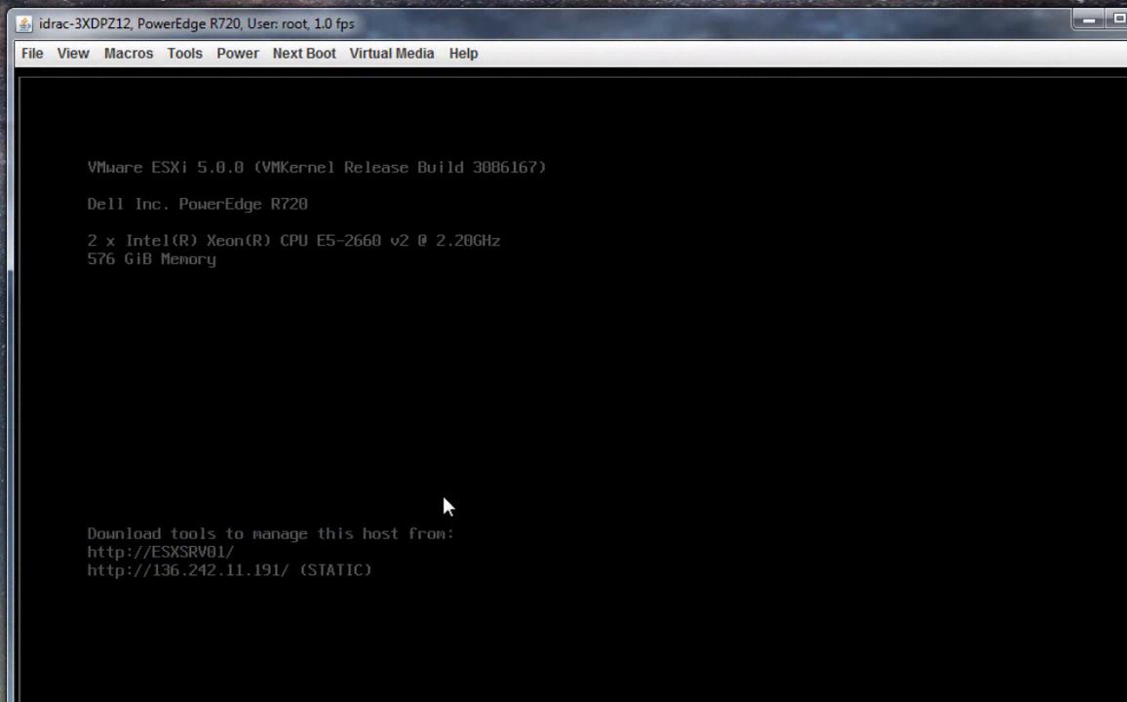
left_click(391, 53)
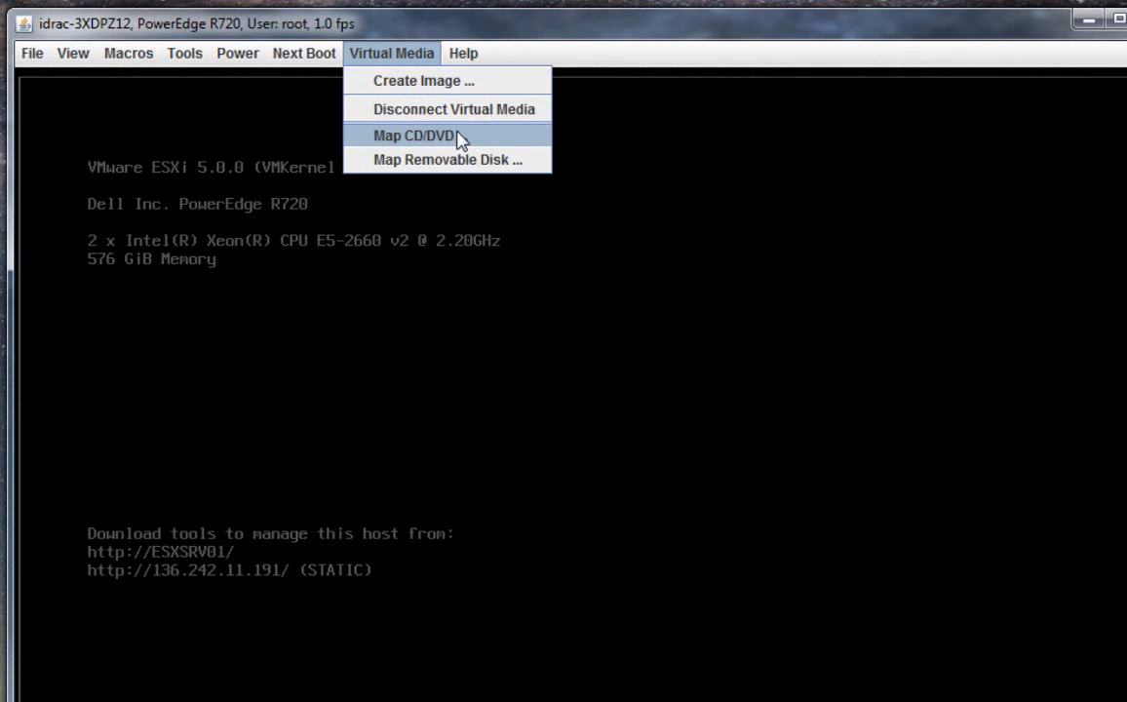
left_click(407, 134)
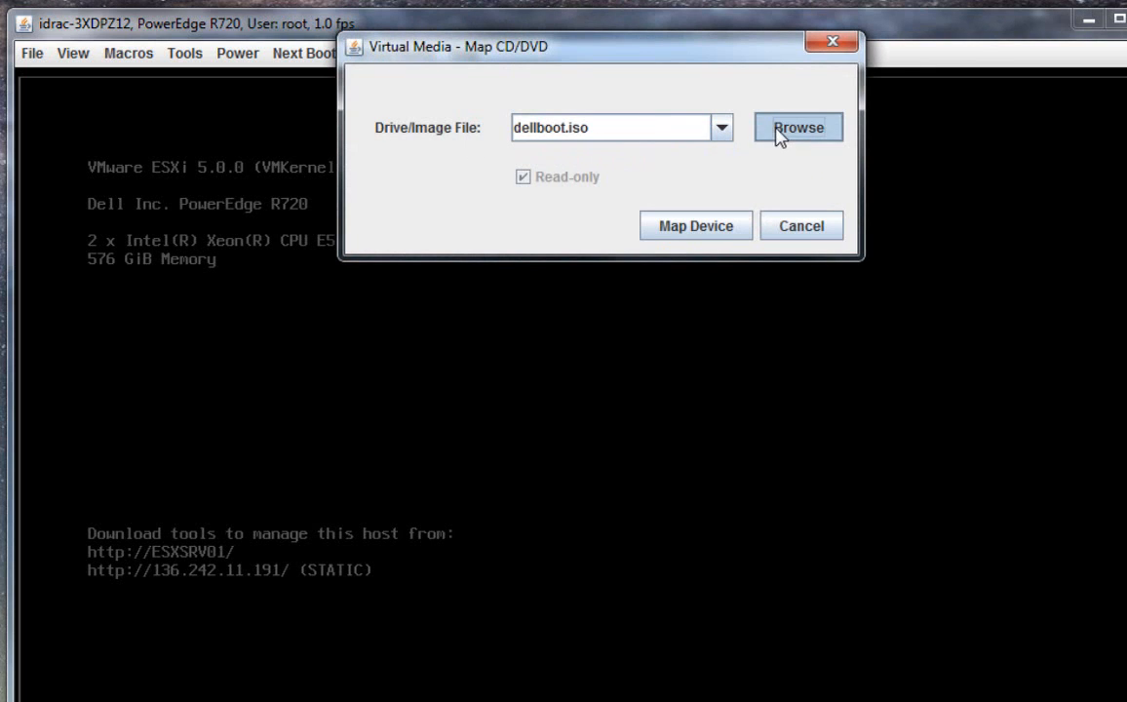
mouse_move(612, 163)
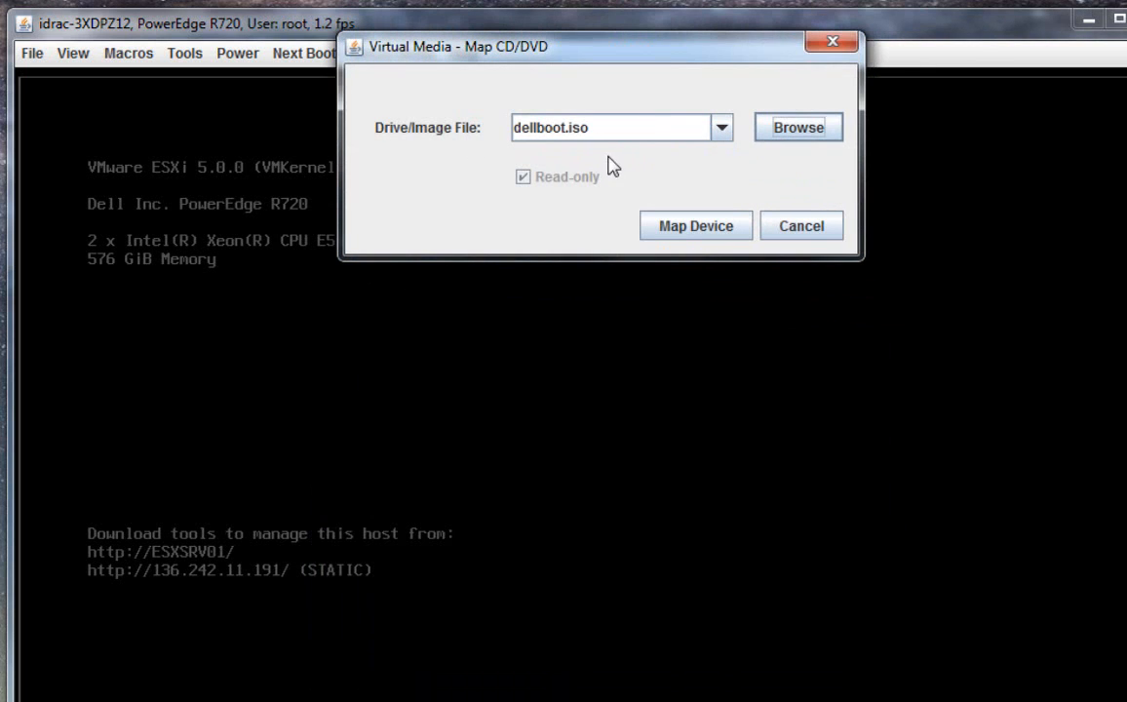
left_click(610, 128)
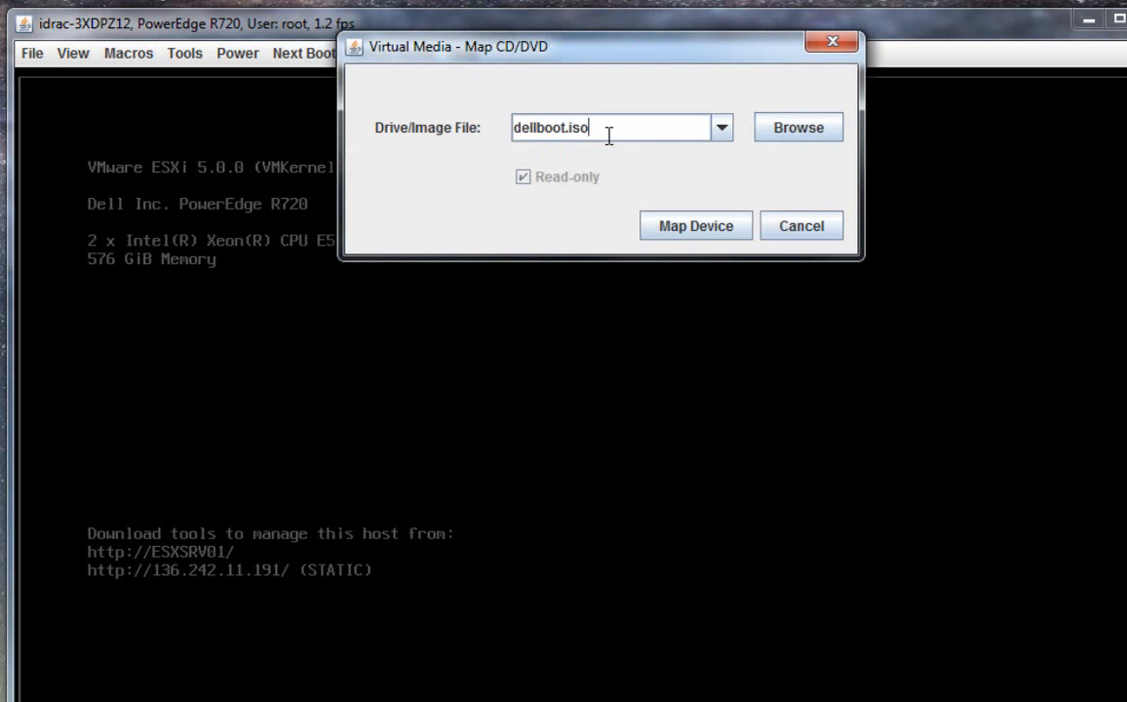
left_click(797, 128)
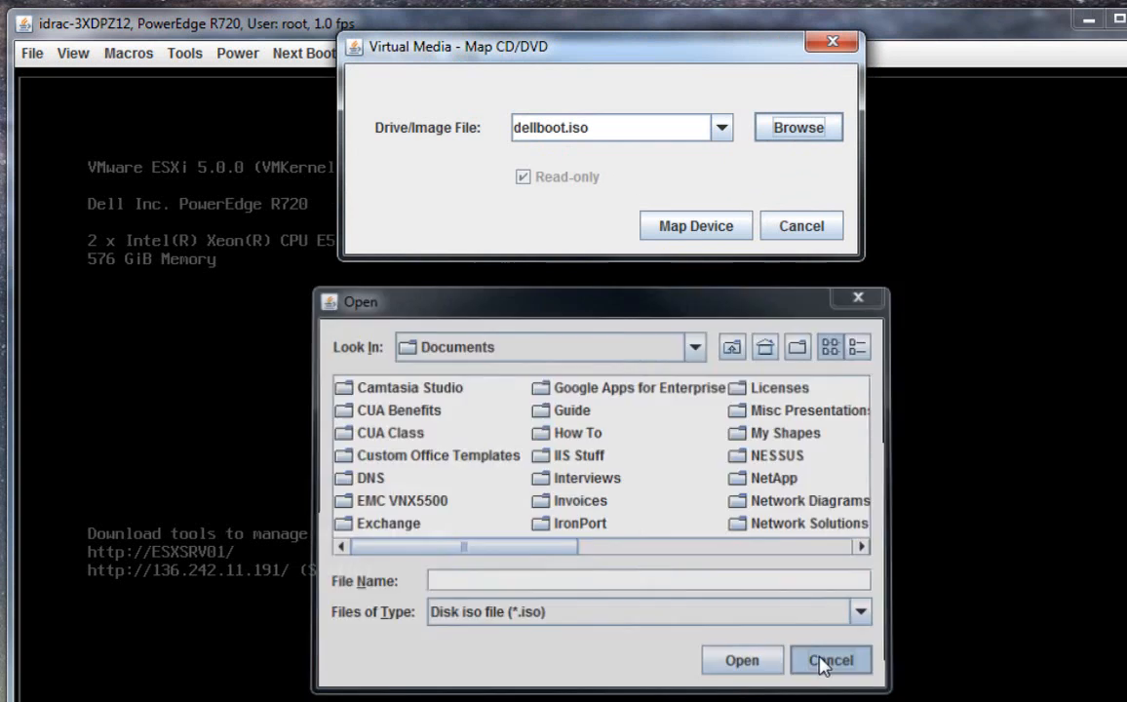
left_click(830, 660)
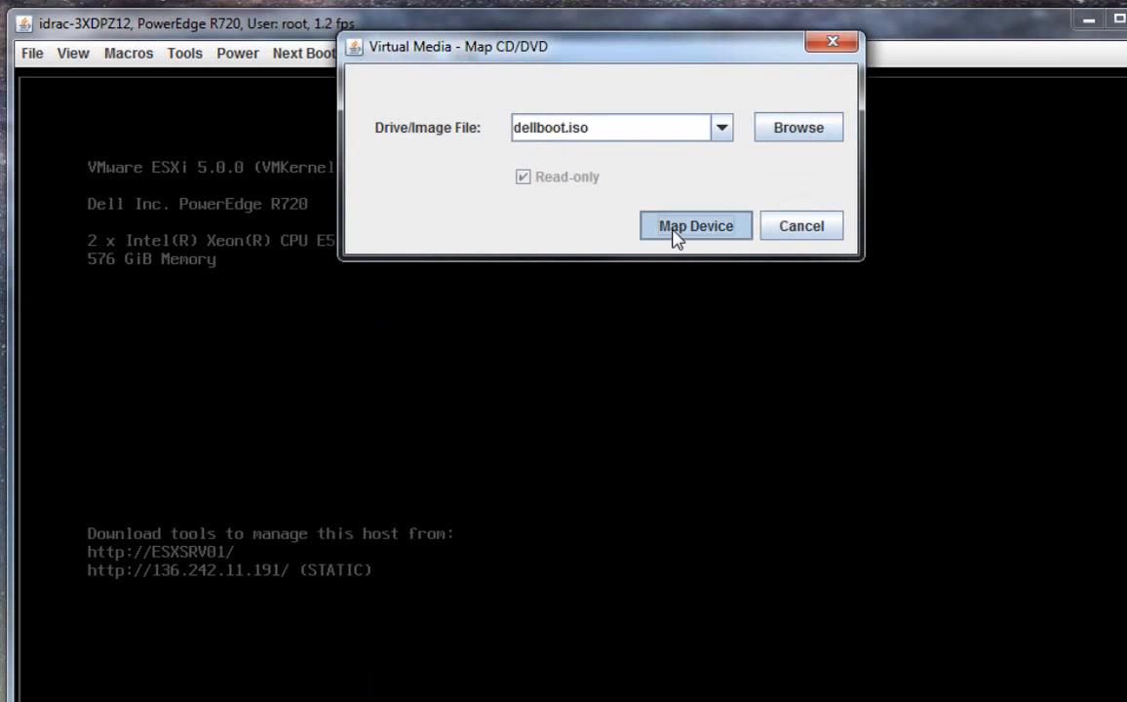
left_click(695, 225)
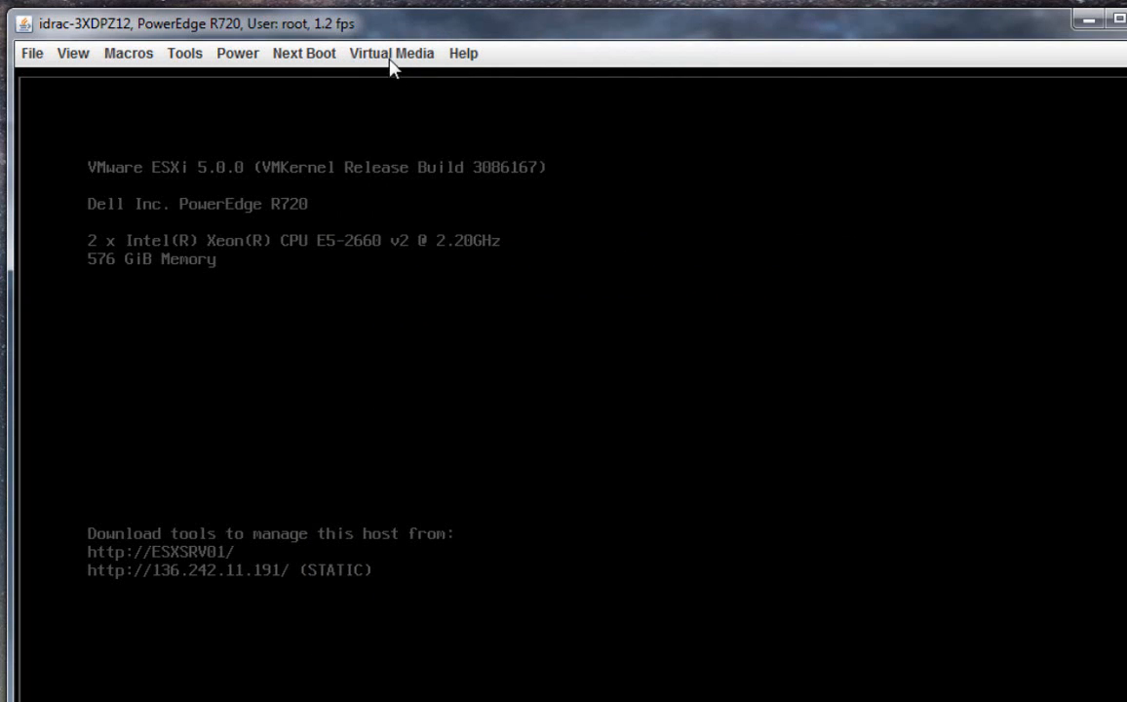
Set Virtual CD/DVD/ISO as next boot device and verify dellboot.iso is mapped.
left_click(391, 52)
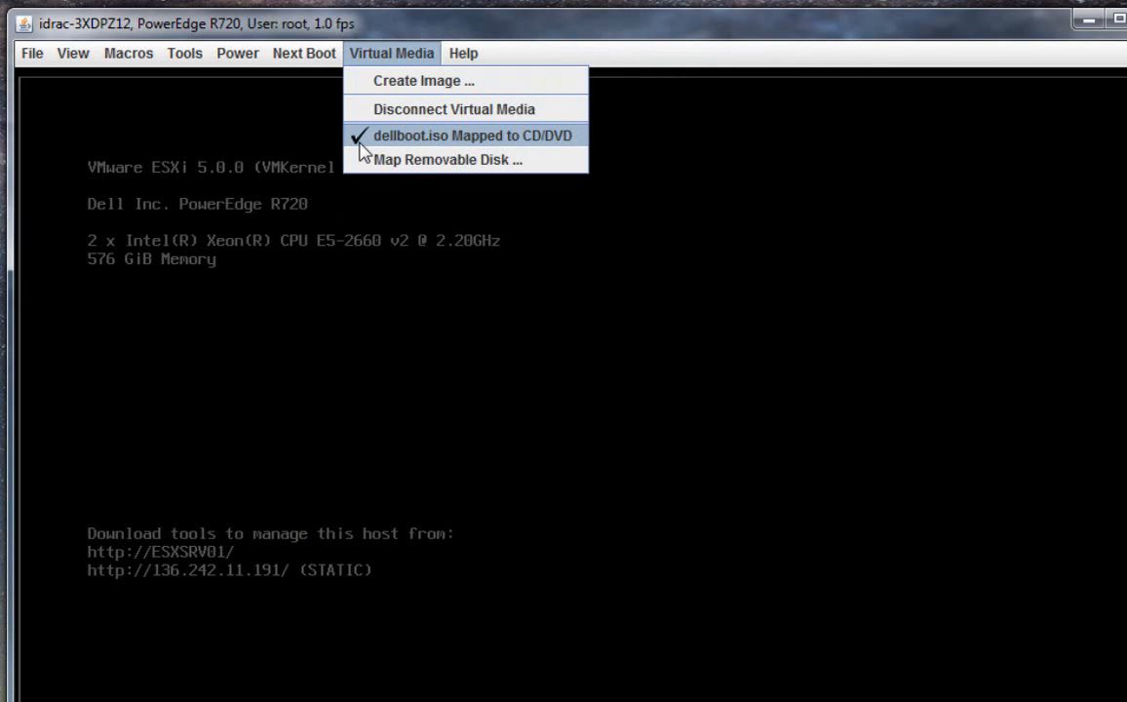
left_click(304, 53)
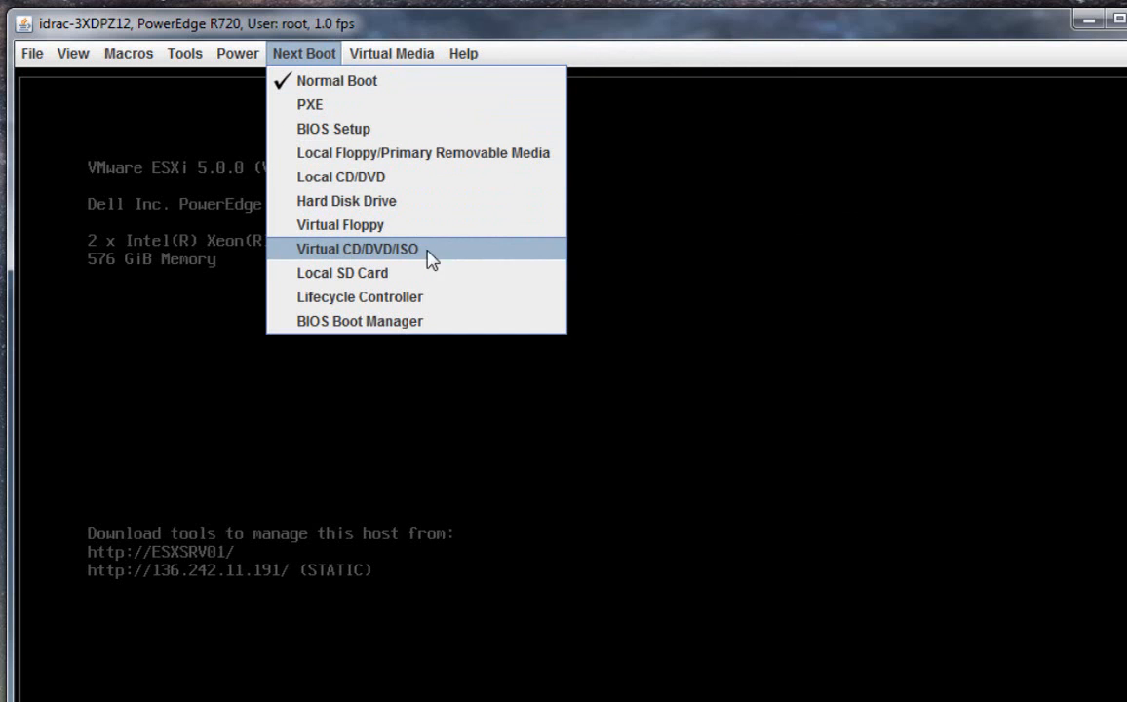
left_click(357, 249)
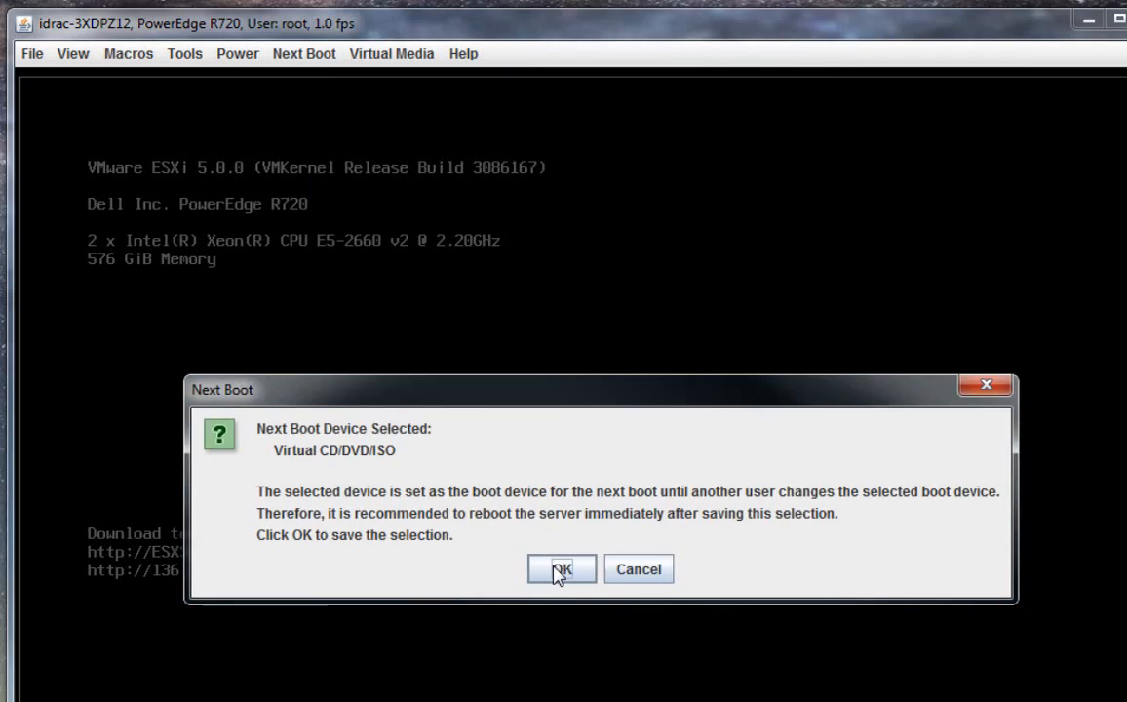
left_click(562, 569)
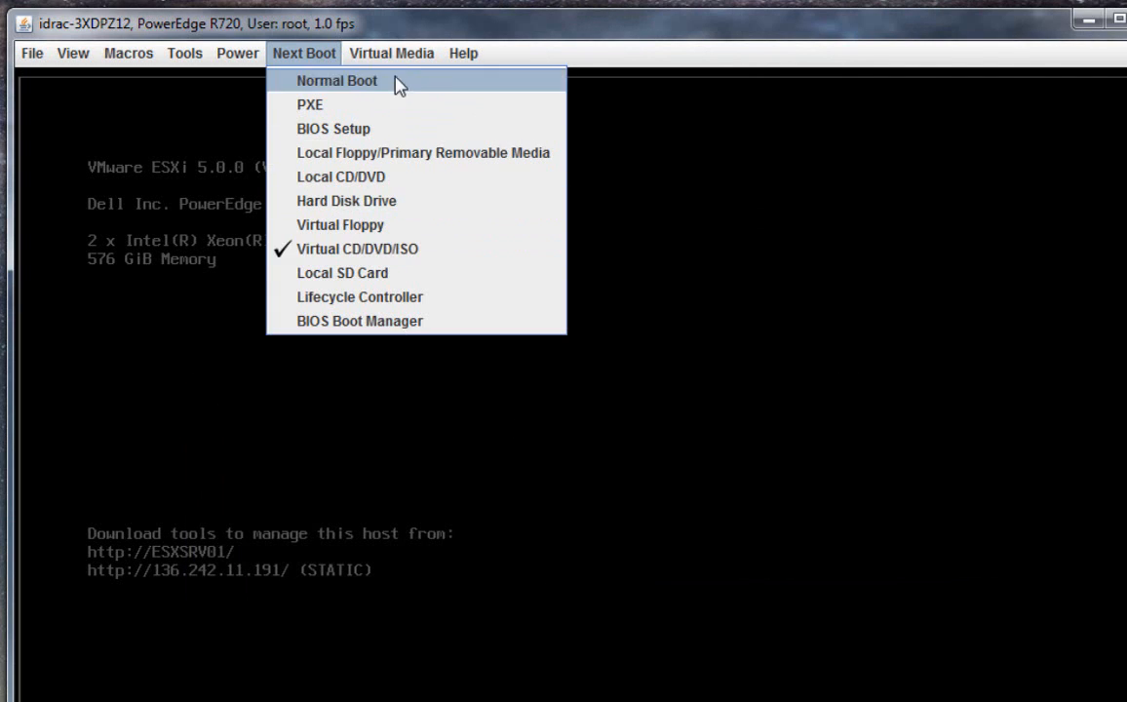
left_click(391, 53)
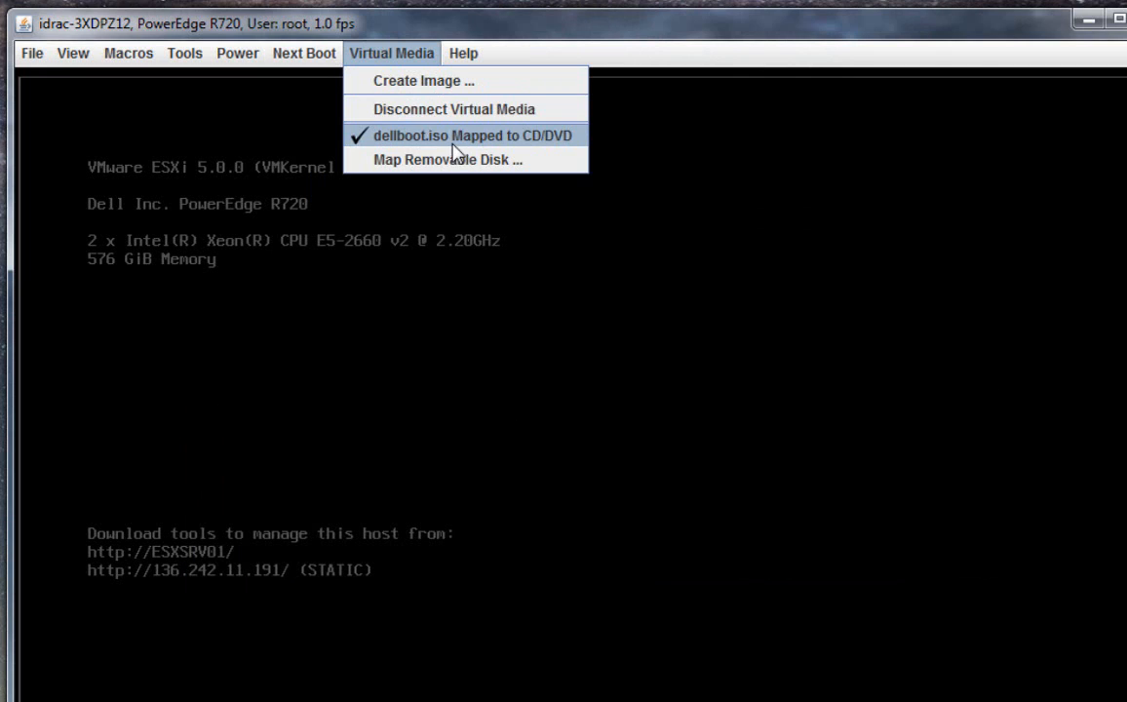
left_click(726, 215)
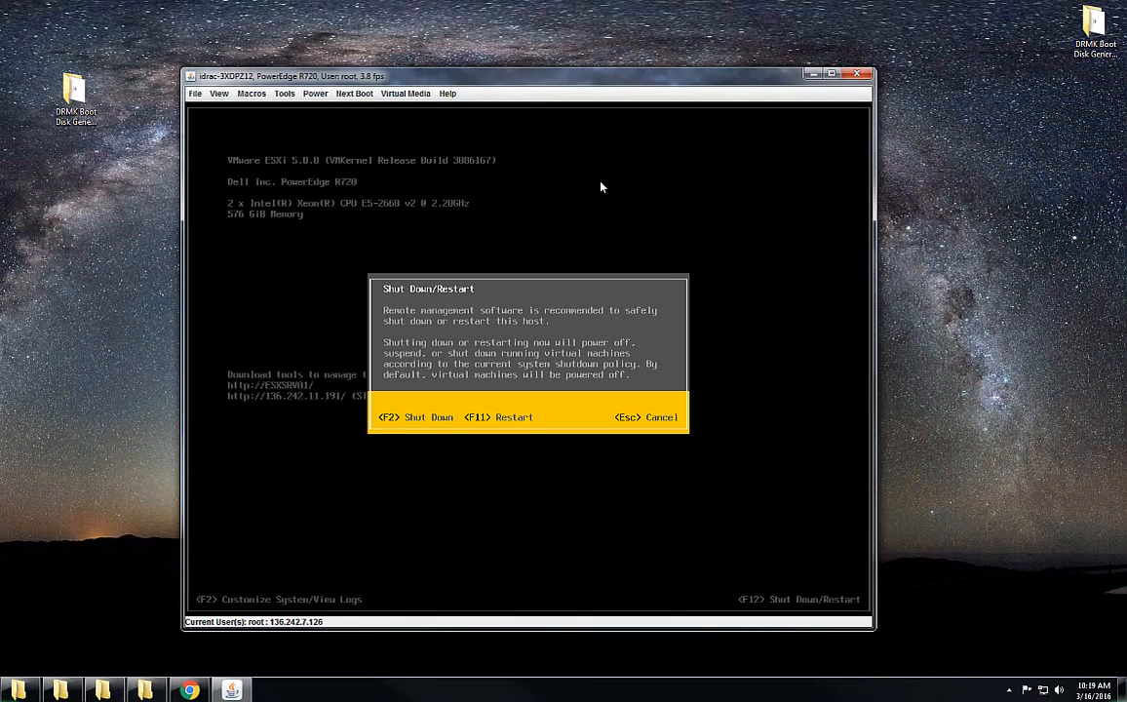
Restart the ESXi host with F11 and wait for firmware to initialize.
key("F11")
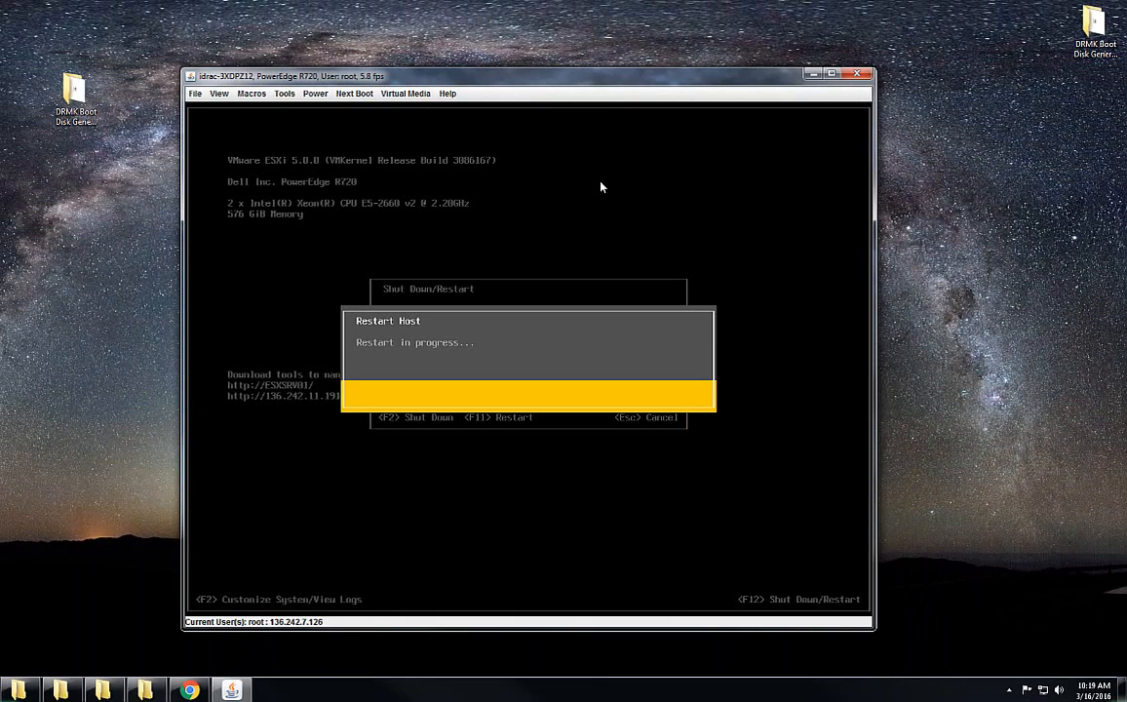
mouse_move(10, 546)
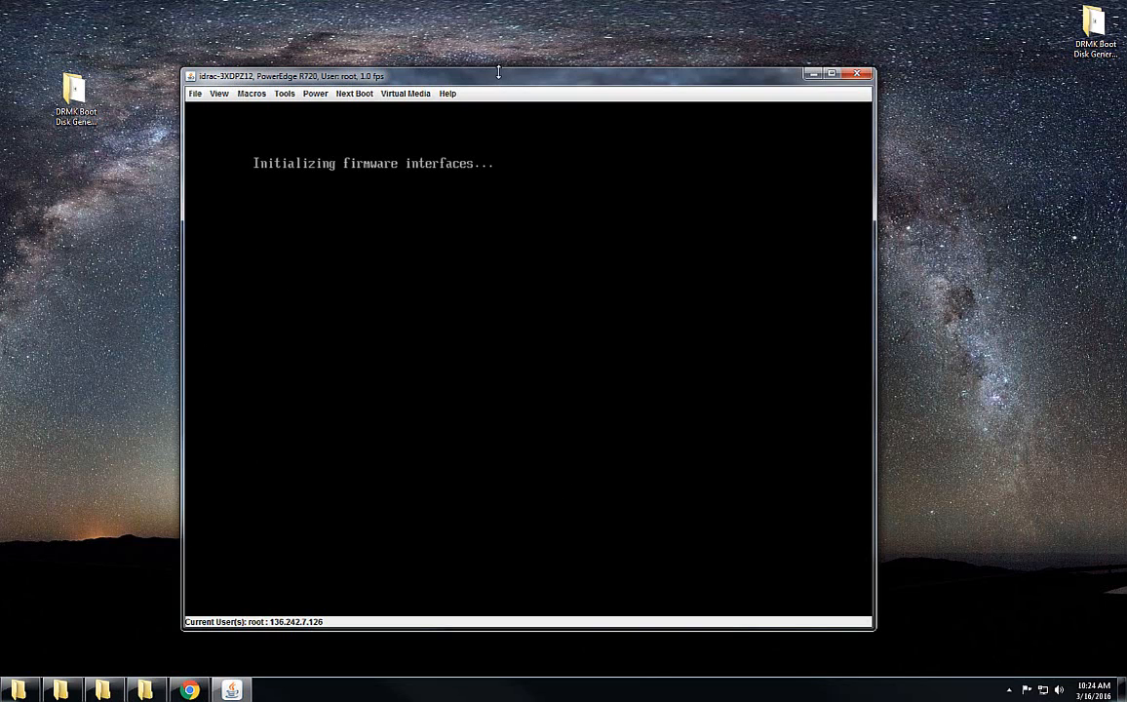
mouse_move(500, 83)
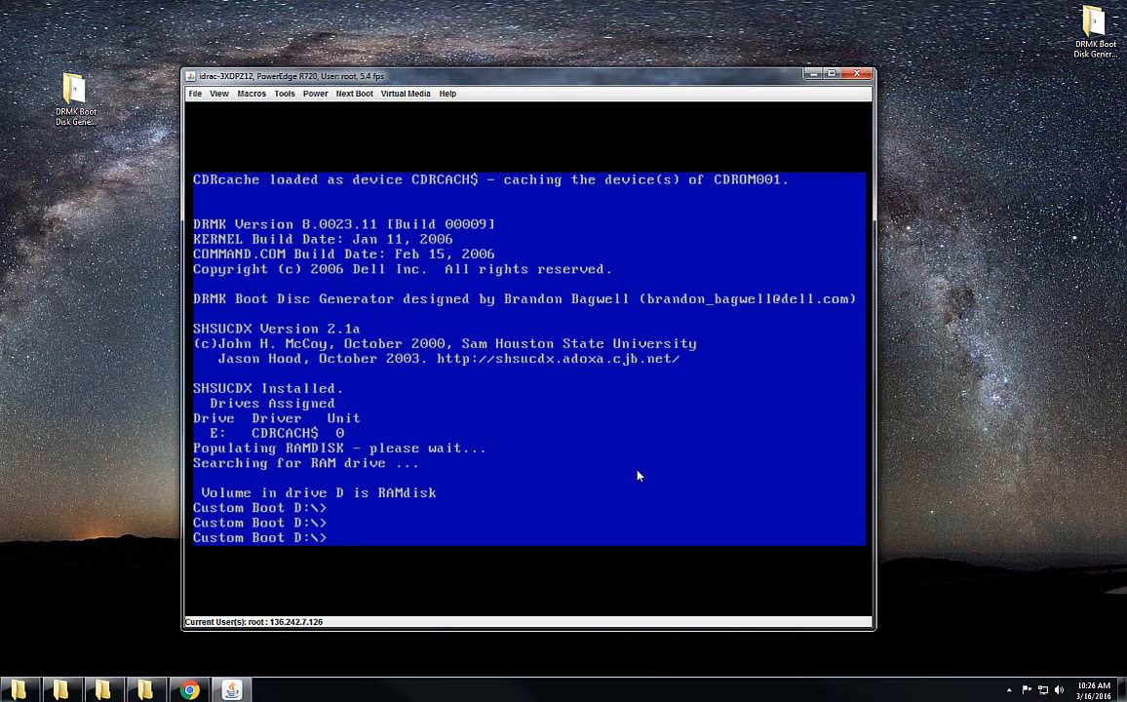
List the RAM drive with dir, confirm bios.exe in EXTRACTHERE, and run bios.exe.
type("dir")
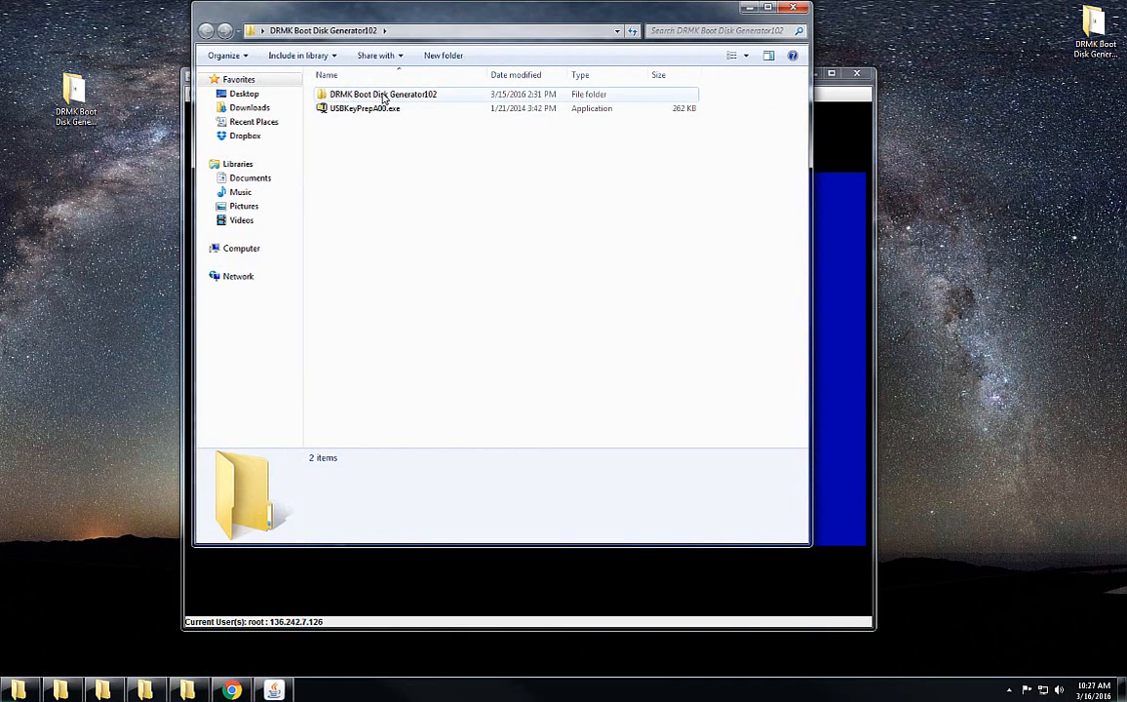
double_click(383, 93)
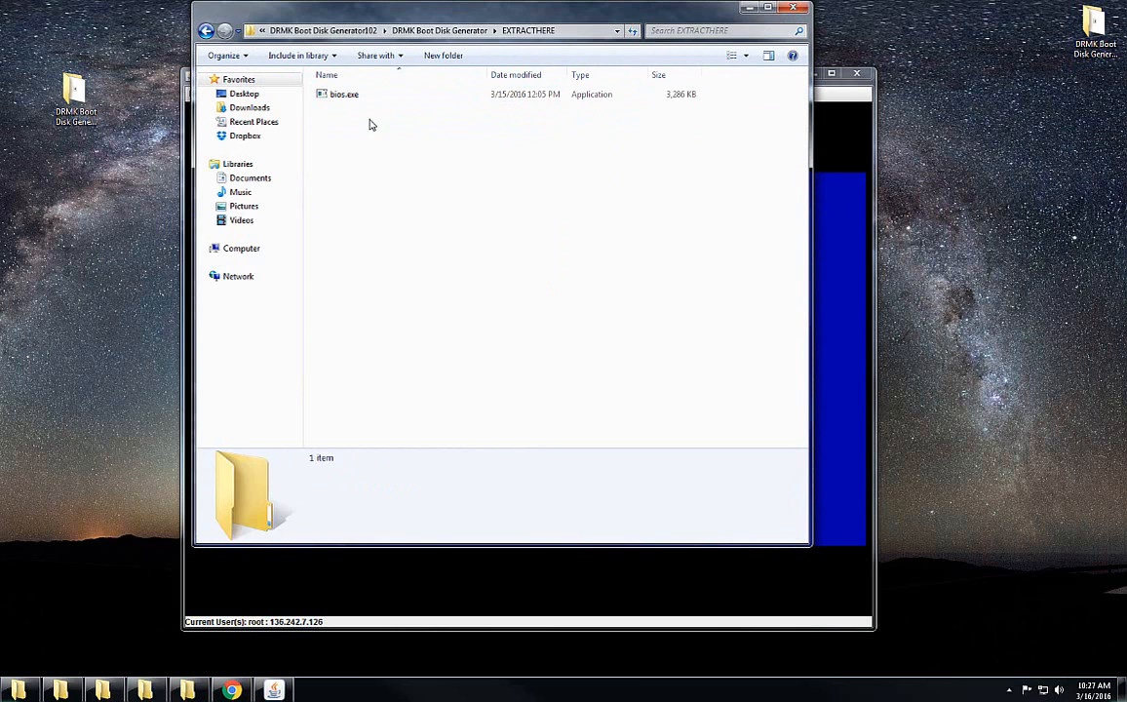
left_click(344, 94)
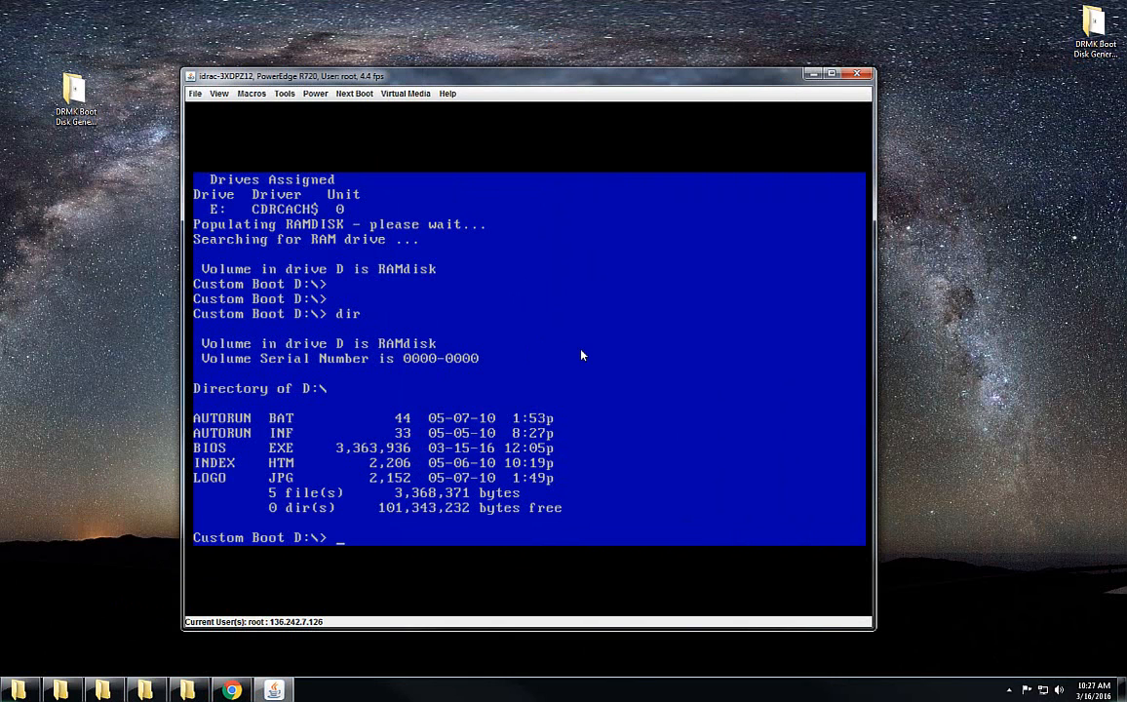
type("bios.exe")
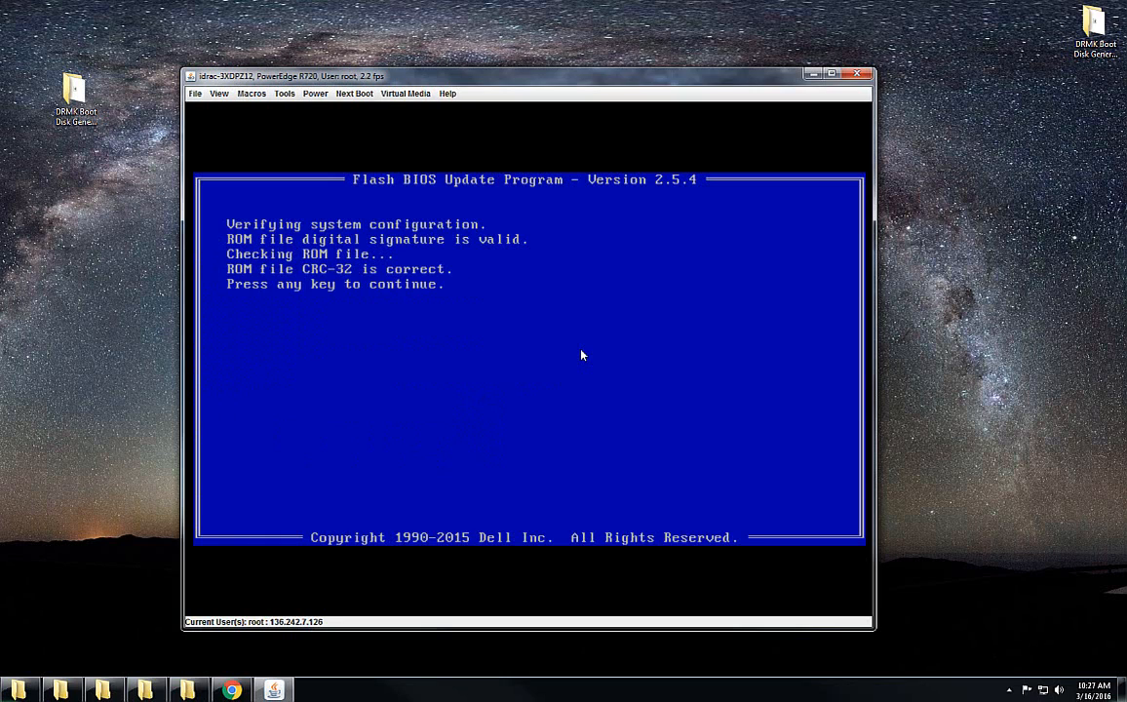
Confirm the 2.2.2 to 2.5.4 flash, then check Next Boot and Virtual Media menus.
key("enter")
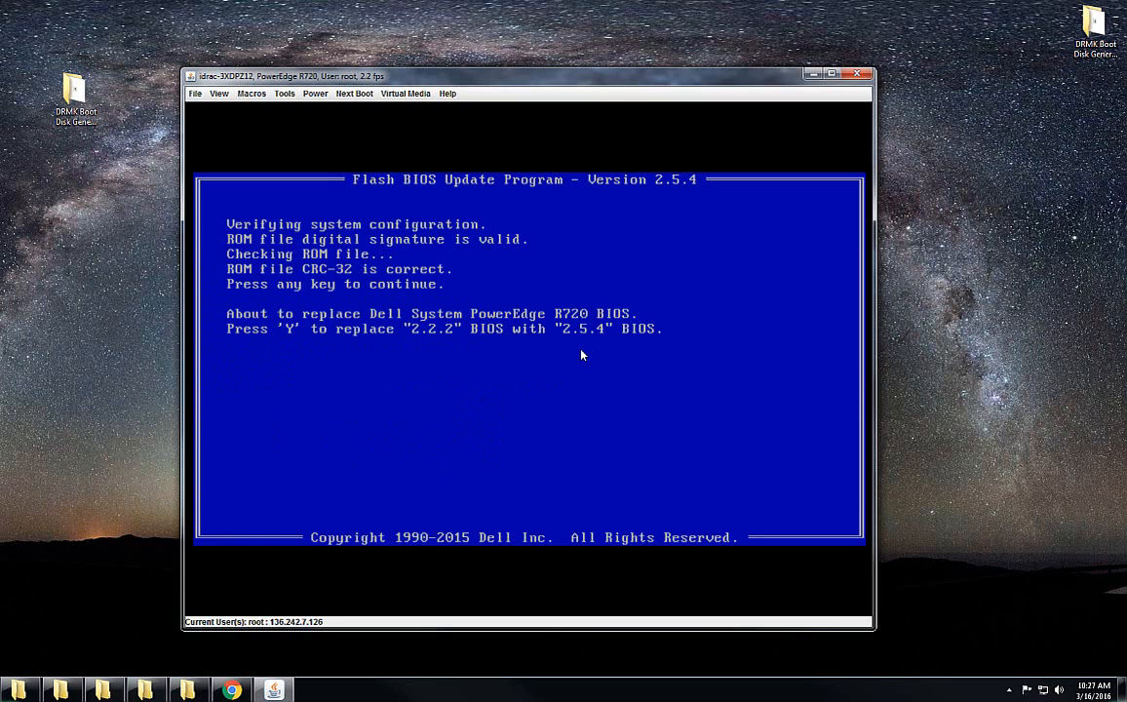
mouse_move(409, 341)
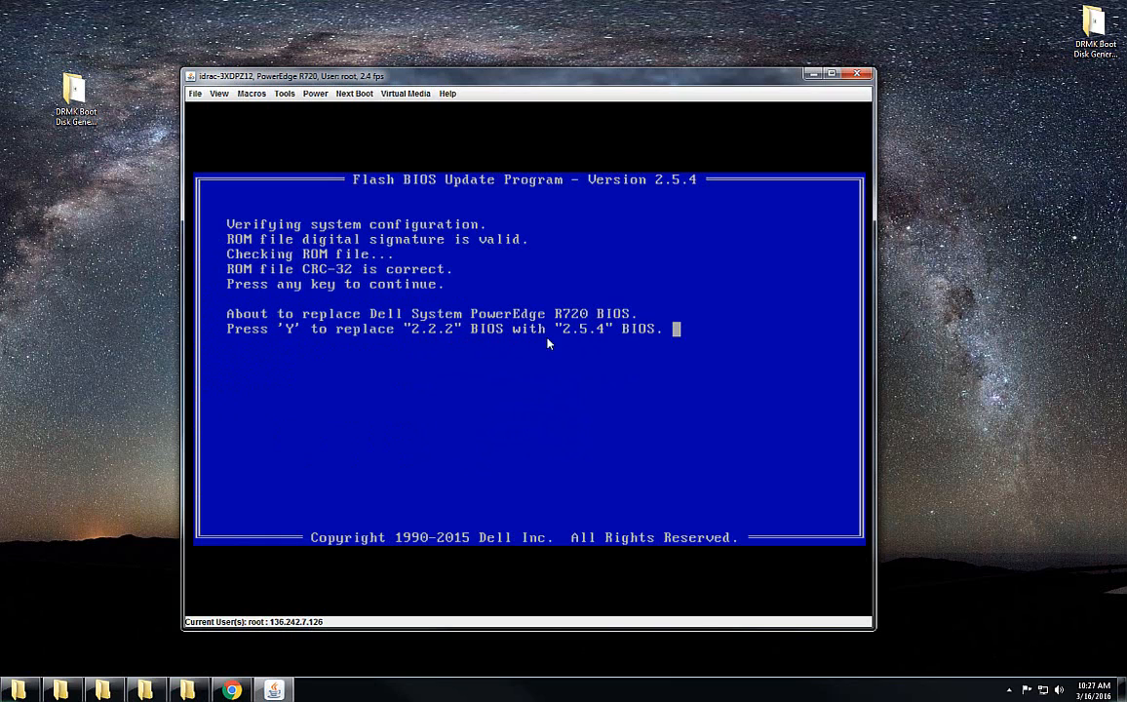
mouse_move(679, 365)
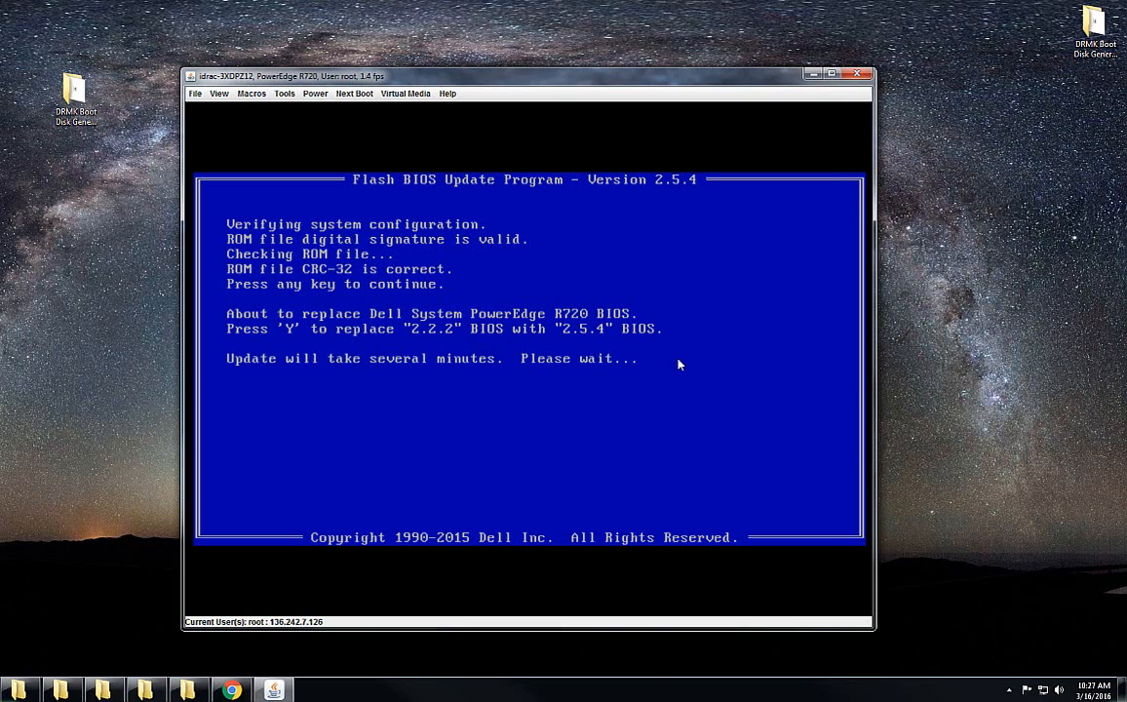
mouse_move(481, 396)
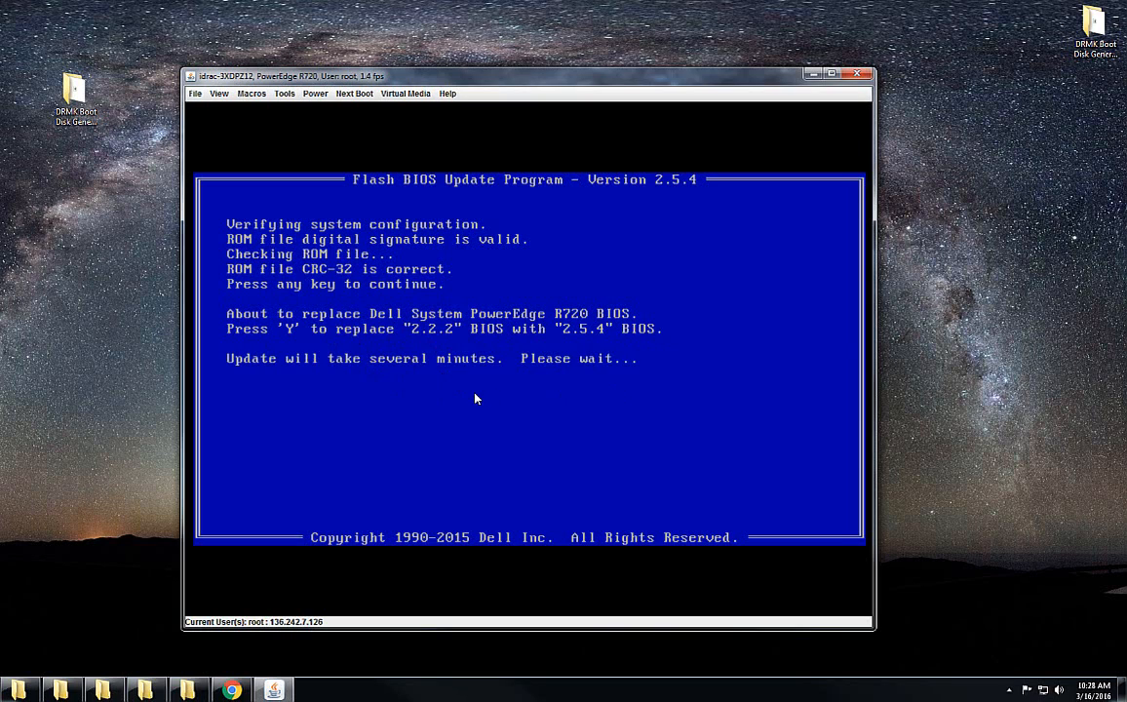
mouse_move(392, 125)
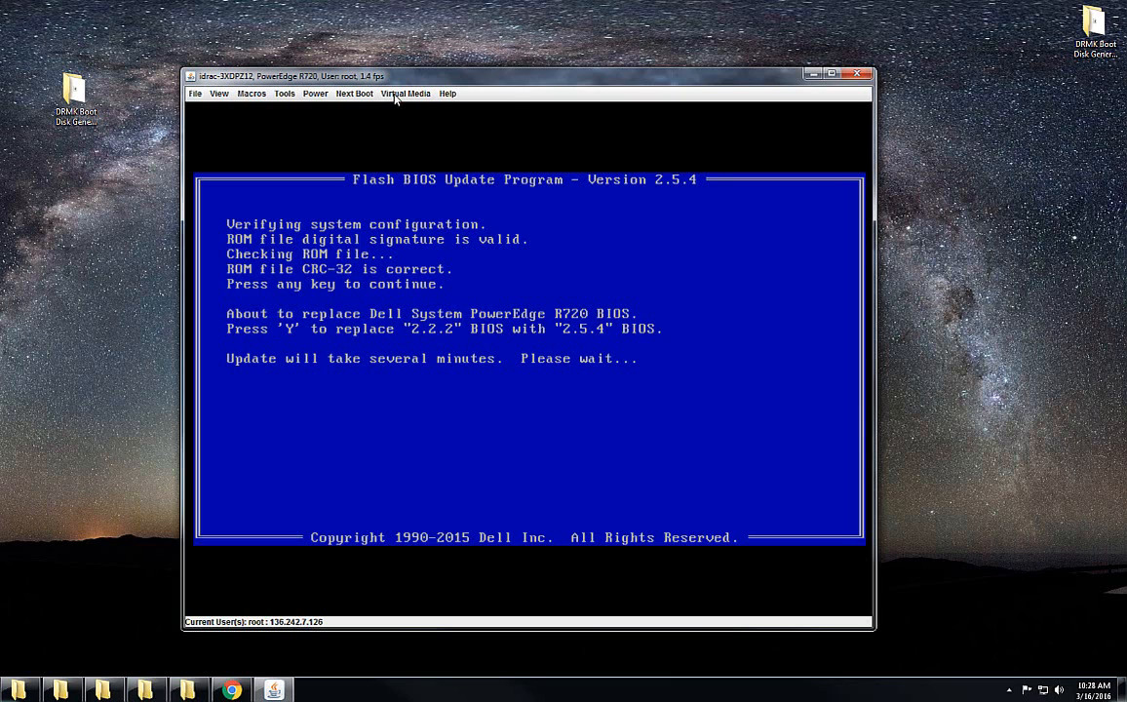
left_click(354, 92)
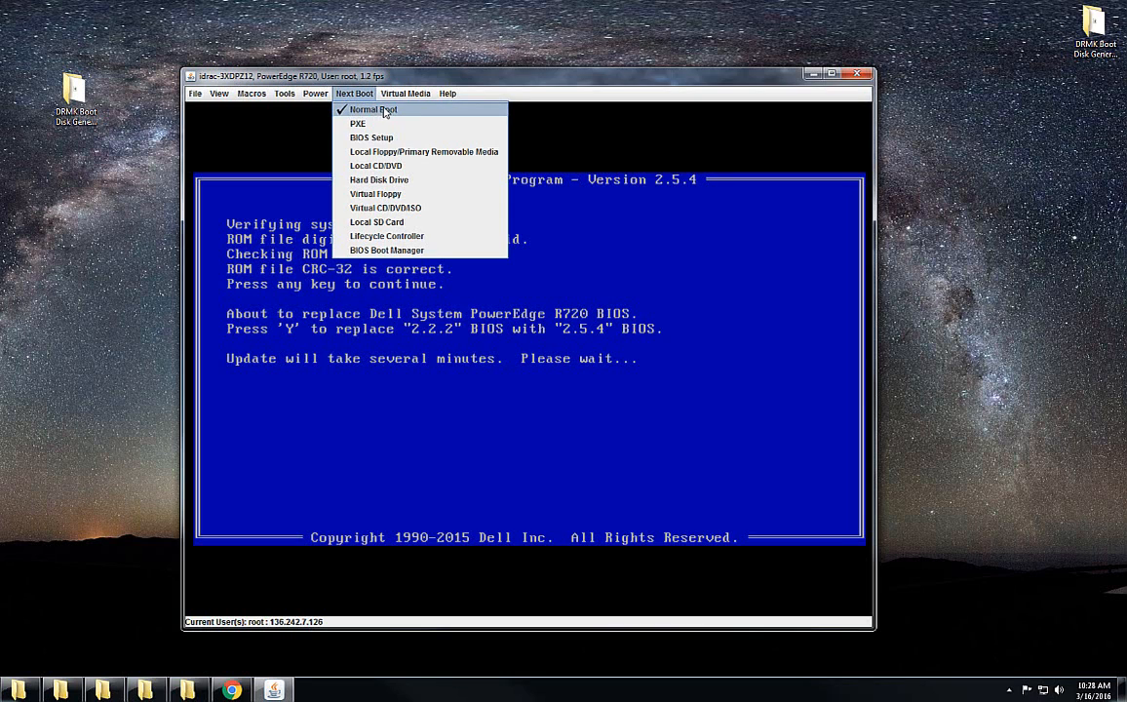
left_click(405, 93)
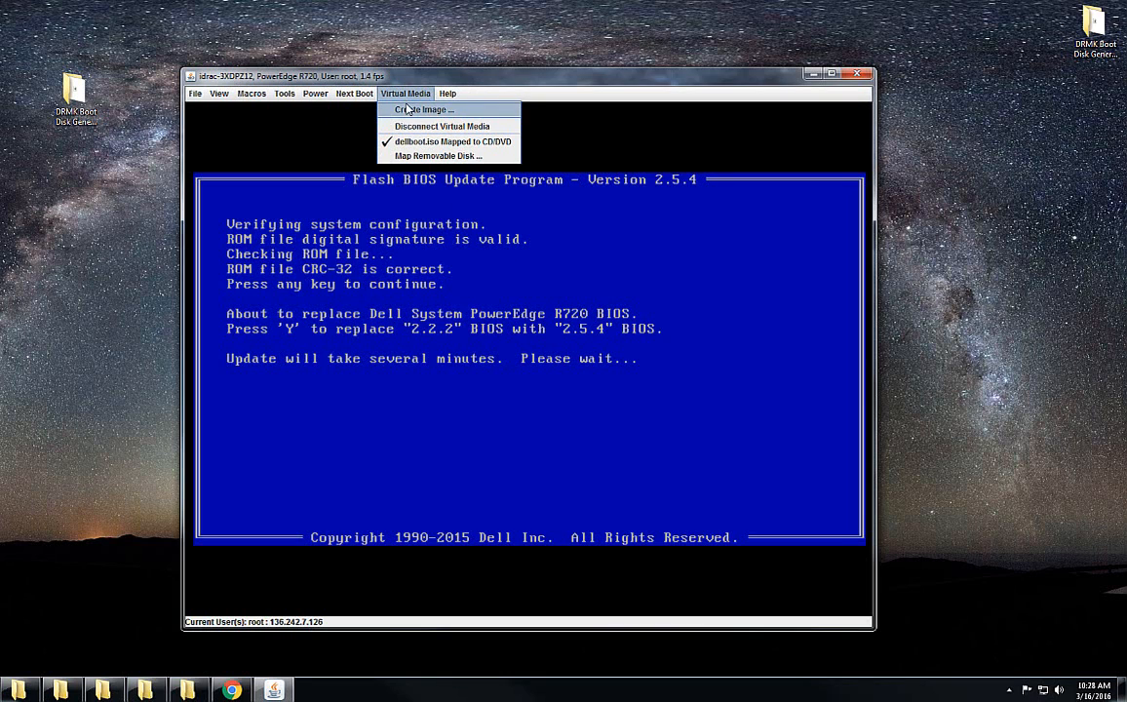
mouse_move(492, 89)
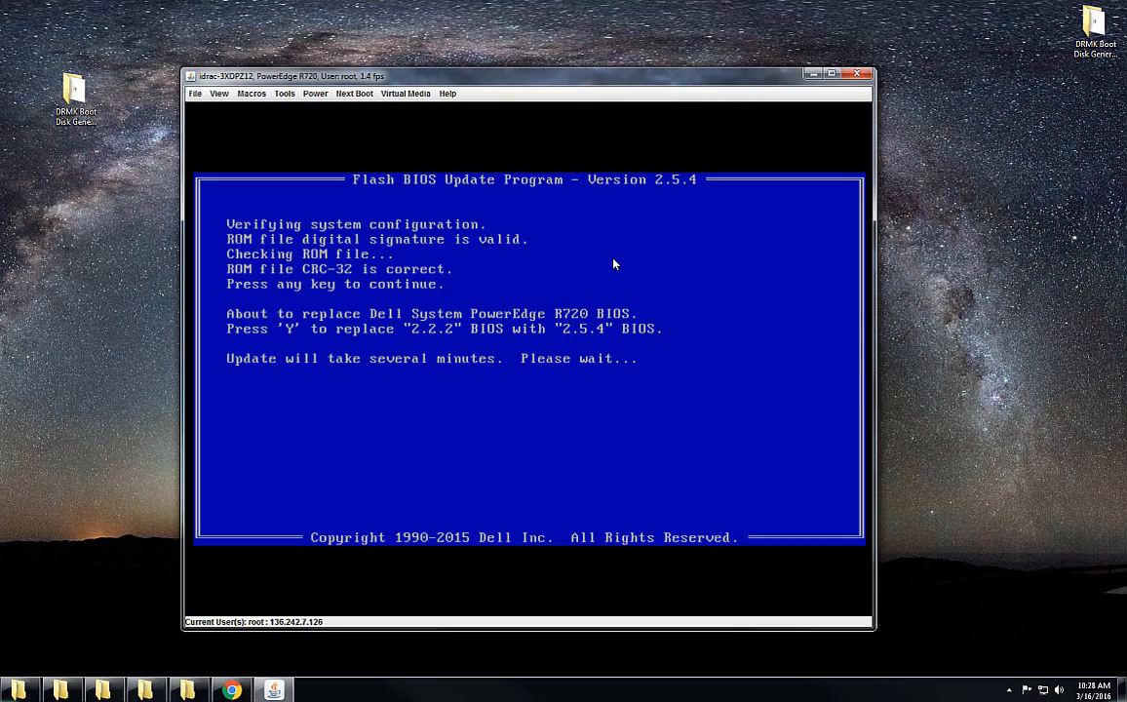
mouse_move(70, 510)
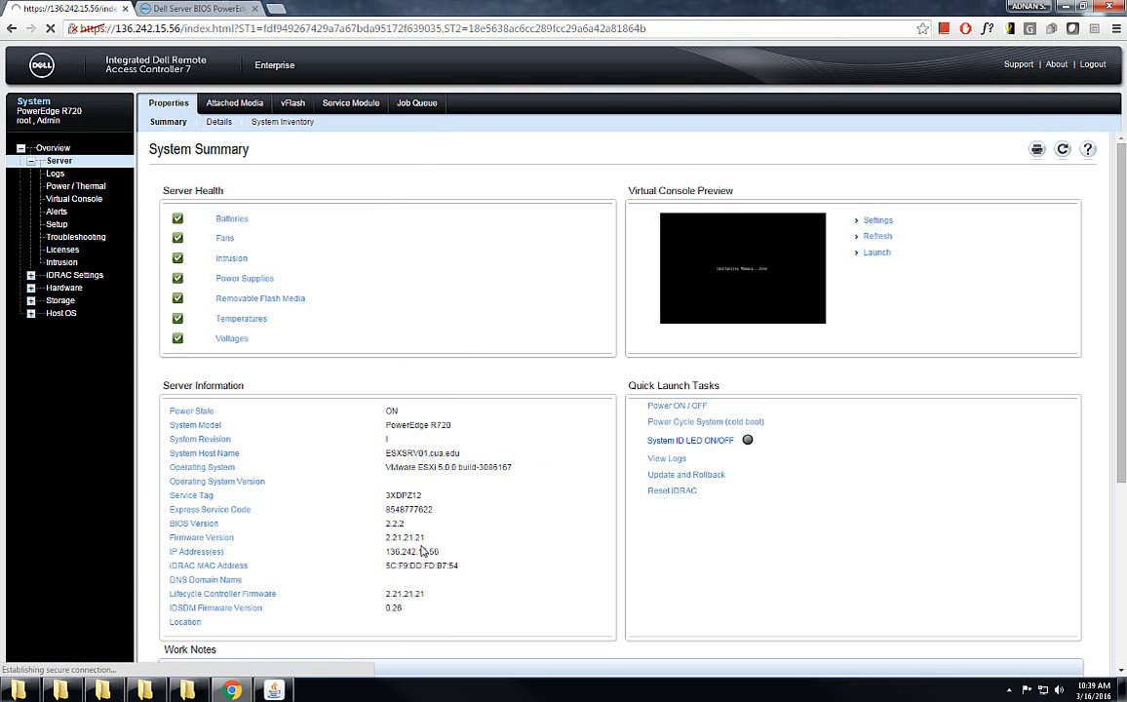
Refresh the iDRAC page and submit the username and password on the login page.
left_click(1092, 65)
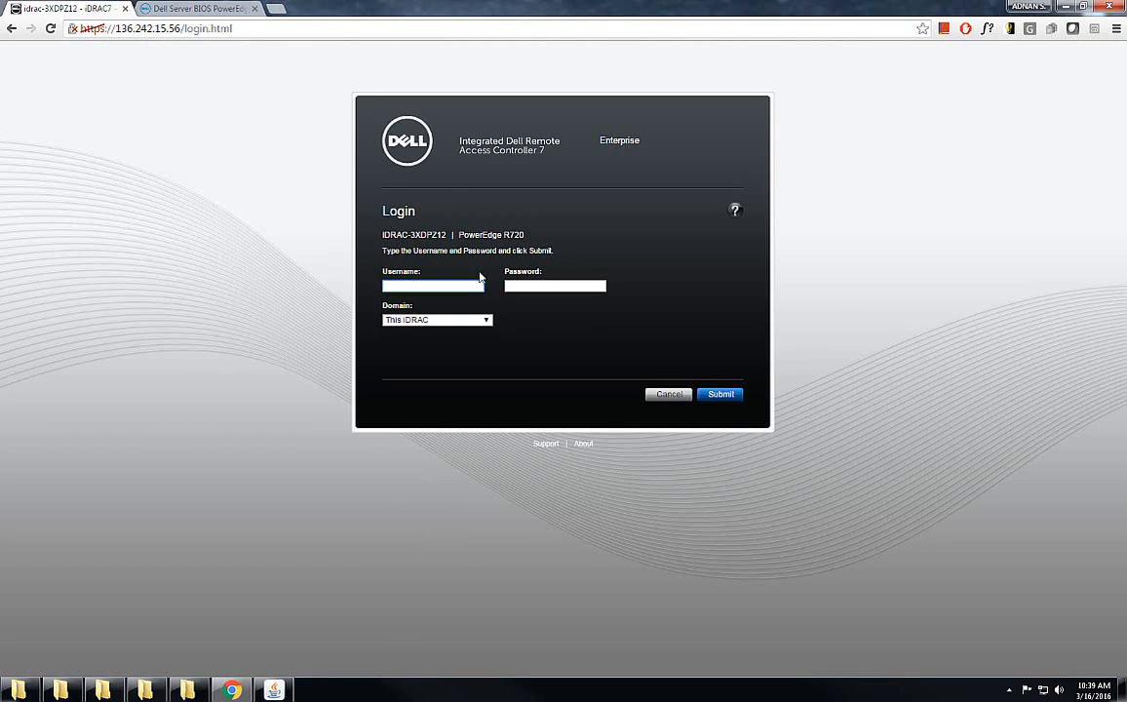
left_click(555, 286)
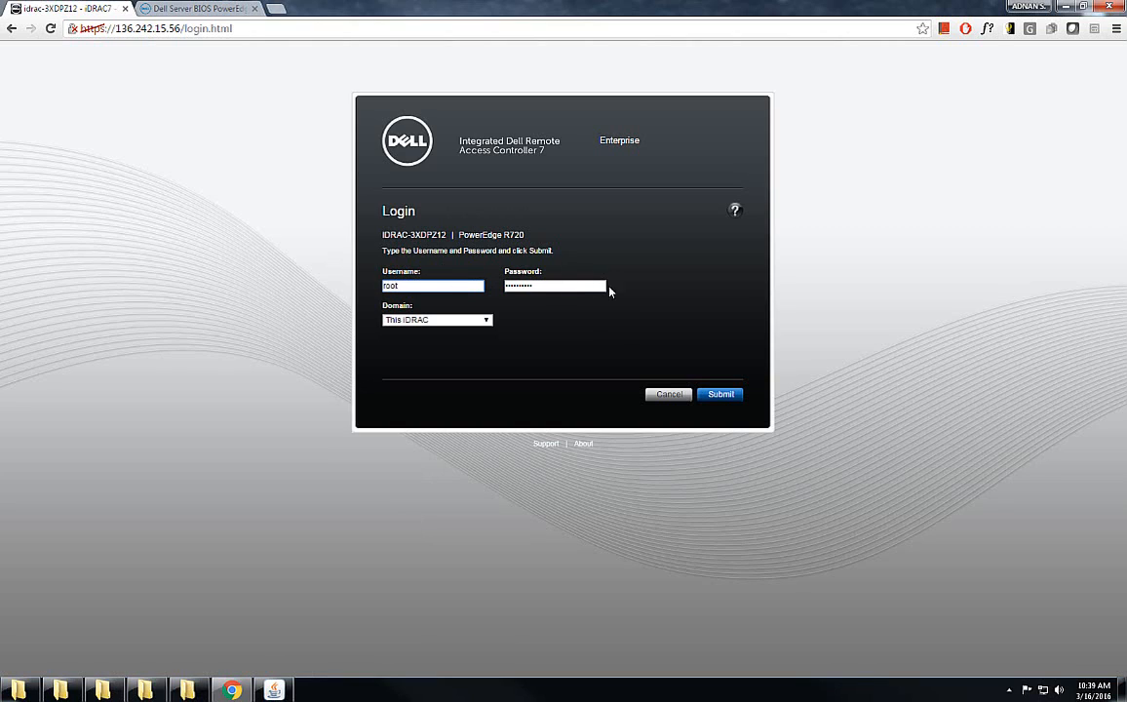
left_click(719, 394)
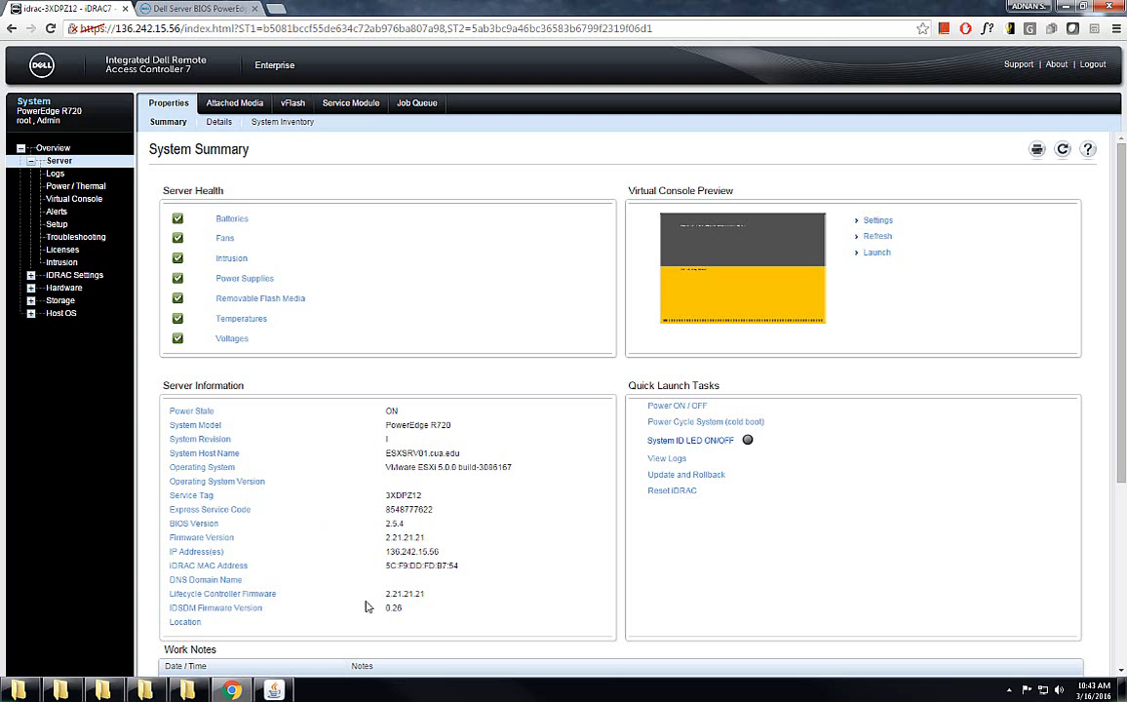
Launch the Virtual Console from the System Summary preview panel.
left_click(876, 251)
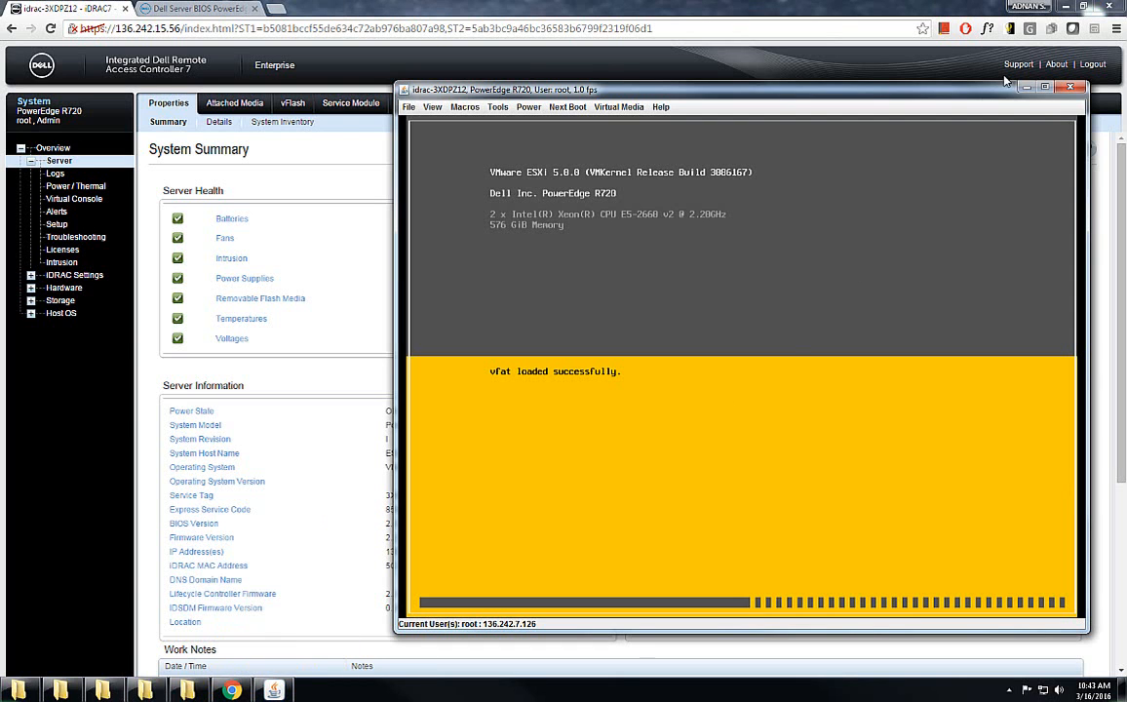